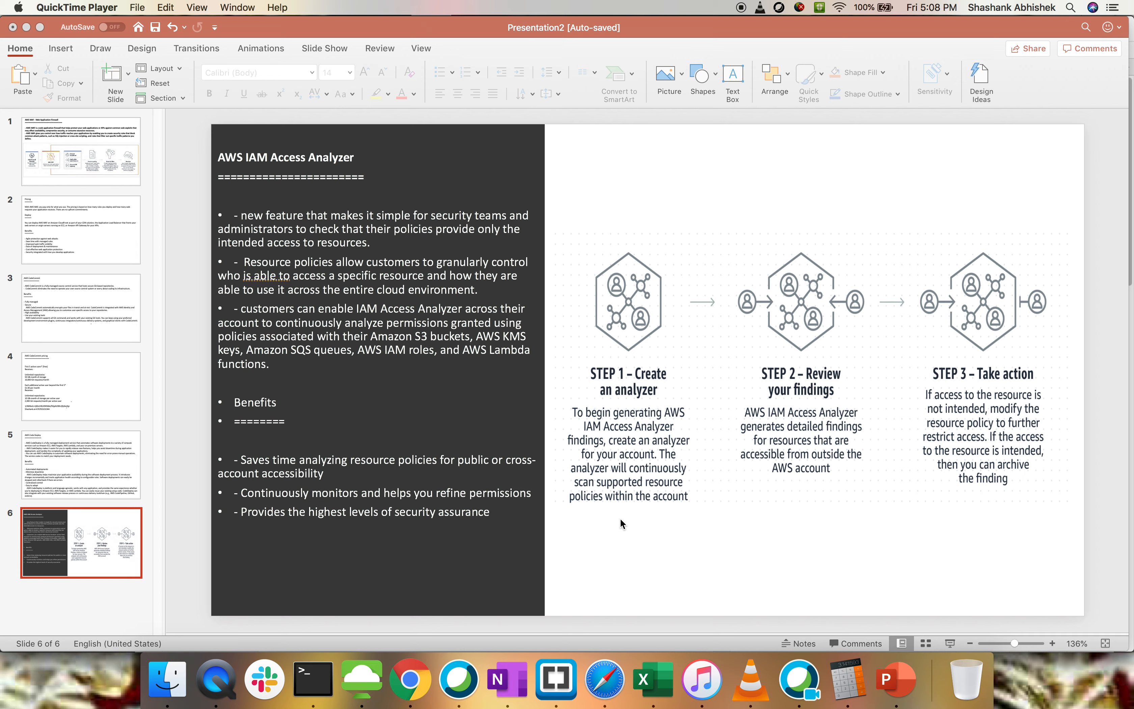
pyautogui.moveTo(431, 343)
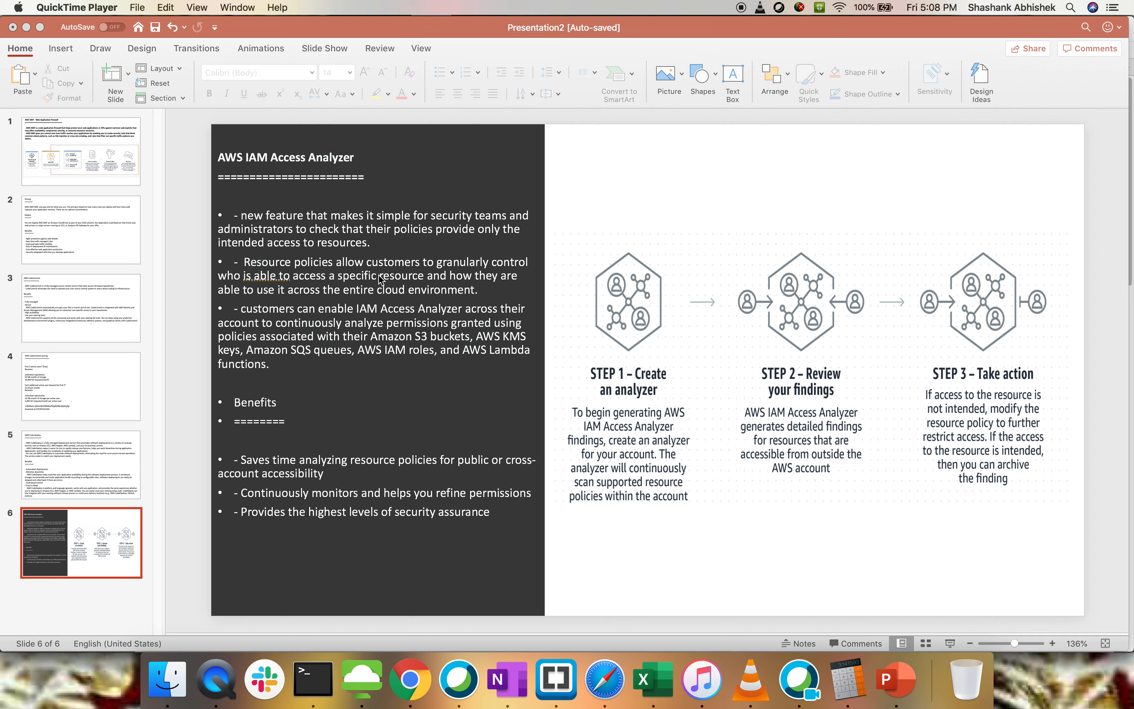
pyautogui.moveTo(570, 401)
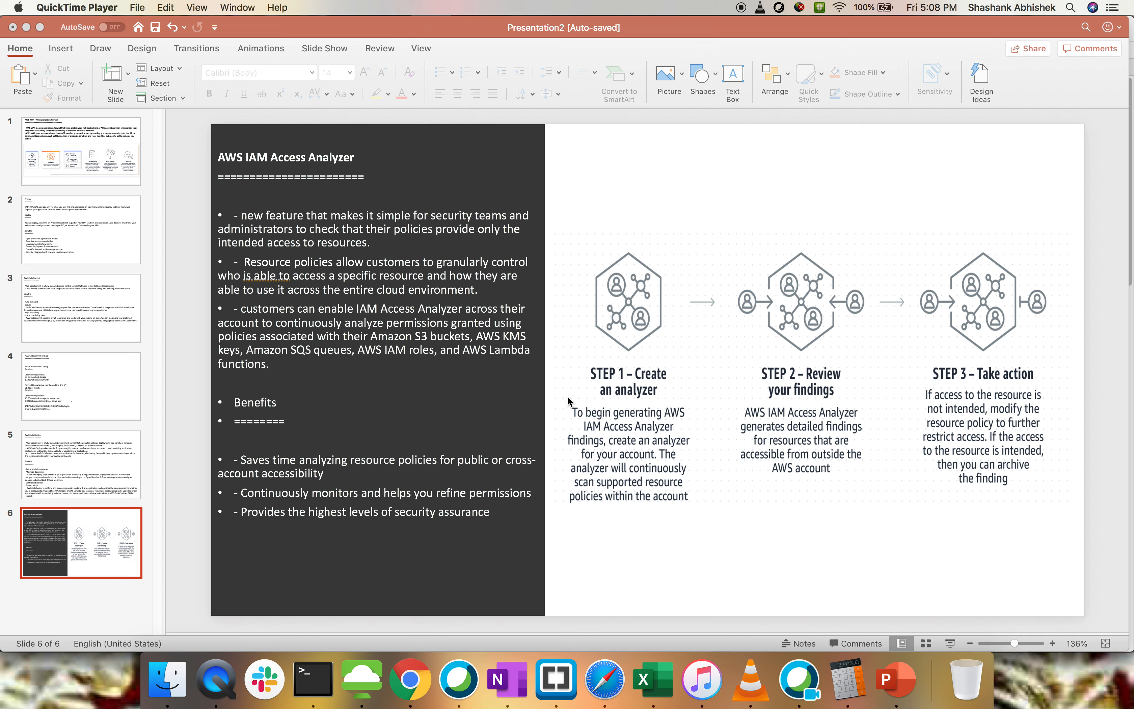
pyautogui.moveTo(411, 225)
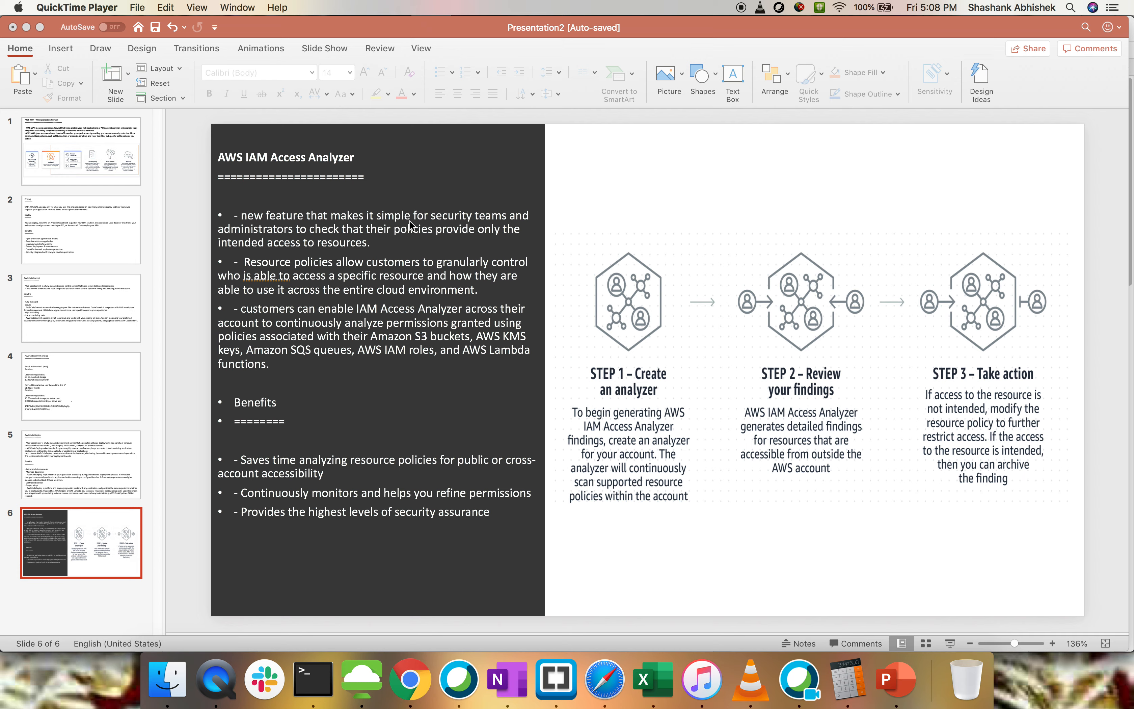
pyautogui.moveTo(322, 254)
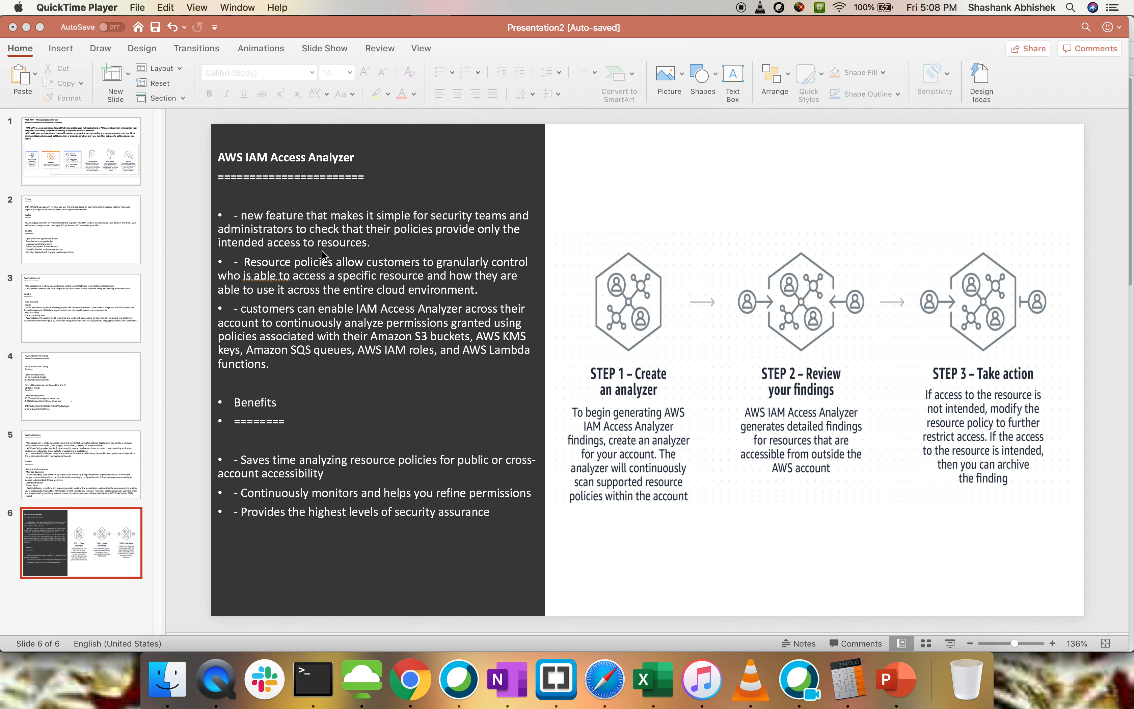
pyautogui.moveTo(354, 249)
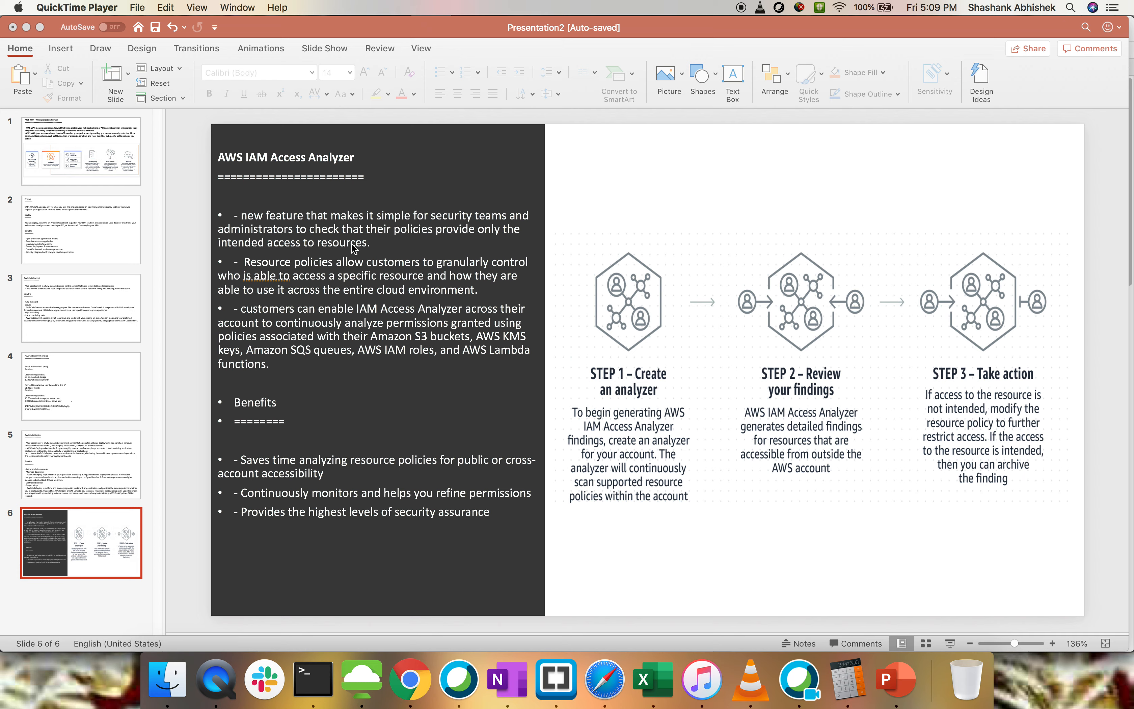
pyautogui.moveTo(302, 436)
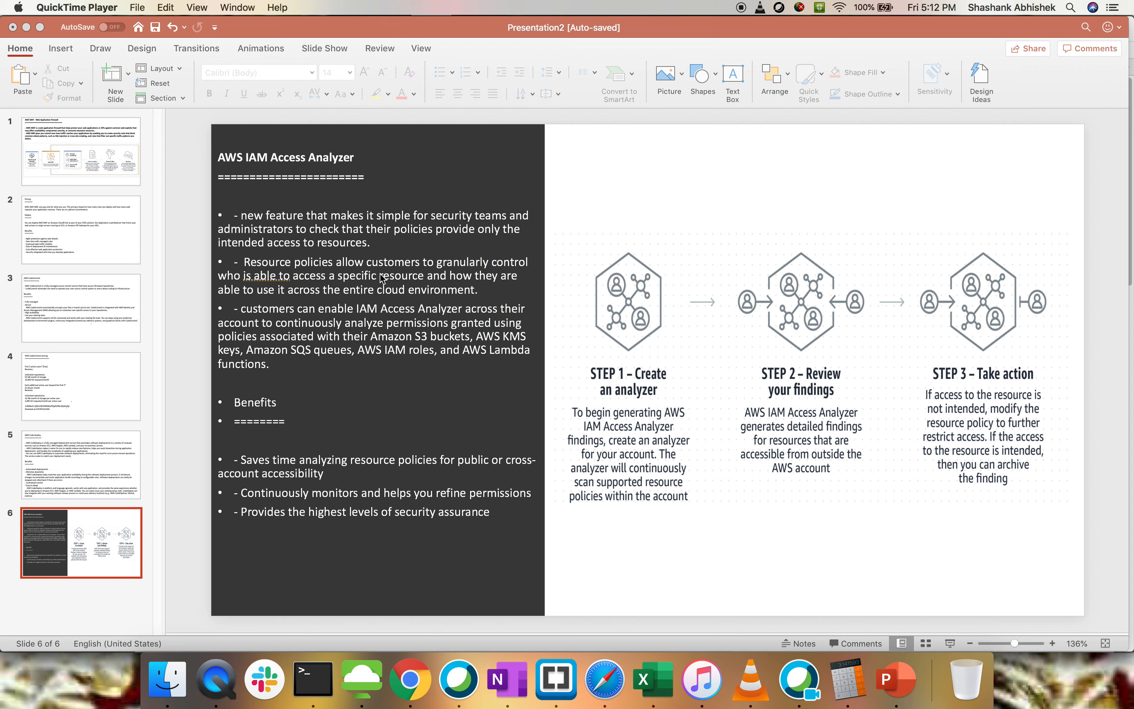
pyautogui.moveTo(295, 345)
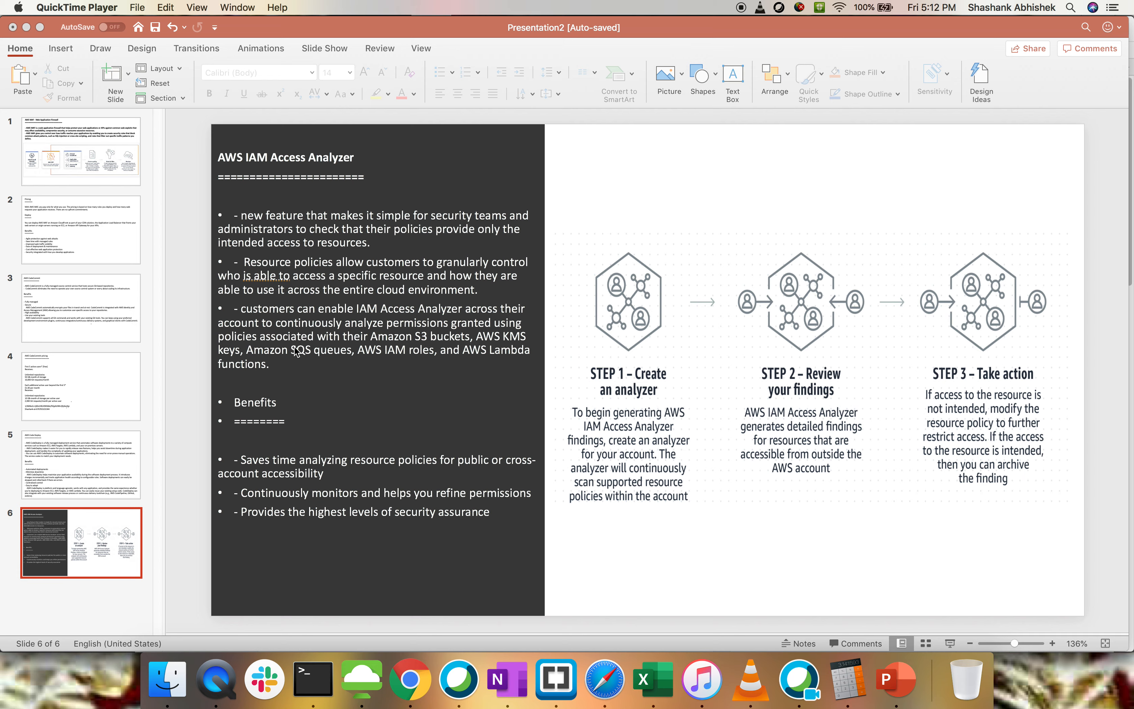
pyautogui.moveTo(306, 368)
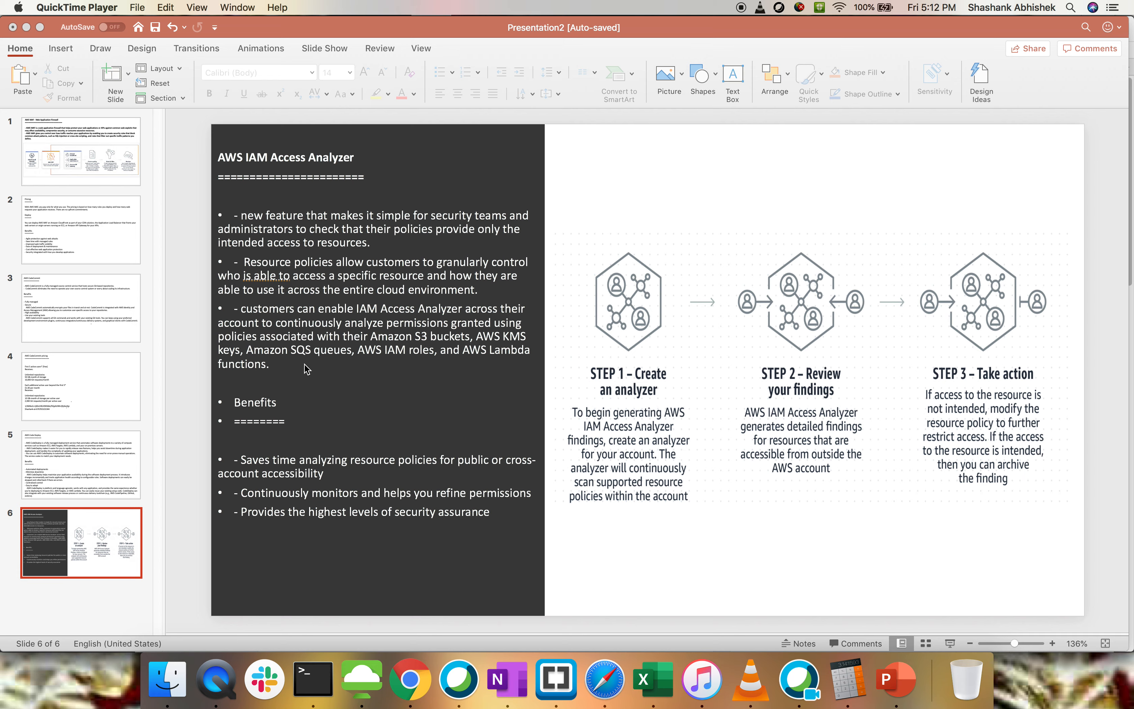
pyautogui.moveTo(451, 410)
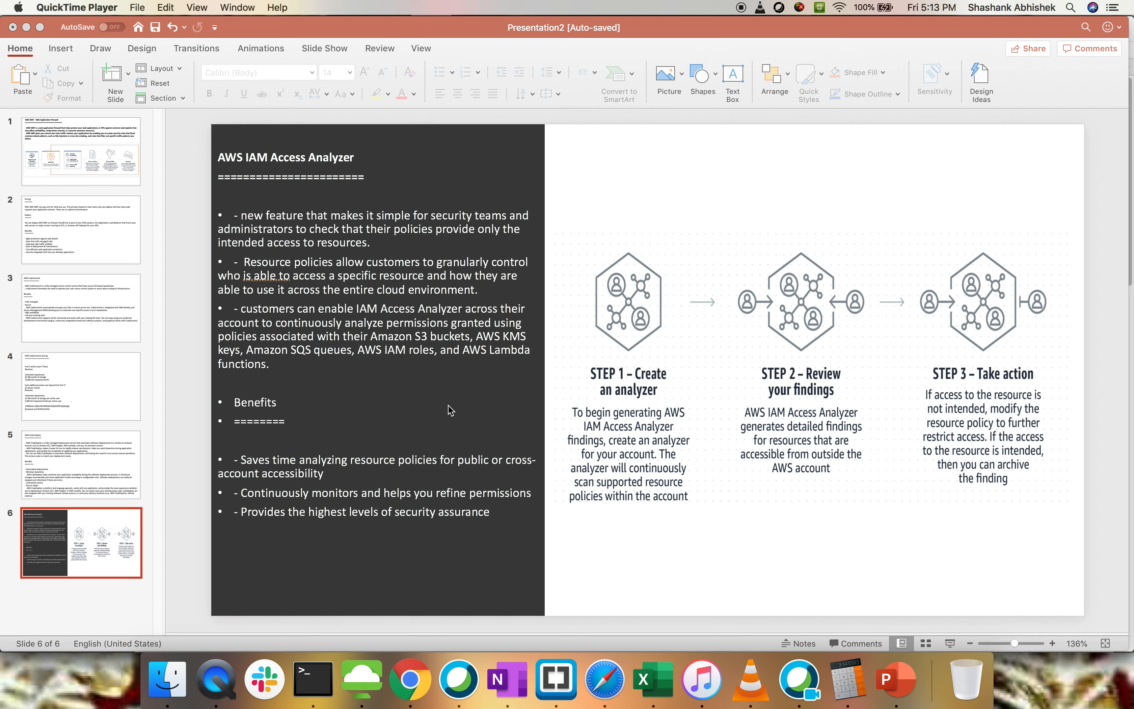
pyautogui.moveTo(341, 541)
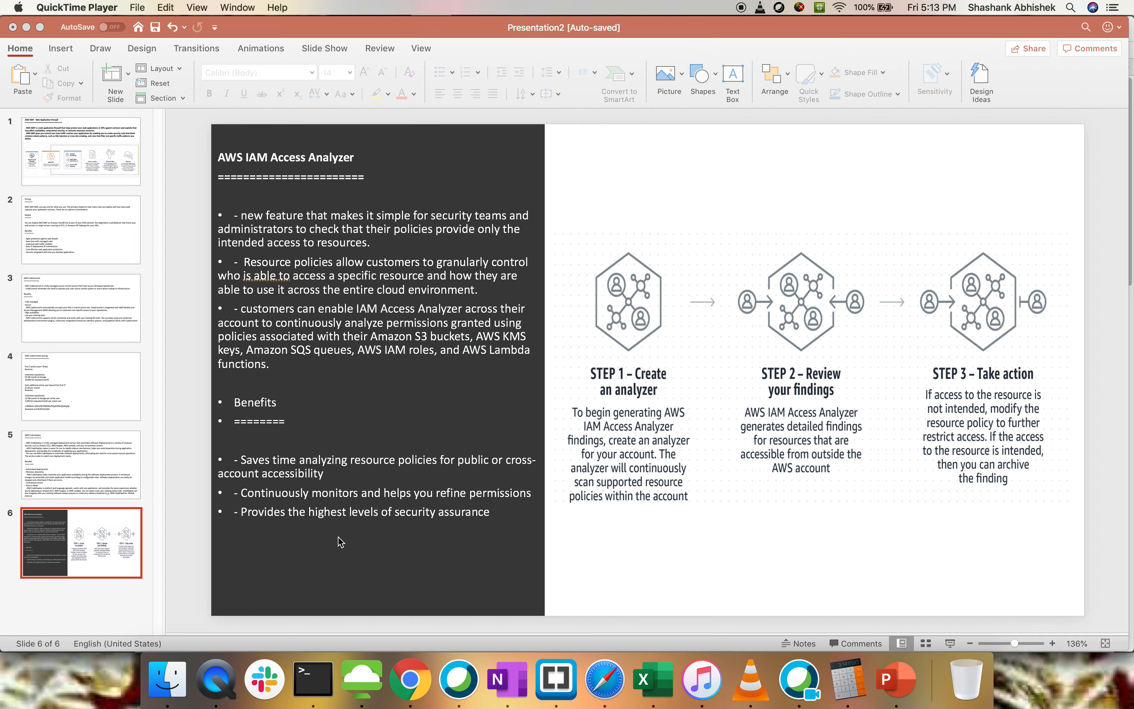
pyautogui.moveTo(768, 393)
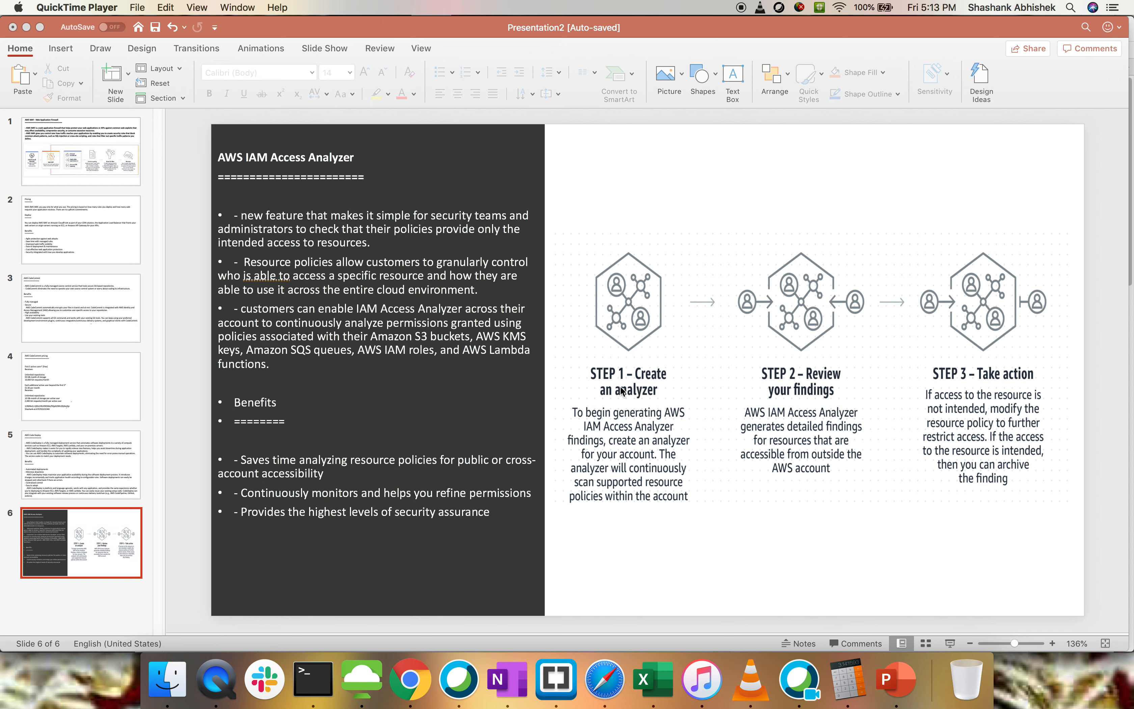
pyautogui.moveTo(645, 436)
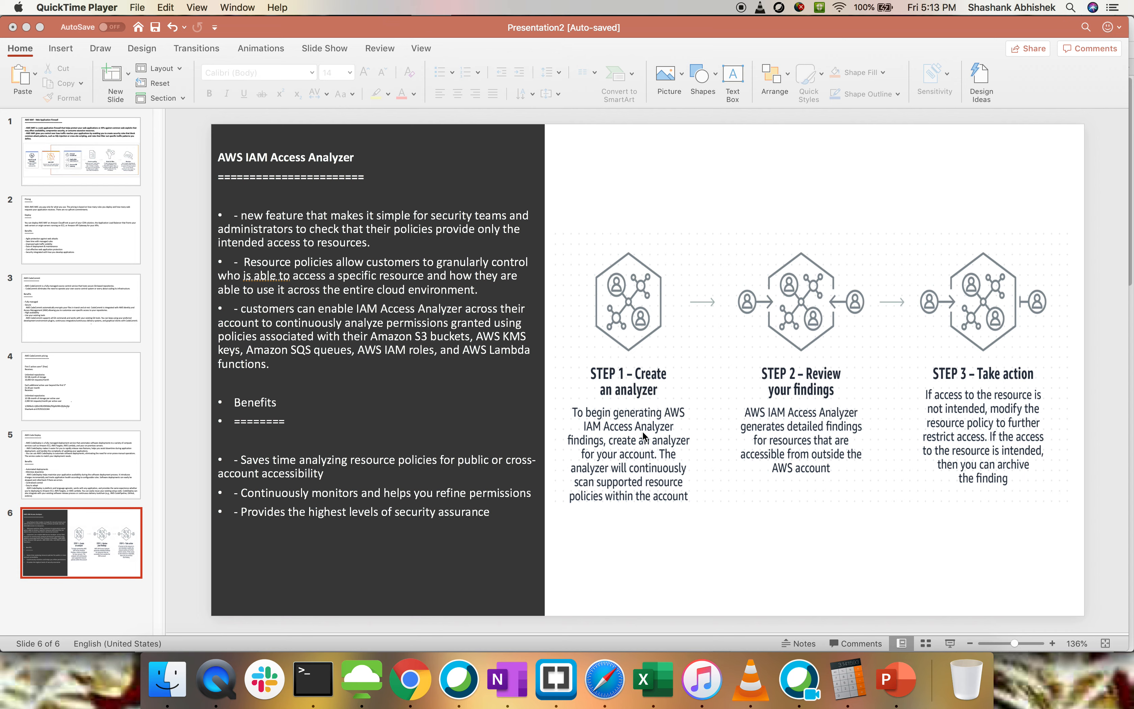
pyautogui.moveTo(614, 475)
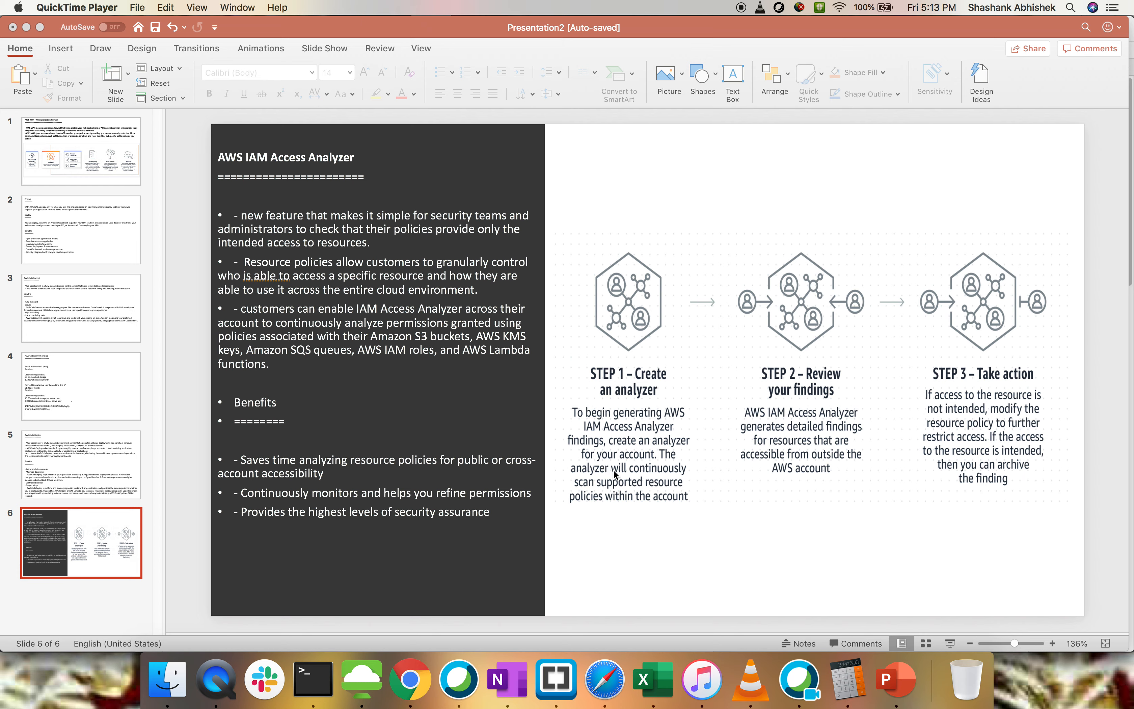
pyautogui.moveTo(807, 427)
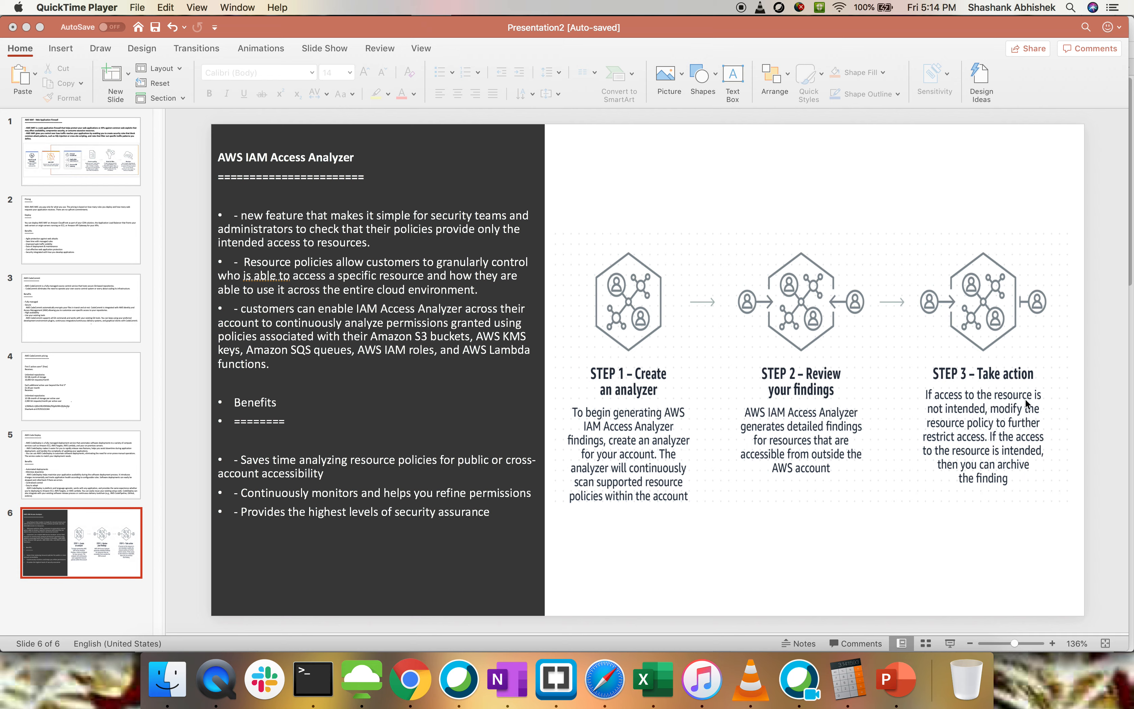
pyautogui.moveTo(963, 420)
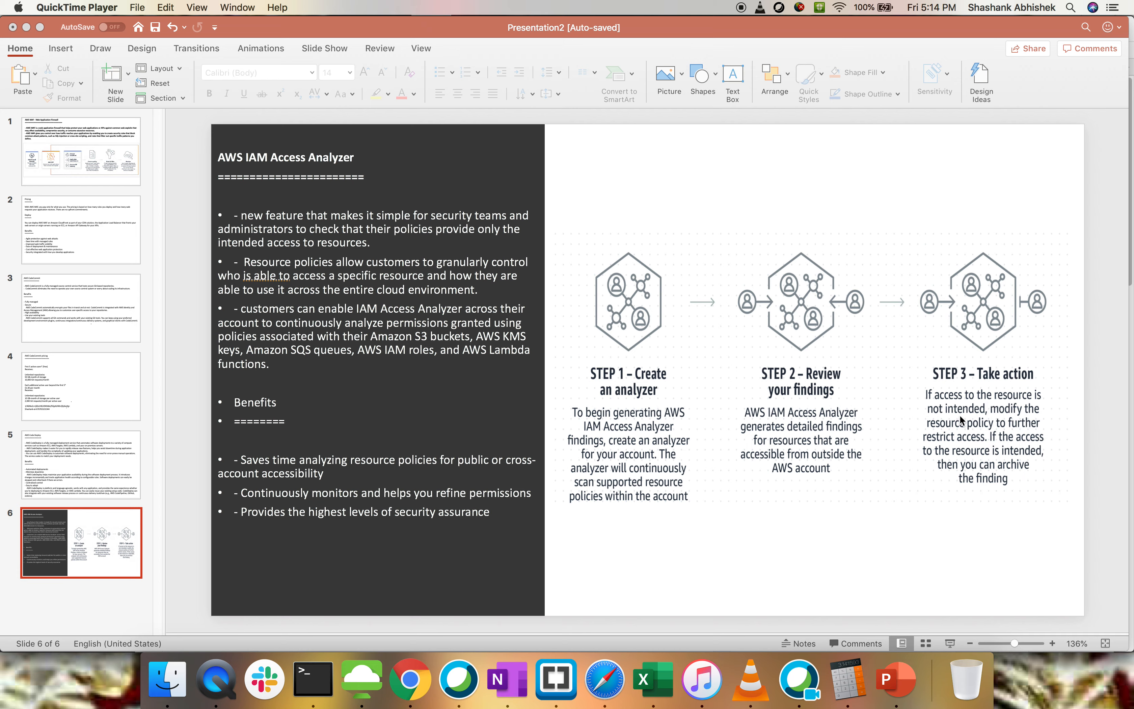
pyautogui.moveTo(991, 435)
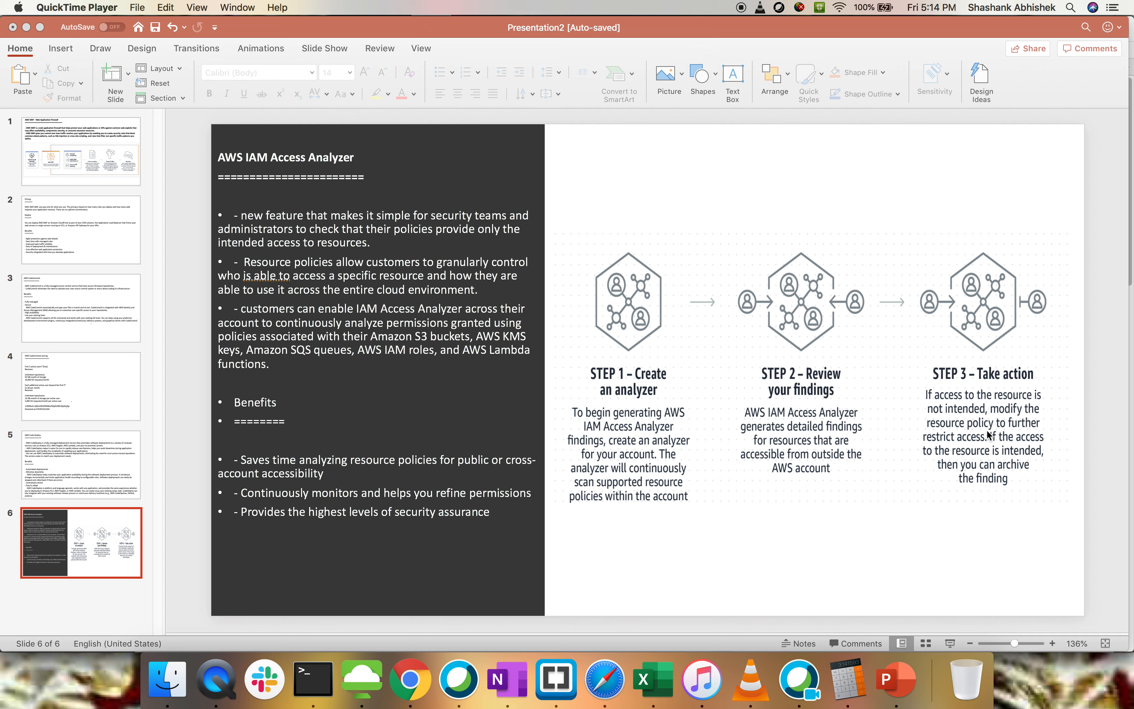
pyautogui.moveTo(970, 451)
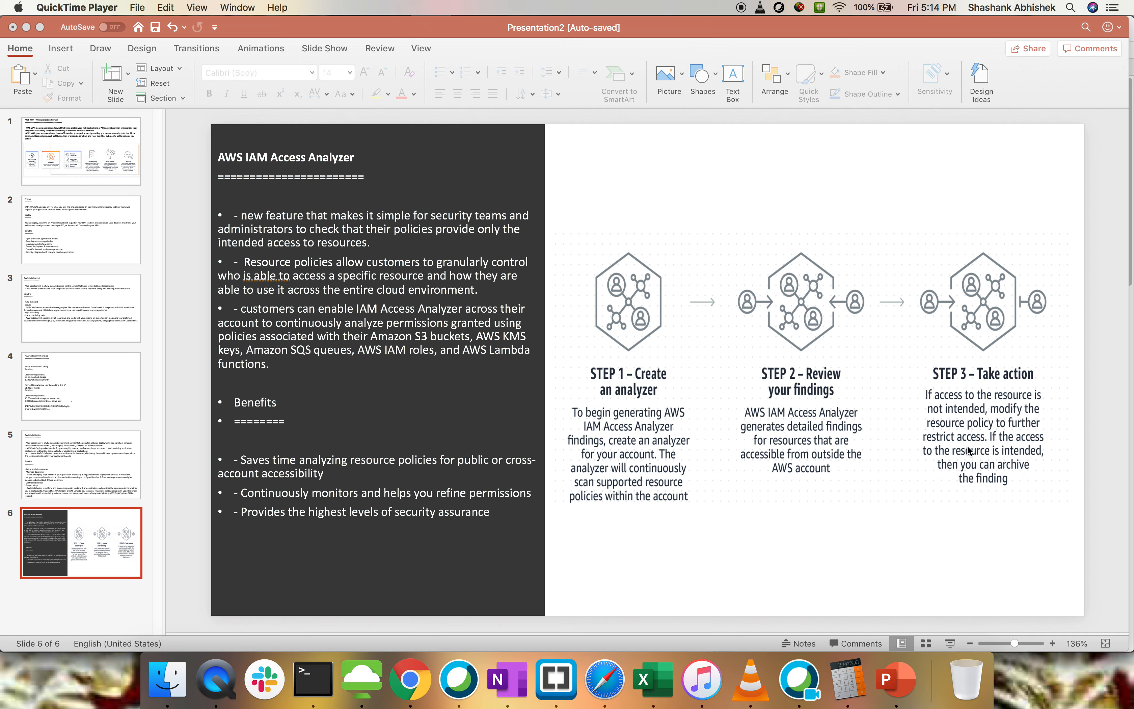
pyautogui.moveTo(962, 466)
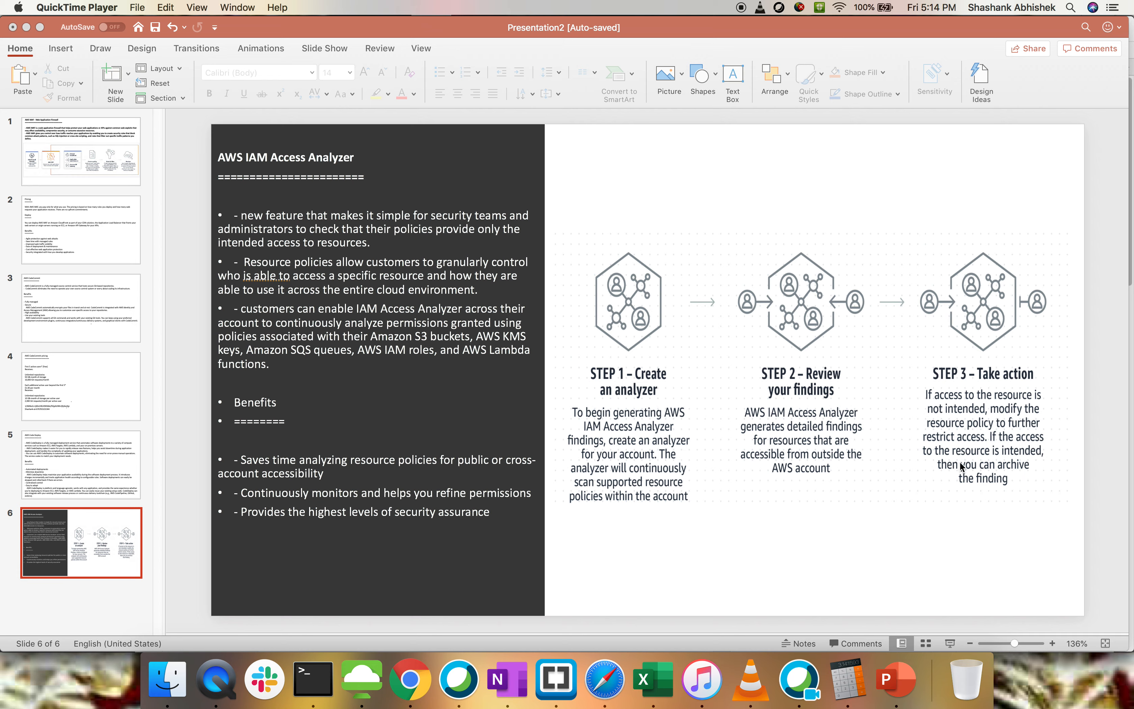
pyautogui.moveTo(956, 486)
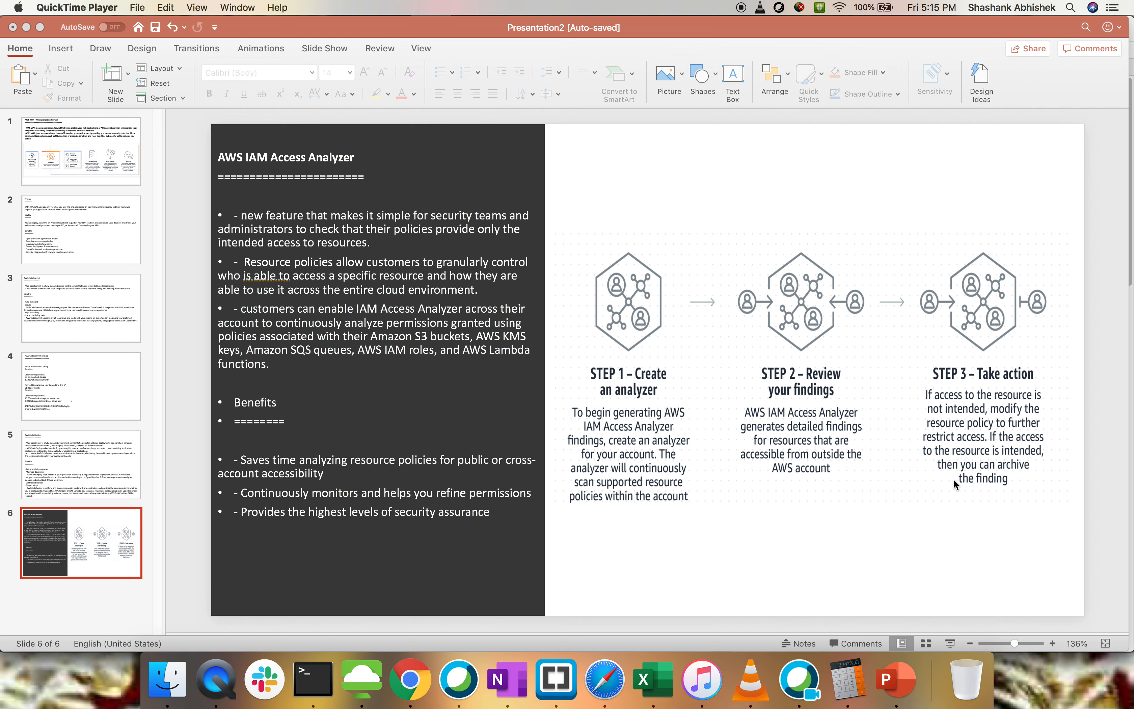
pyautogui.moveTo(730, 680)
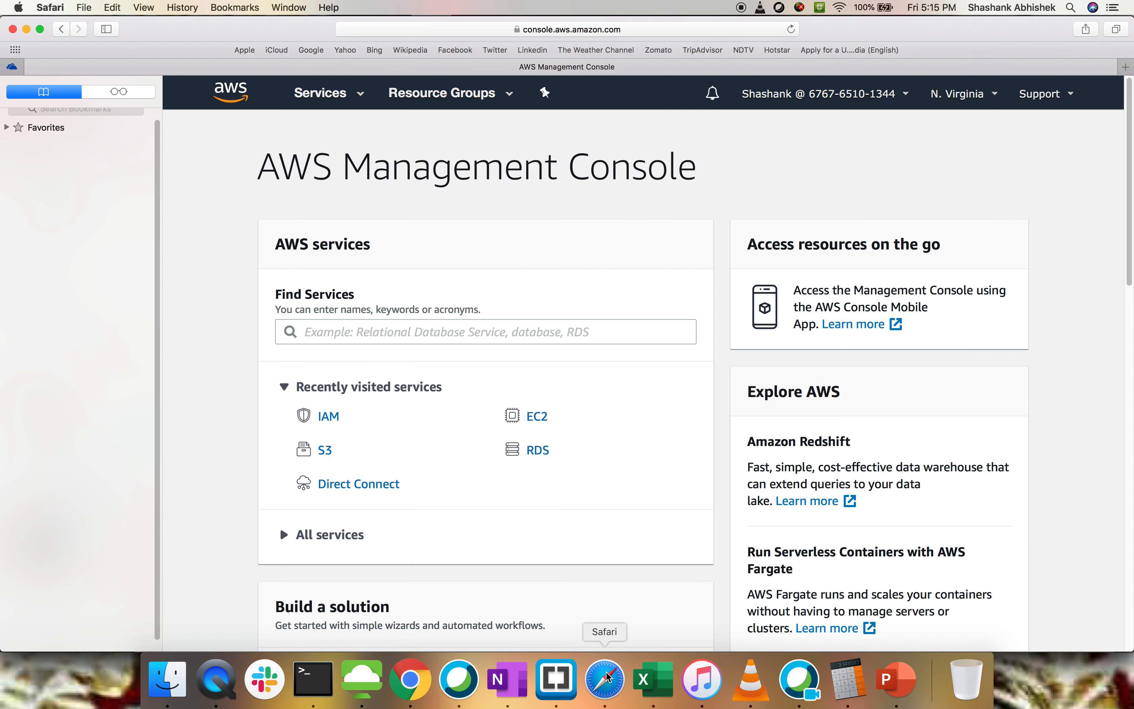
pyautogui.moveTo(322, 341)
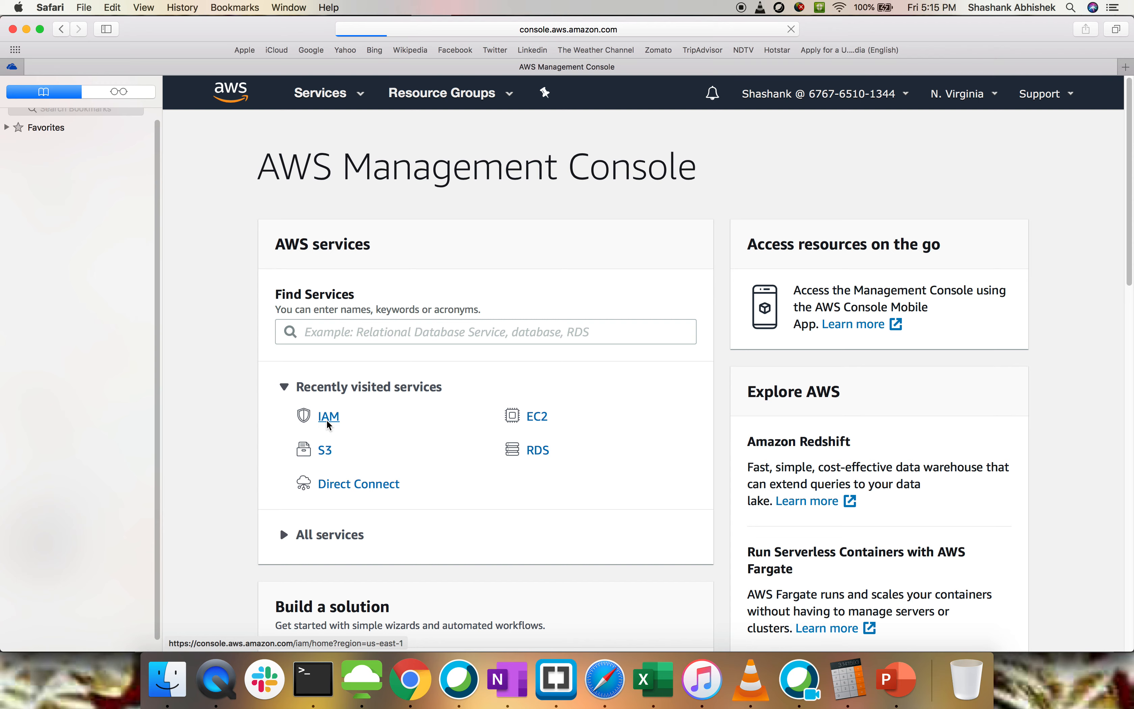
# - Go from the IAM dashboard to the Access analyzer page under Access reports
pyautogui.click(328, 416)
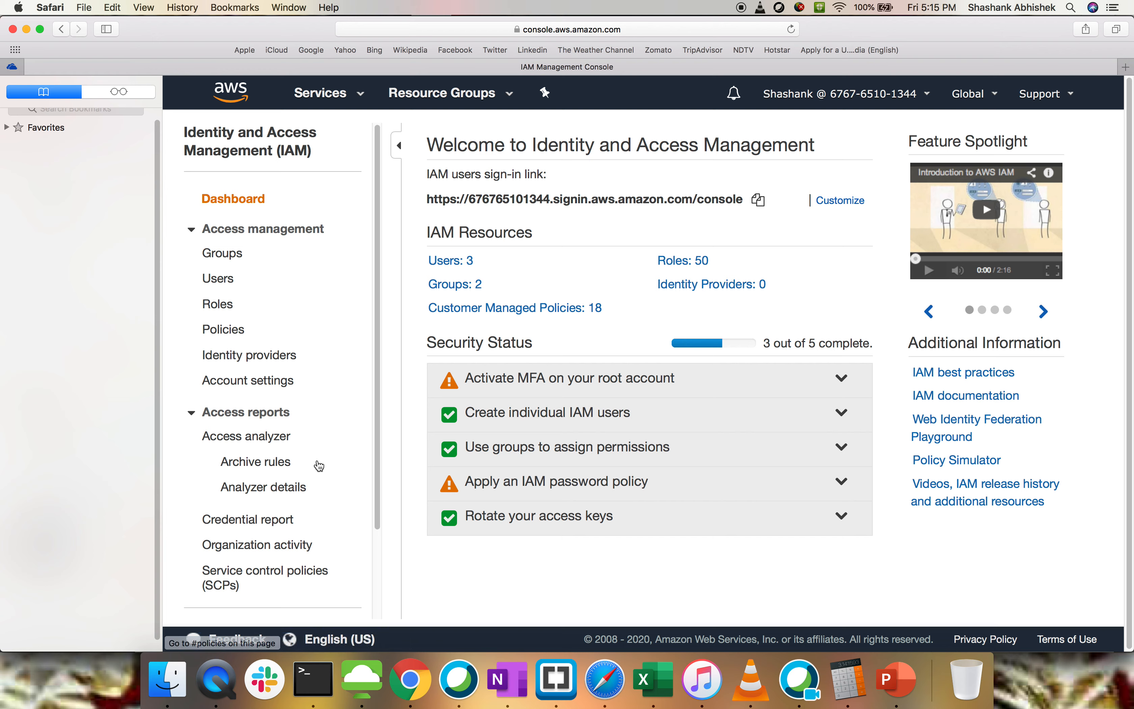
pyautogui.moveTo(263, 487)
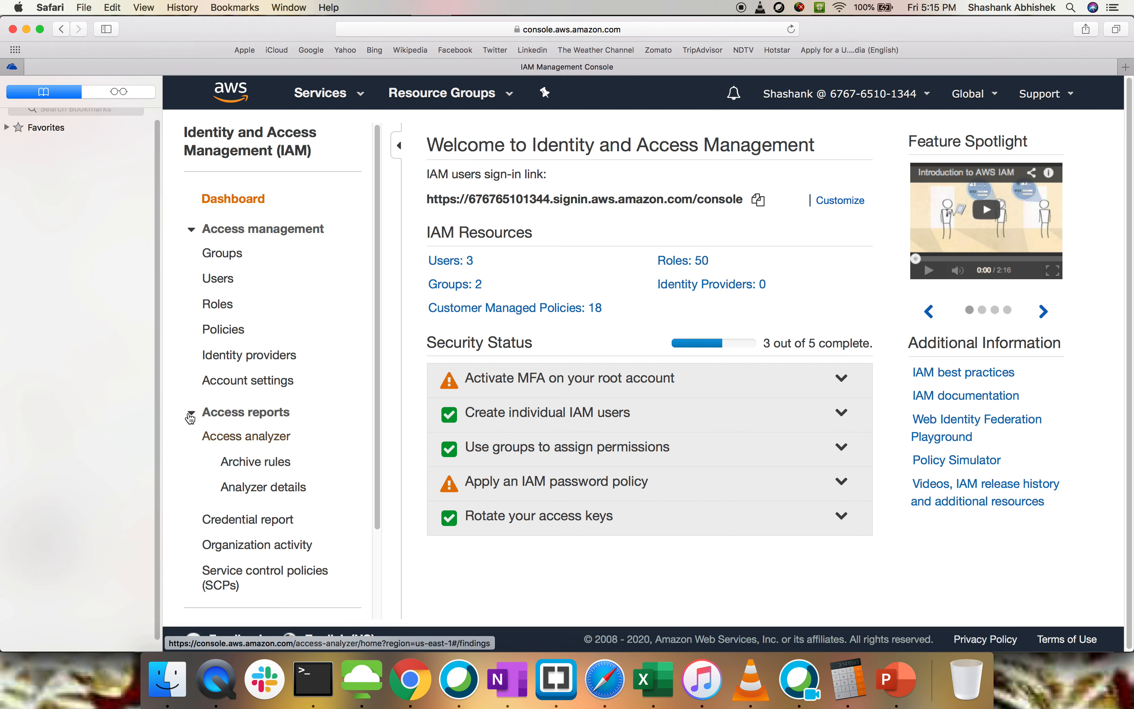
pyautogui.moveTo(206, 418)
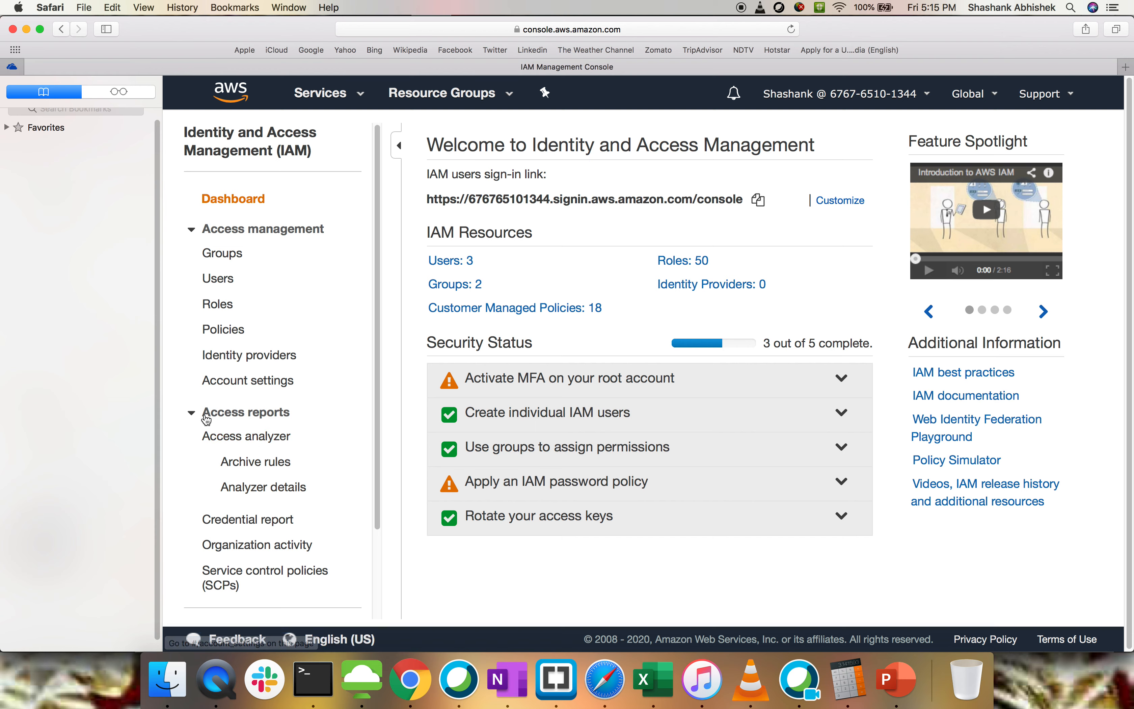
pyautogui.moveTo(245, 436)
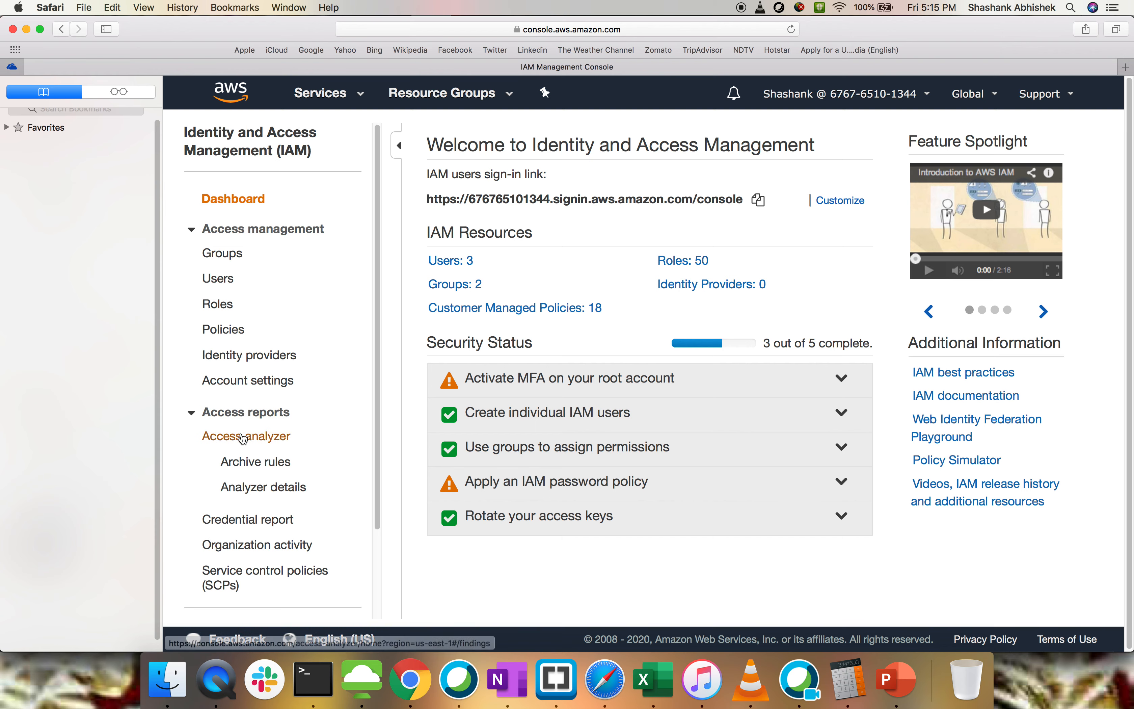
pyautogui.click(245, 436)
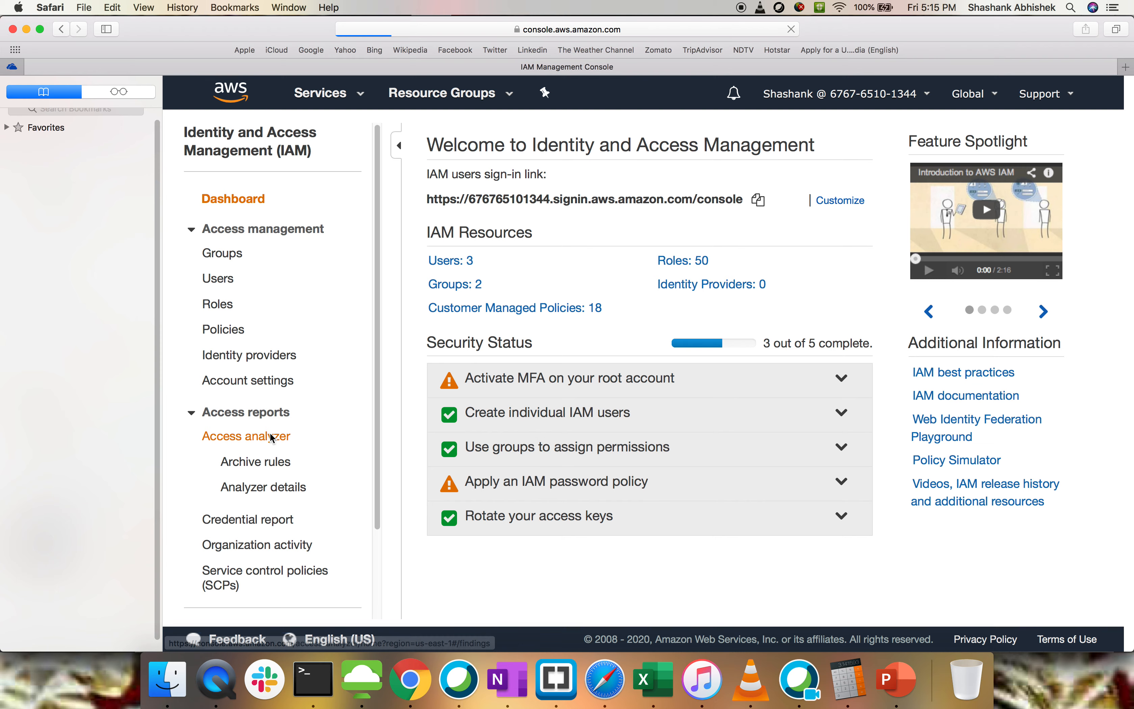
pyautogui.click(246, 436)
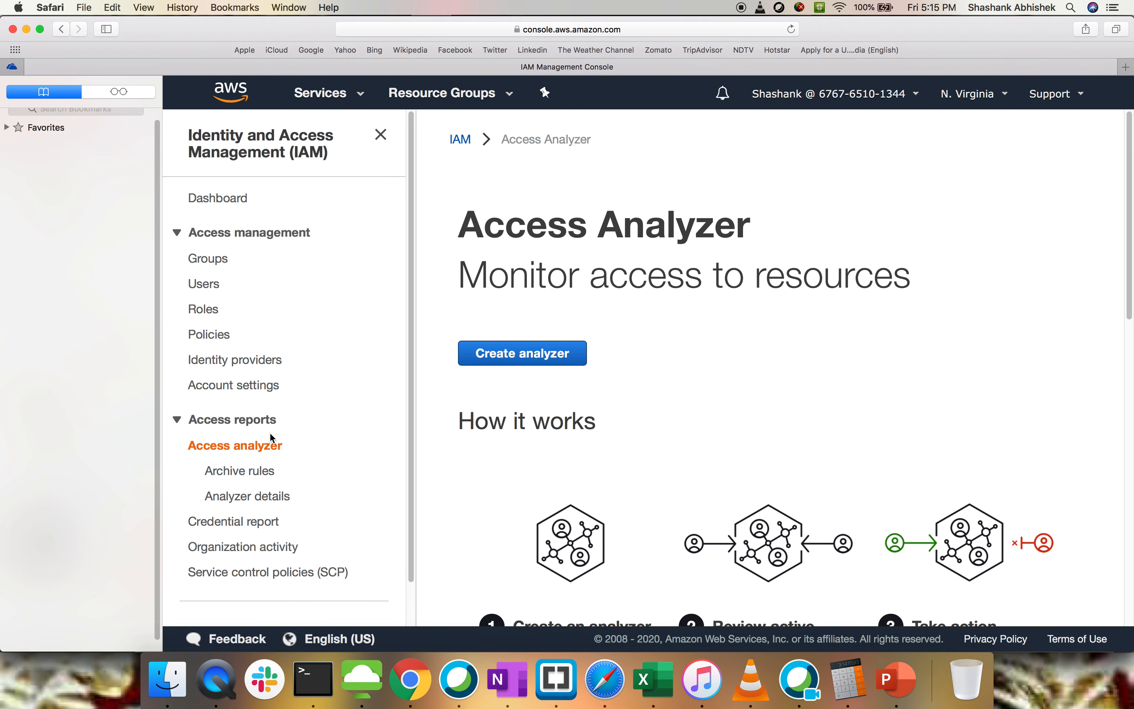
pyautogui.moveTo(522, 354)
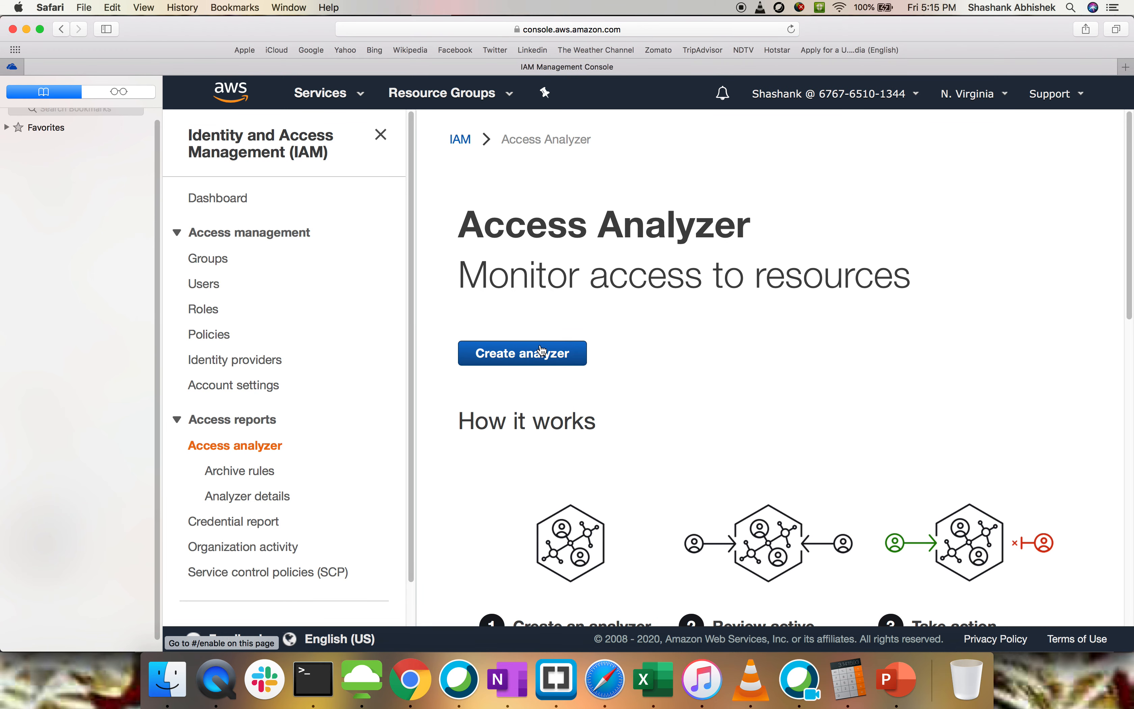
# - Collapse the navigation panel and read through the How it works section
pyautogui.click(380, 135)
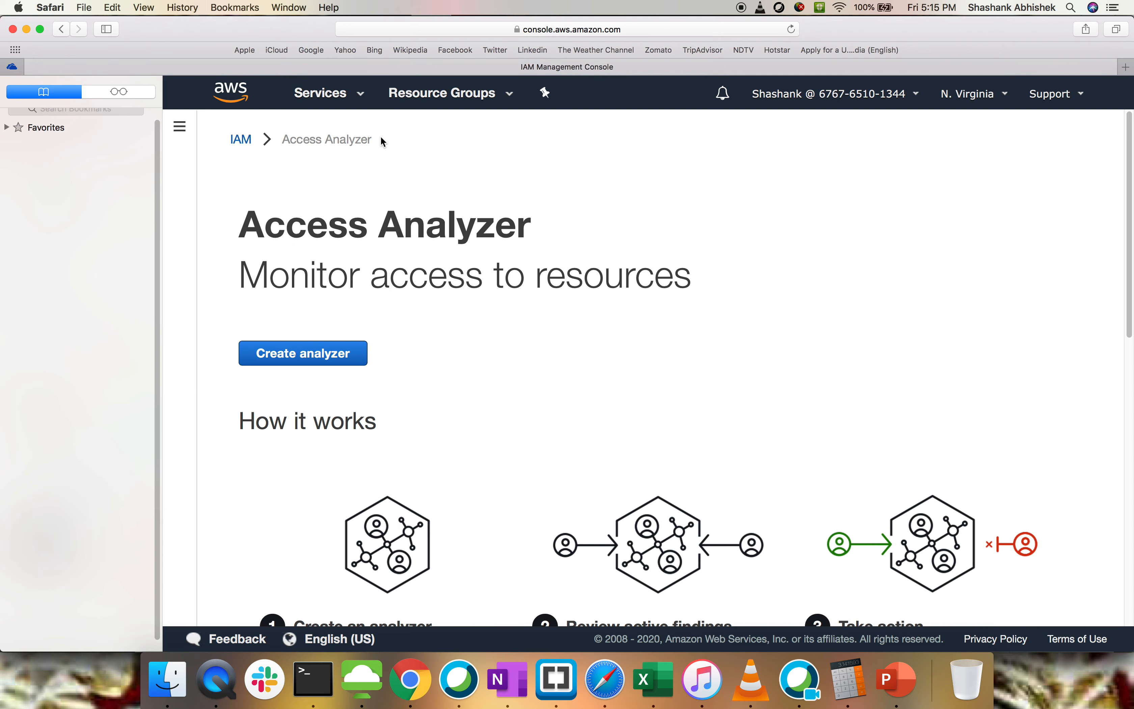
pyautogui.scroll(-3)
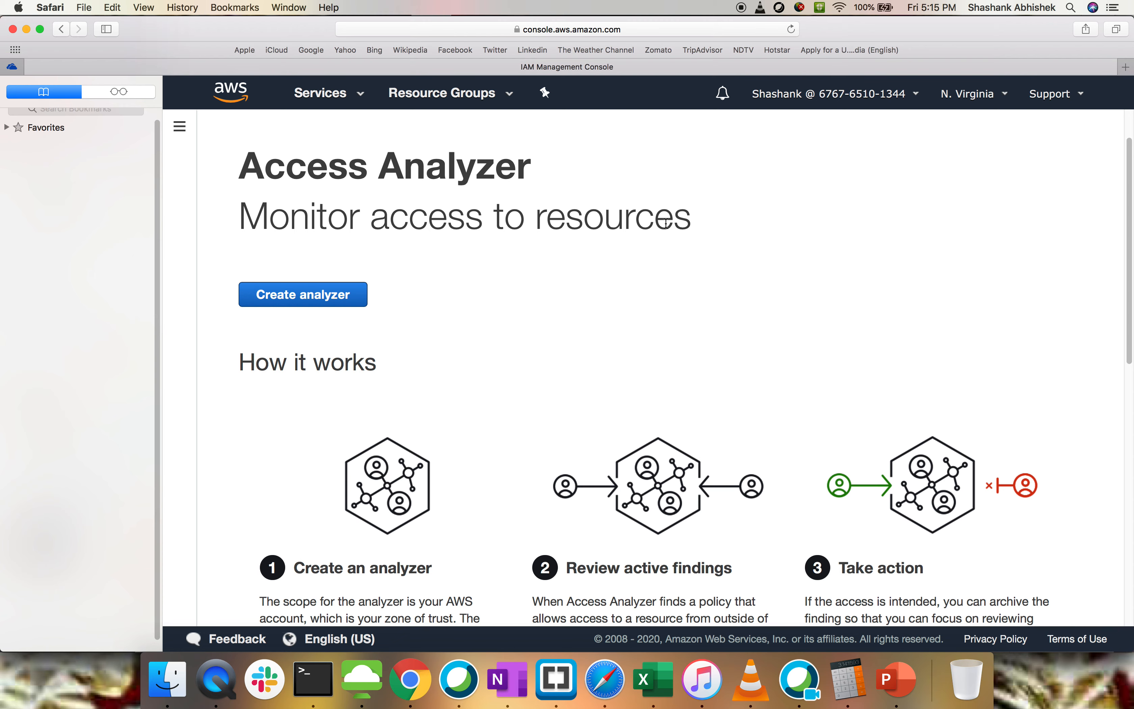
pyautogui.scroll(-3)
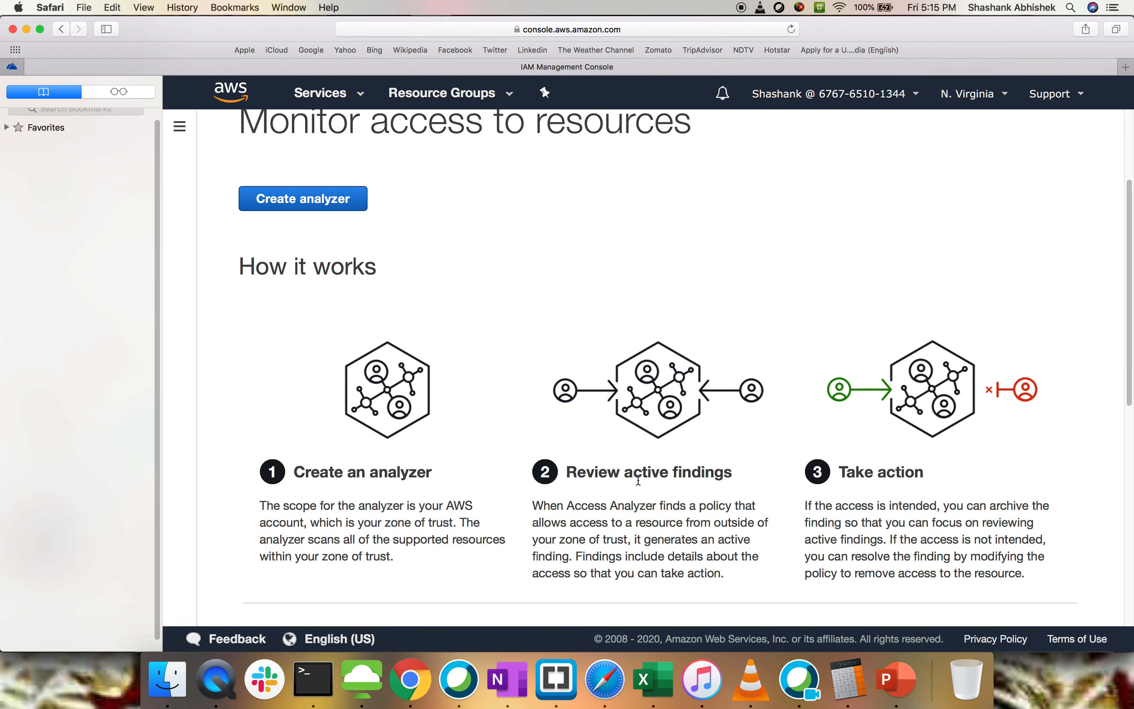
pyautogui.moveTo(1011, 428)
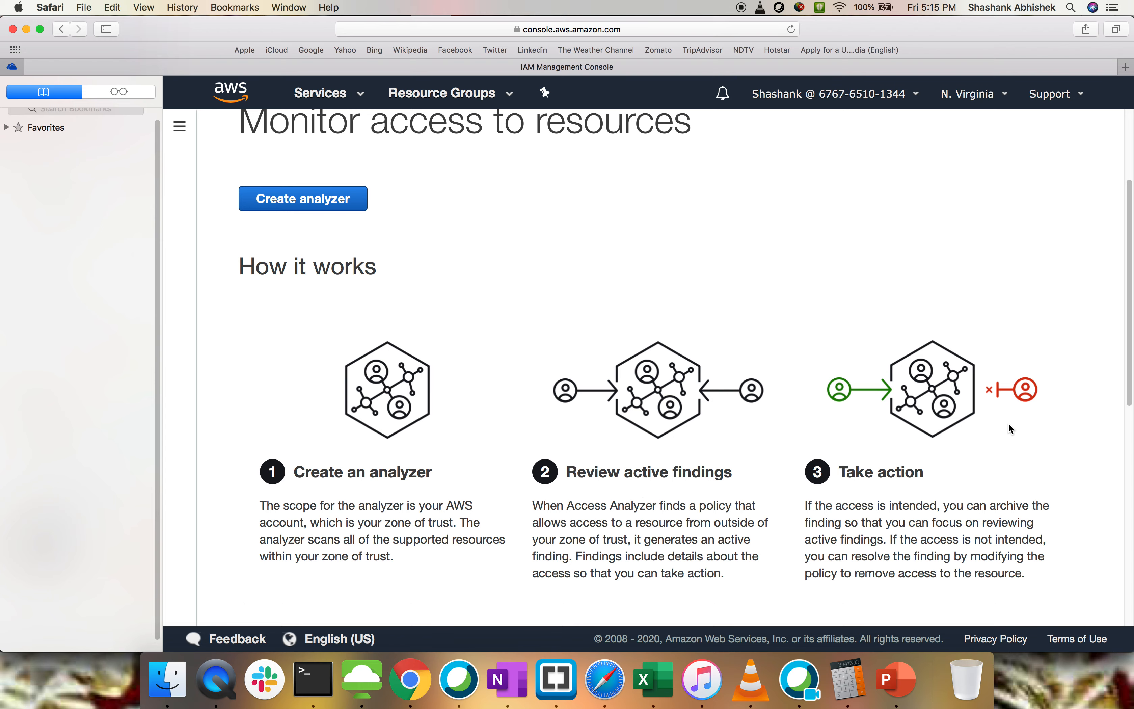
pyautogui.scroll(-3)
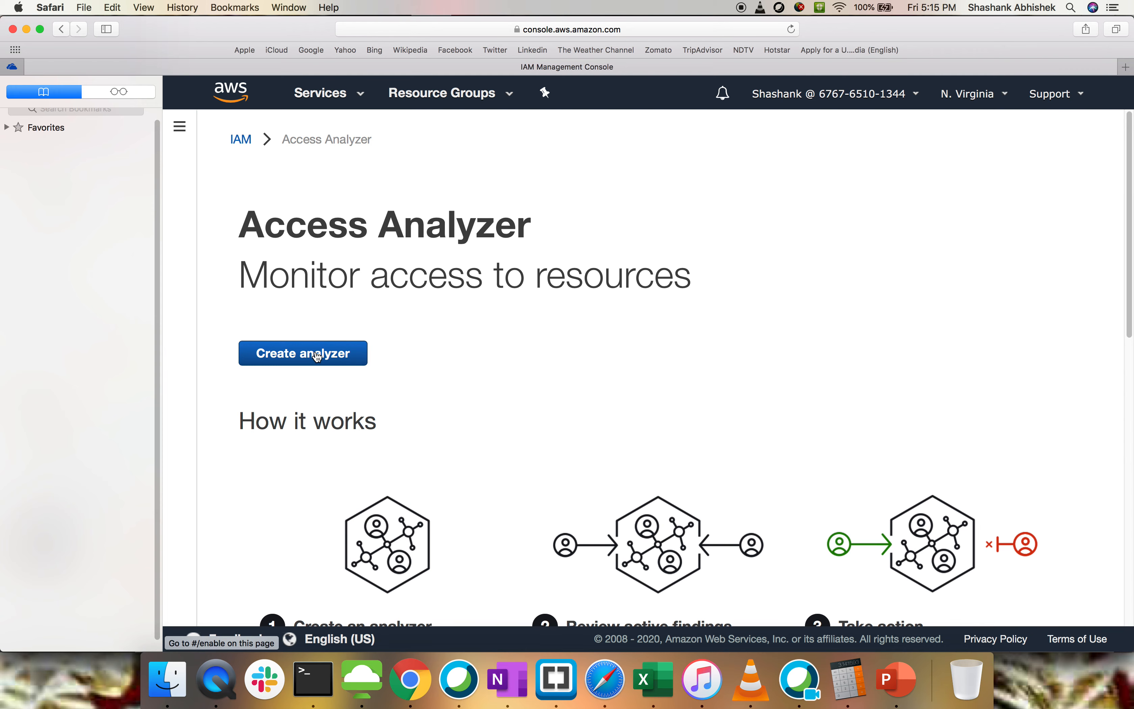
# - Create a new analyzer named TestAccess for the current account
pyautogui.click(303, 354)
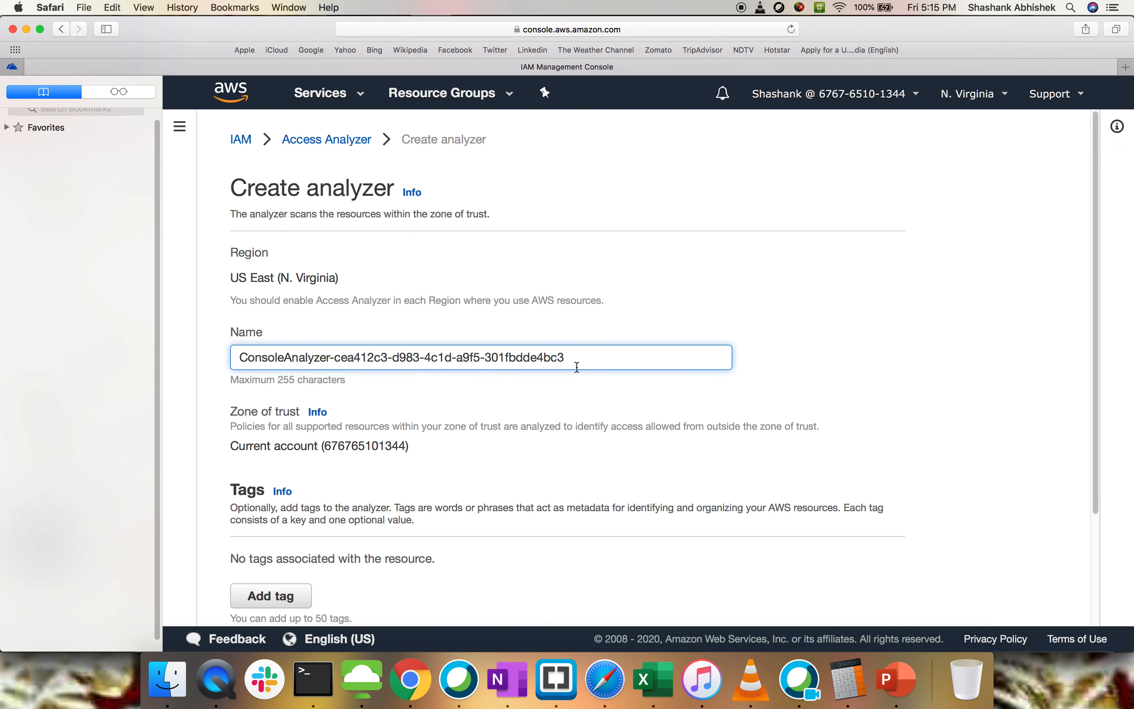
pyautogui.write('TestAccess')
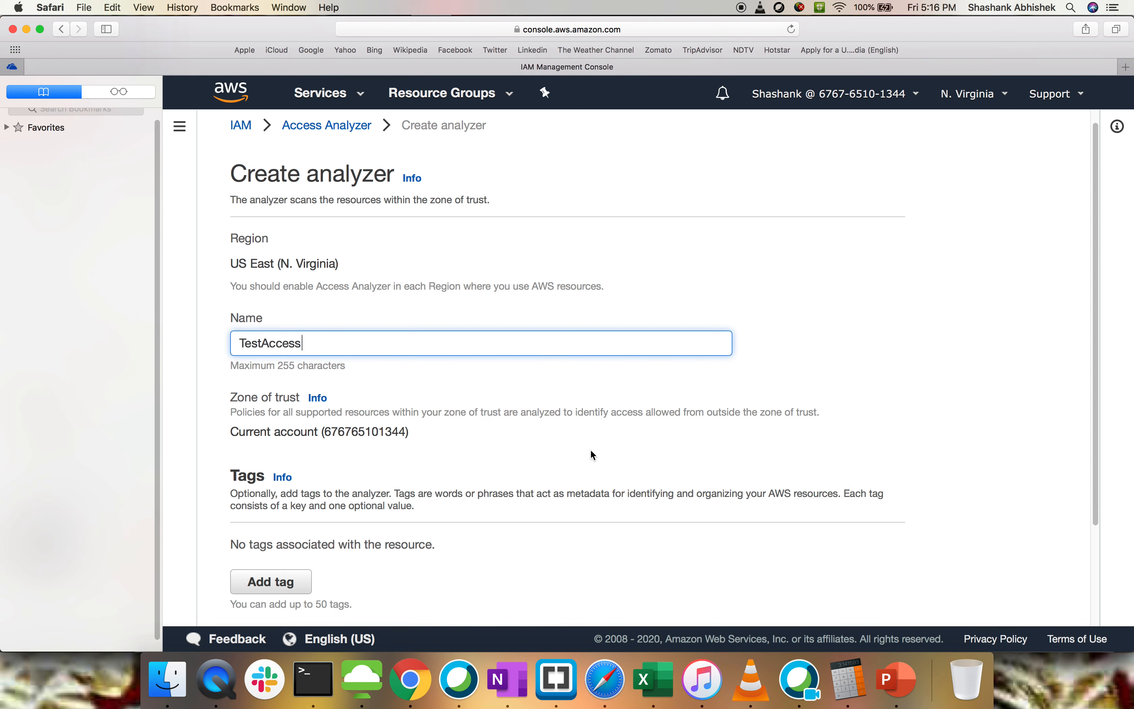
pyautogui.scroll(-3)
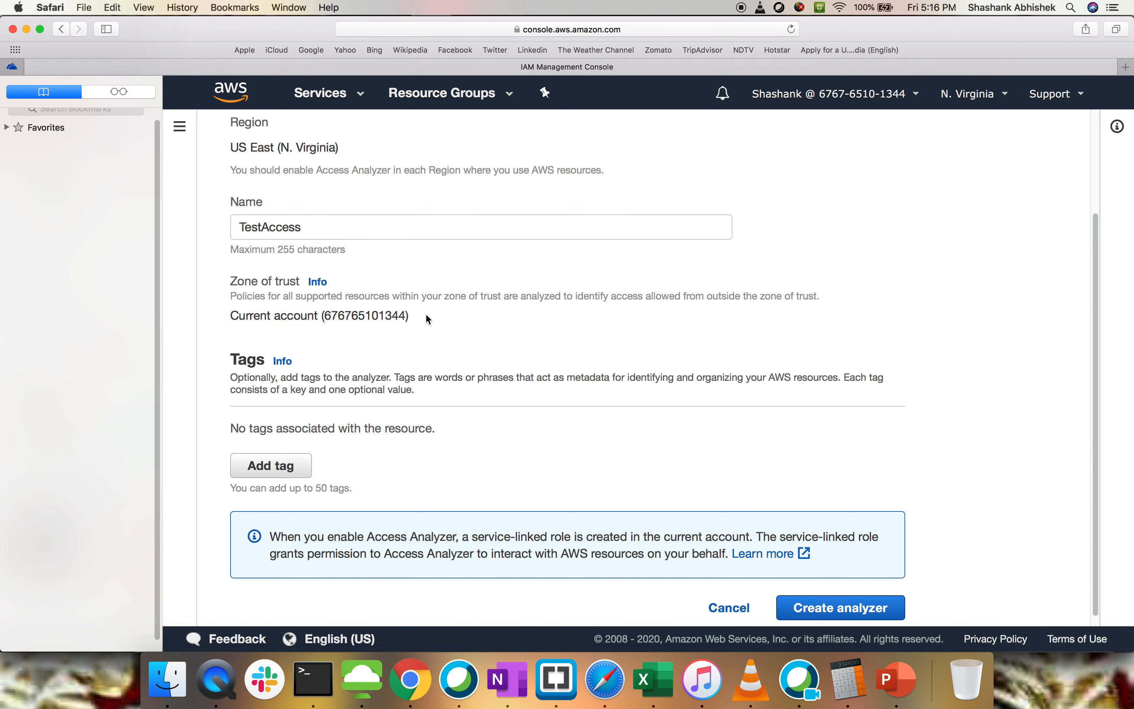
pyautogui.click(840, 607)
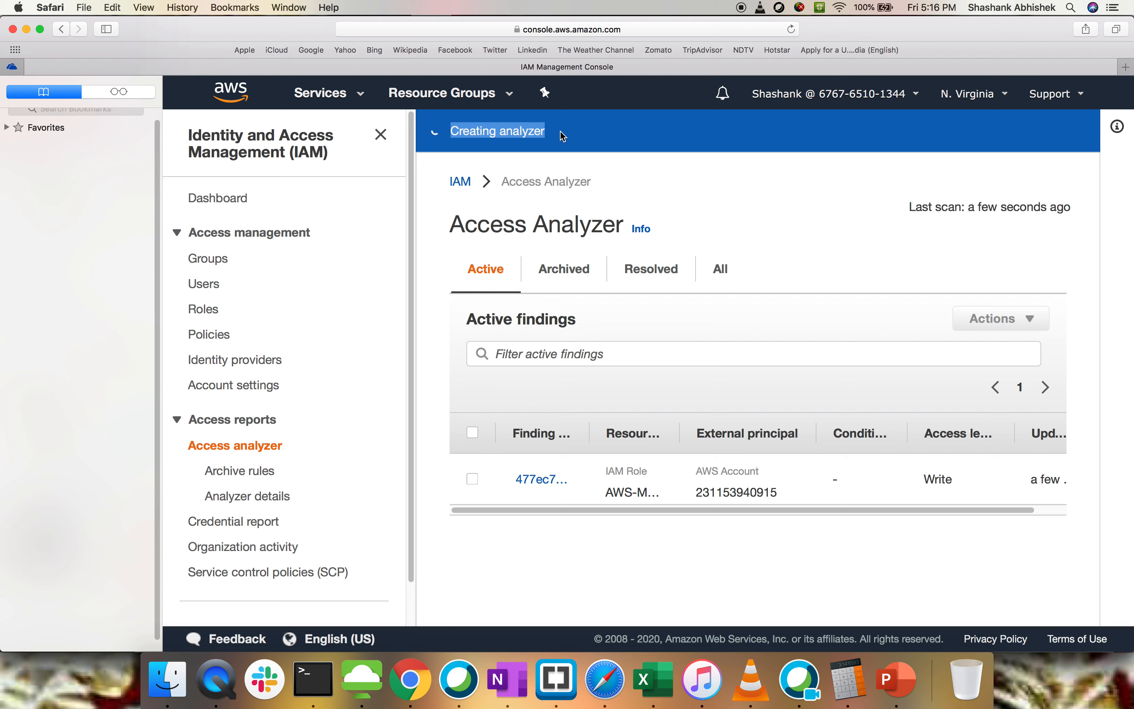
pyautogui.moveTo(542, 479)
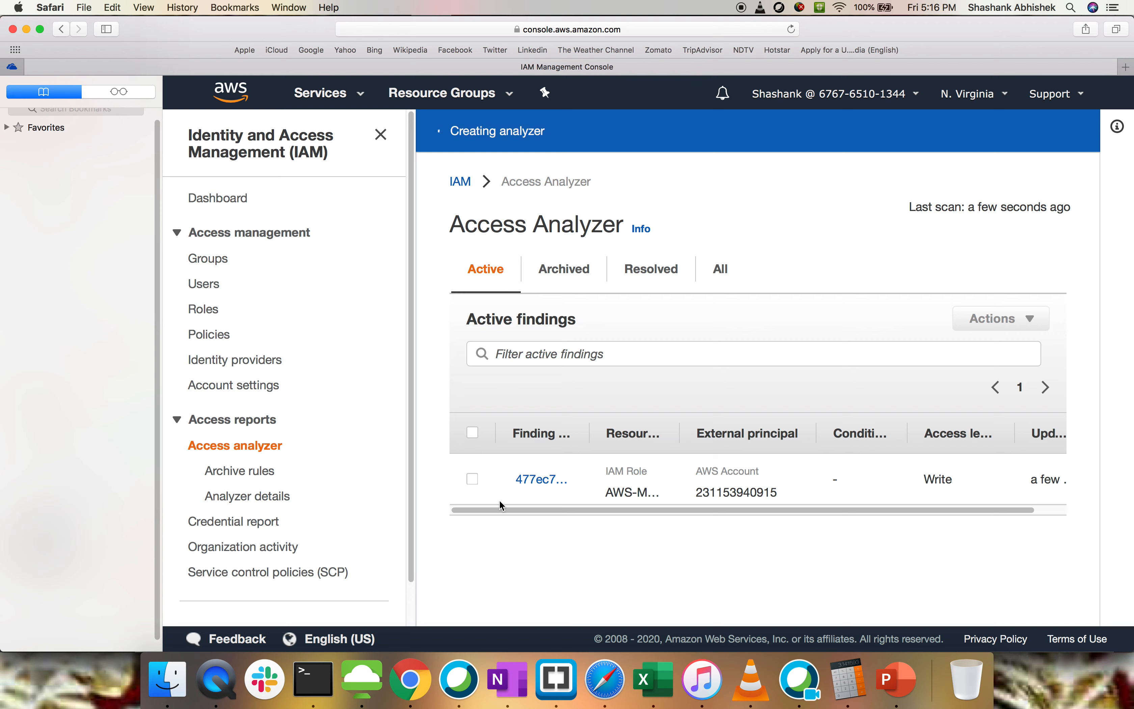
# - Note the finding's Write access level and external account, then view finding 477ec7… details
pyautogui.doubleClick(938, 479)
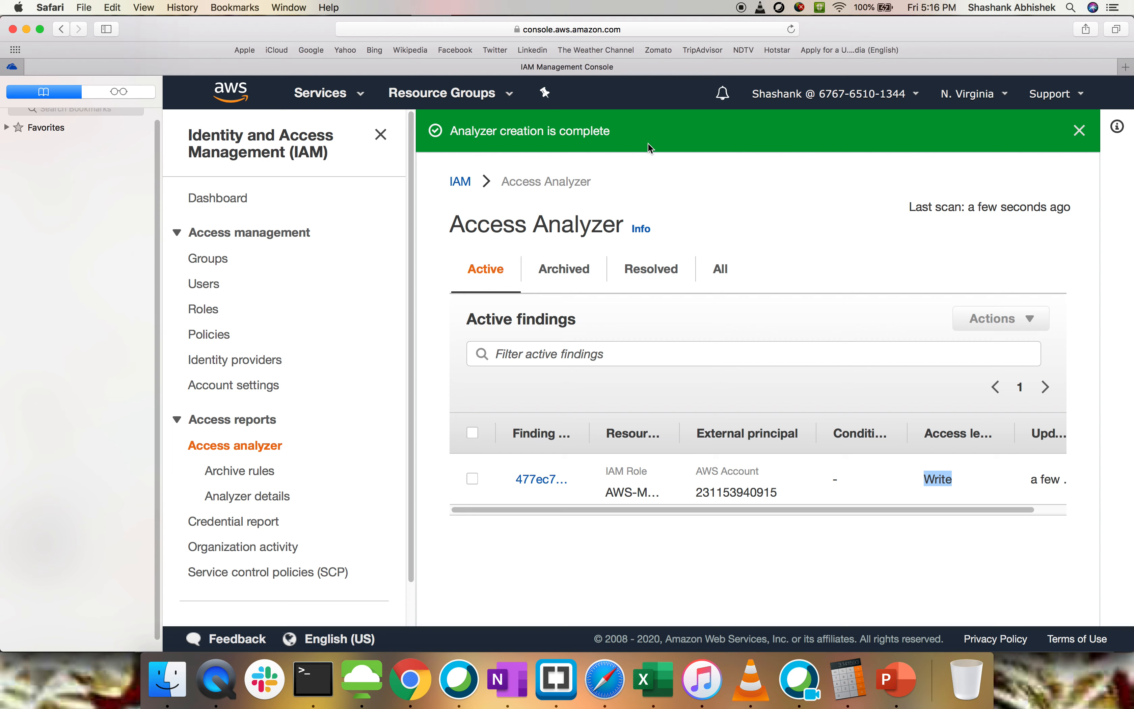
pyautogui.moveTo(597, 520)
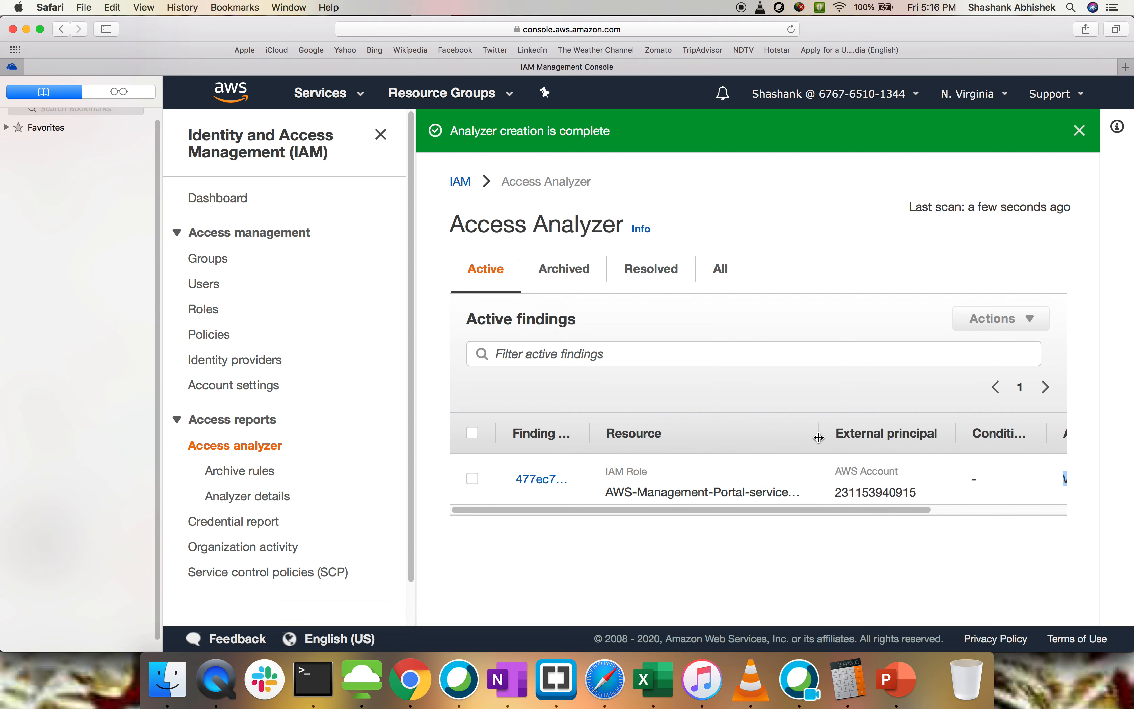
pyautogui.moveTo(890, 513)
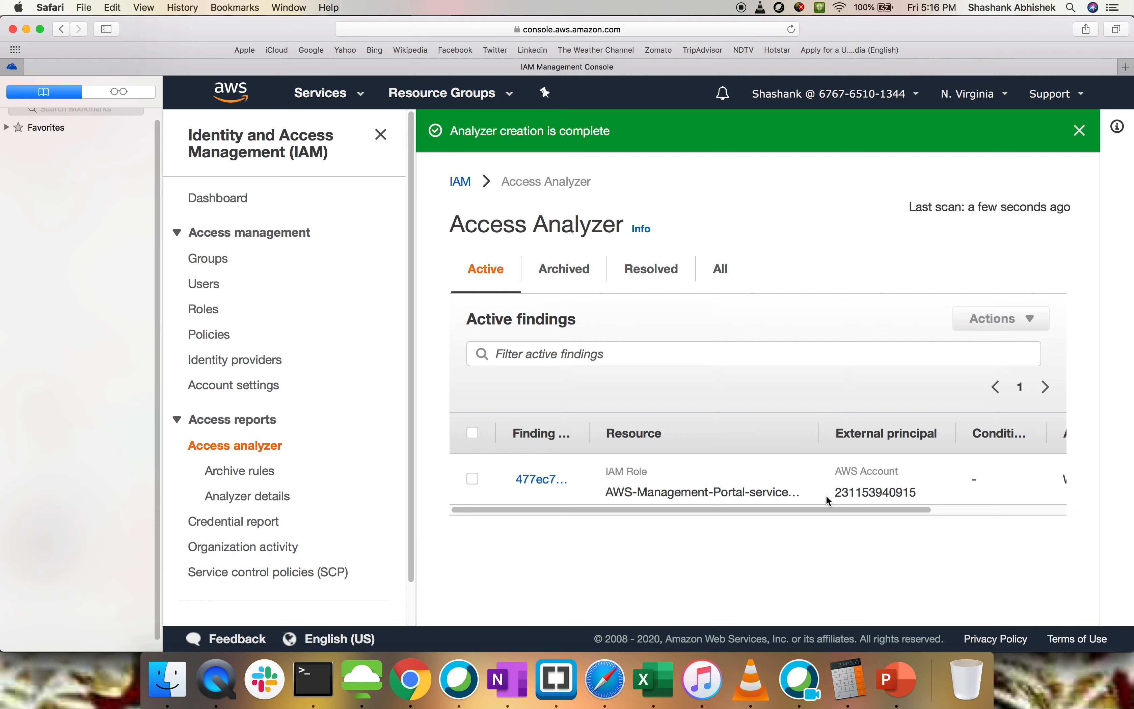
pyautogui.doubleClick(873, 492)
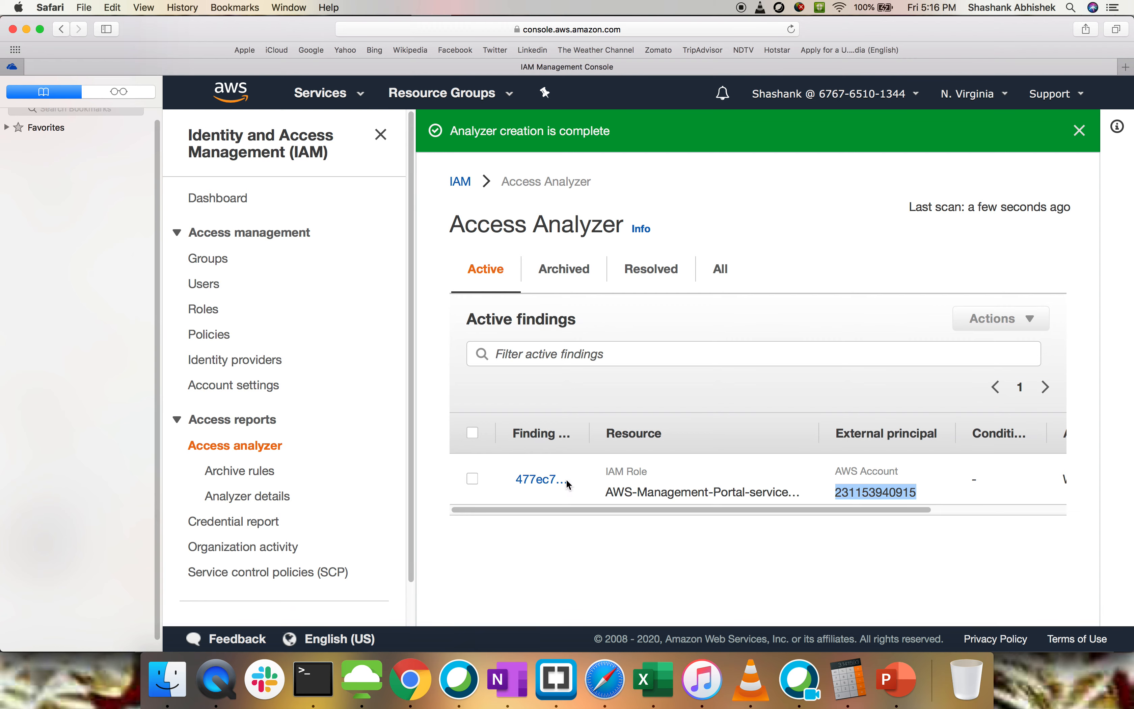
pyautogui.click(535, 479)
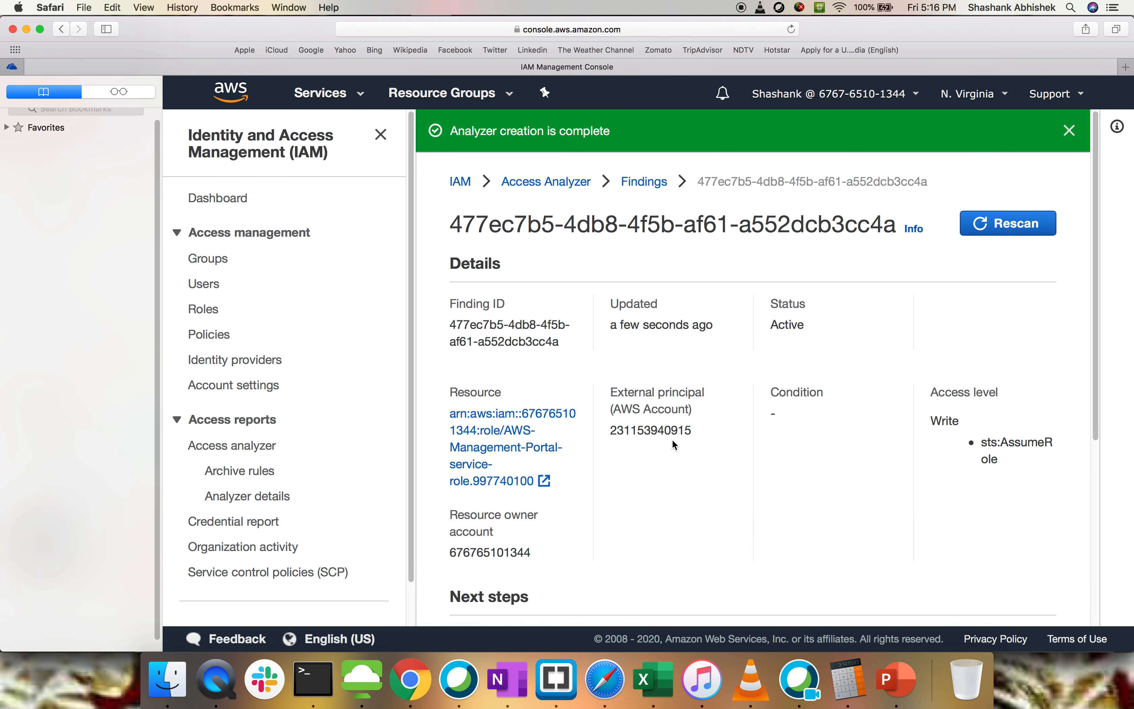
# - Dismiss the creation banner and follow the finding's Resource ARN to the IAM role
pyautogui.click(1070, 131)
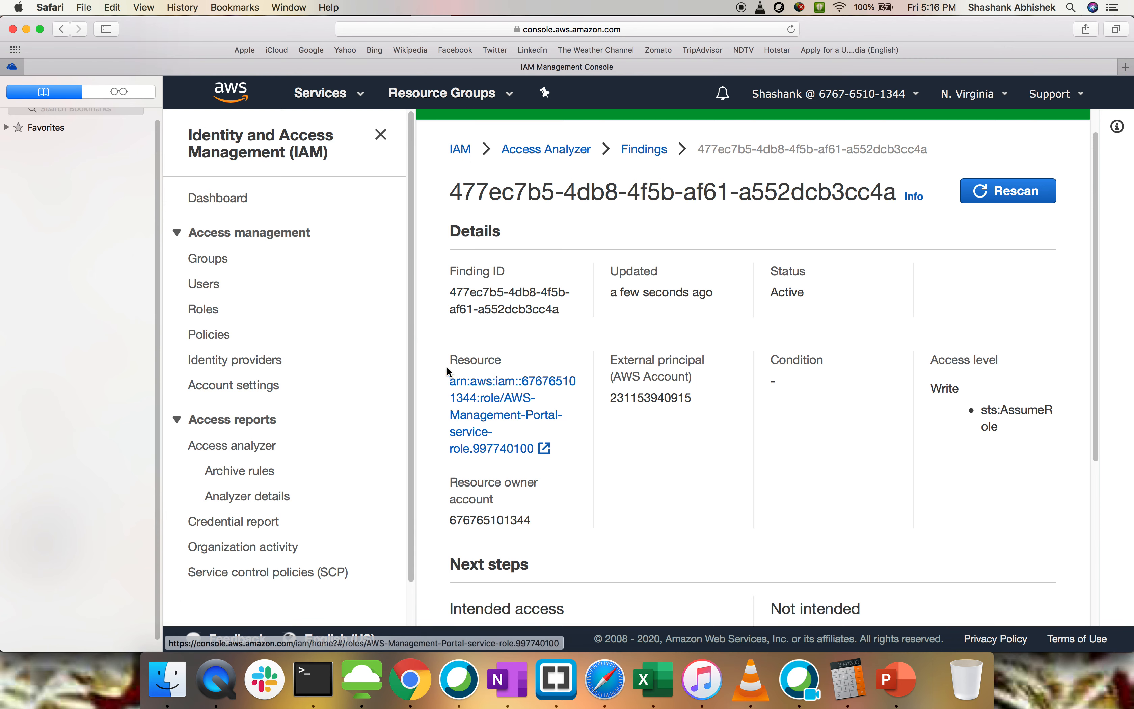
pyautogui.moveTo(495, 397)
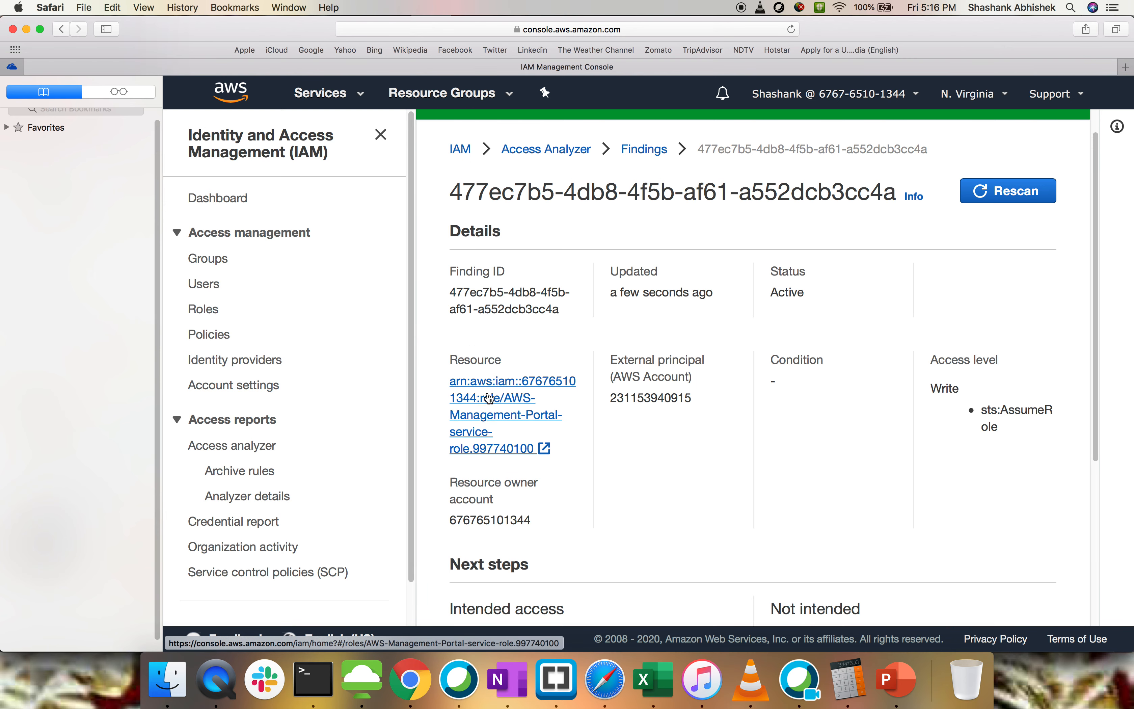
pyautogui.moveTo(494, 401)
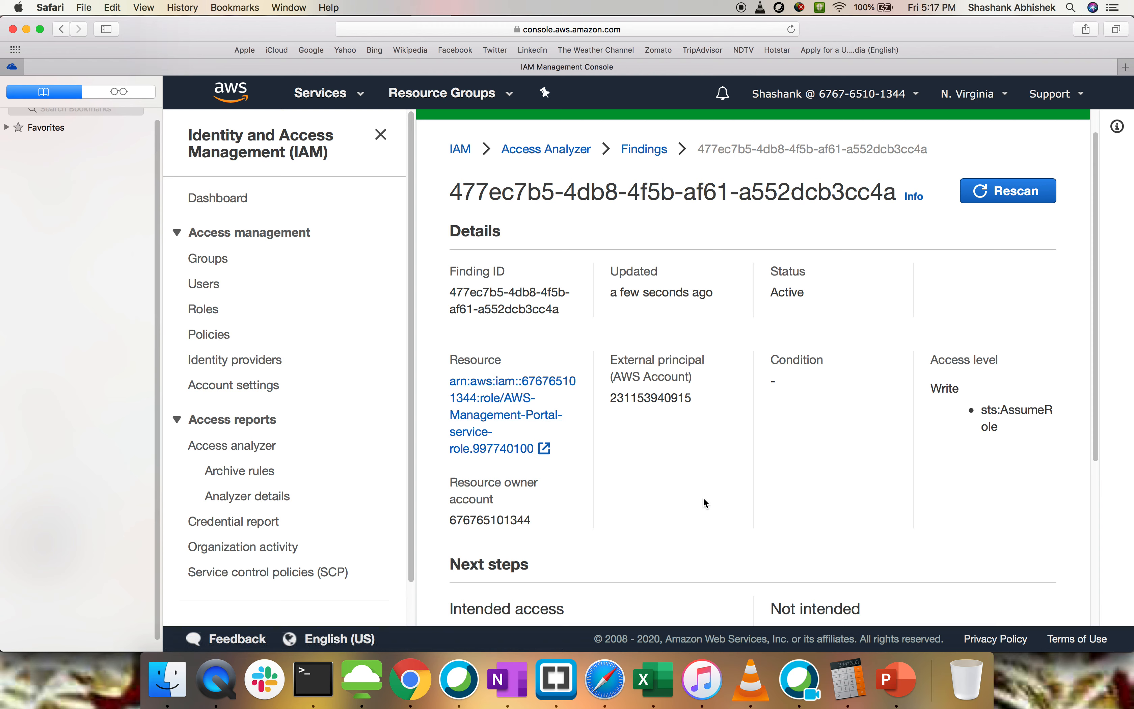
pyautogui.moveTo(1019, 409)
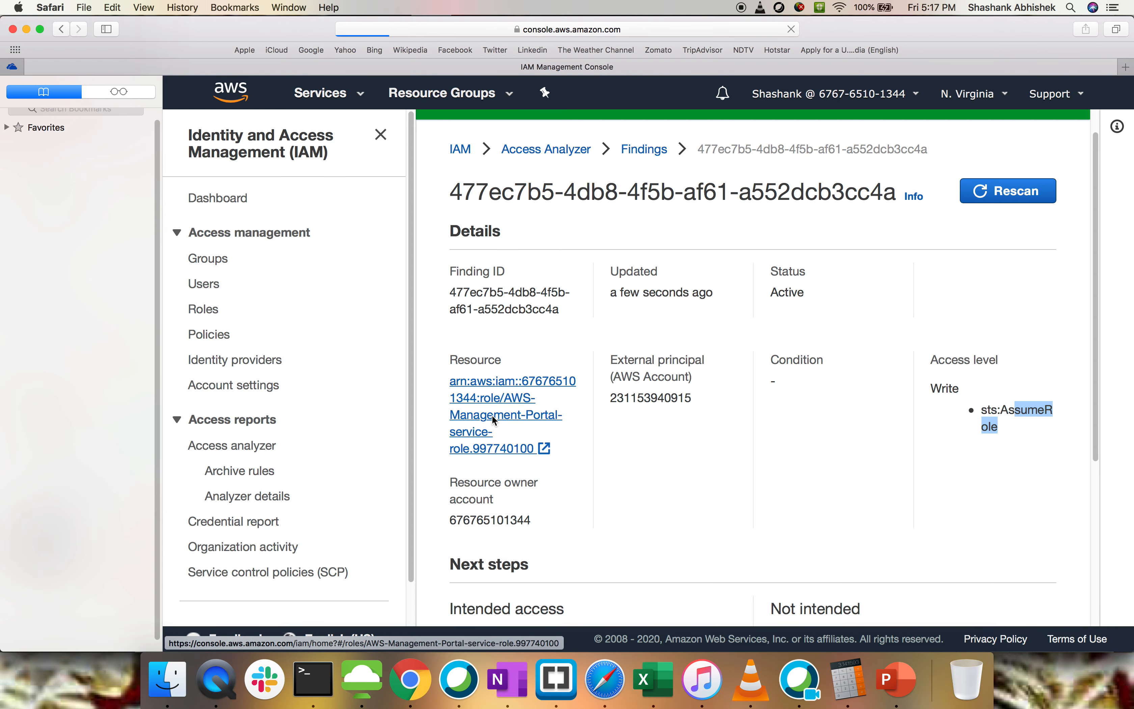
pyautogui.click(506, 415)
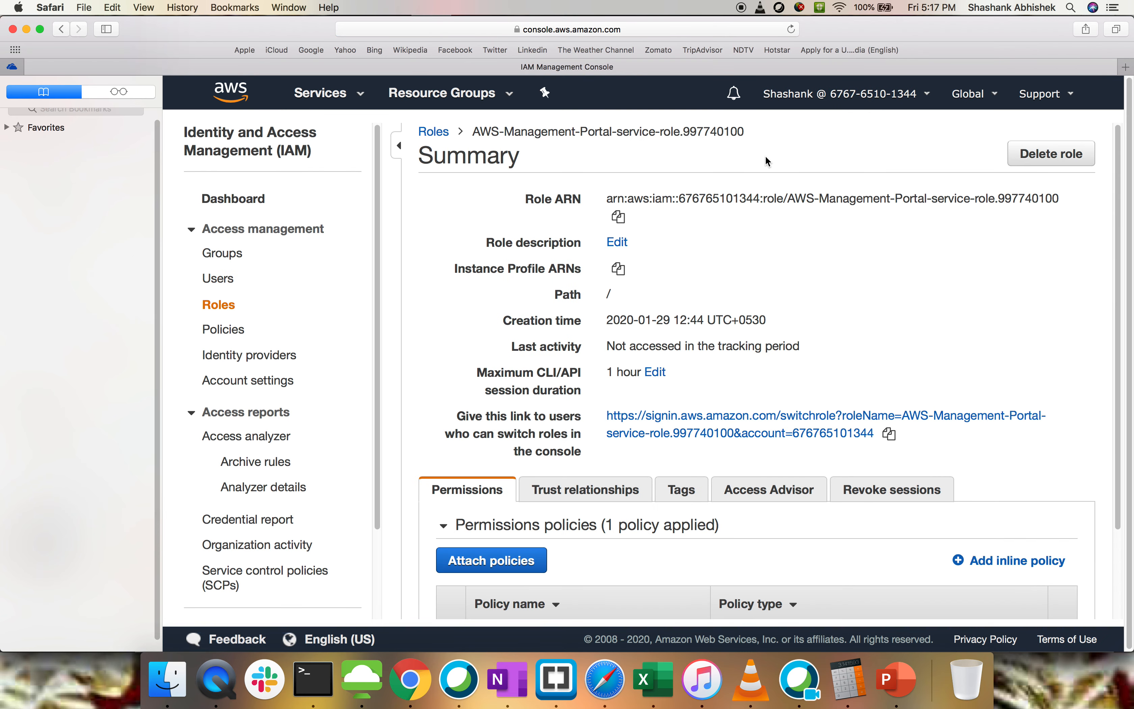
pyautogui.moveTo(781, 375)
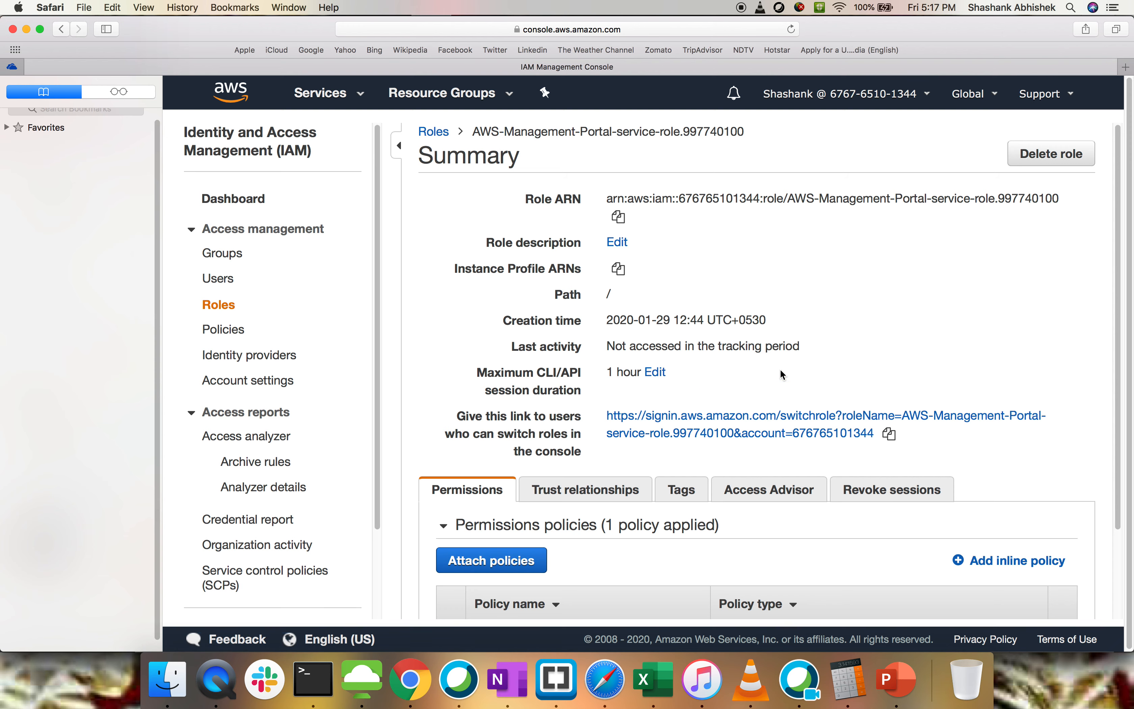
pyautogui.scroll(-3)
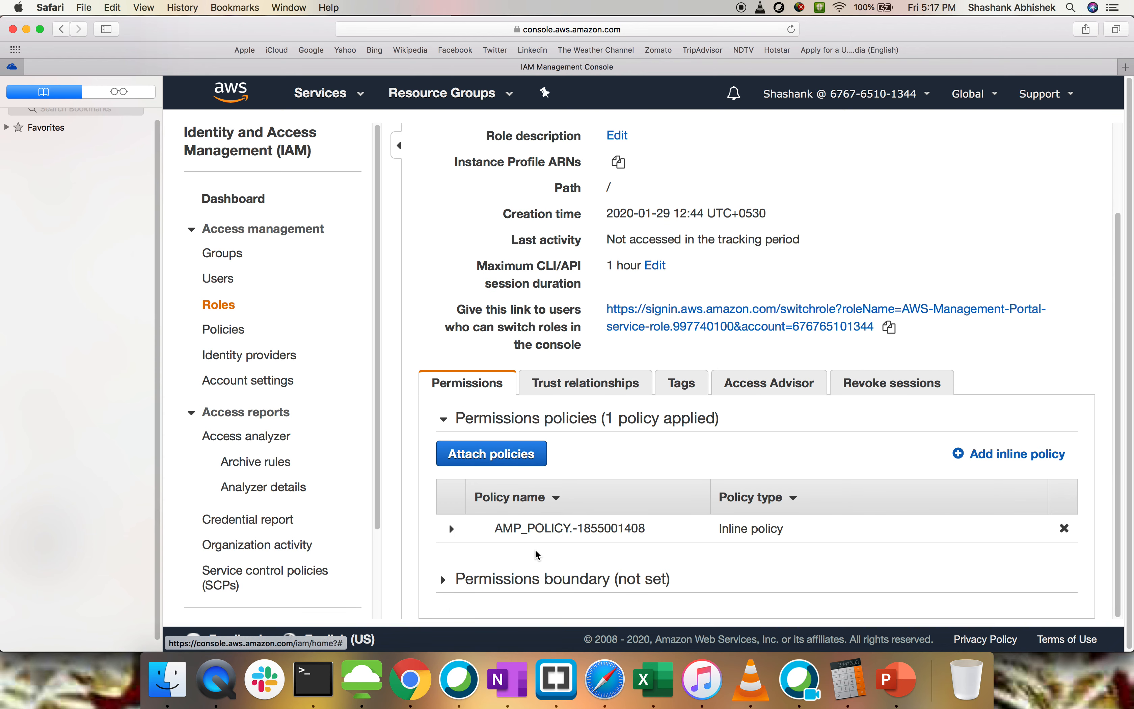
pyautogui.click(451, 528)
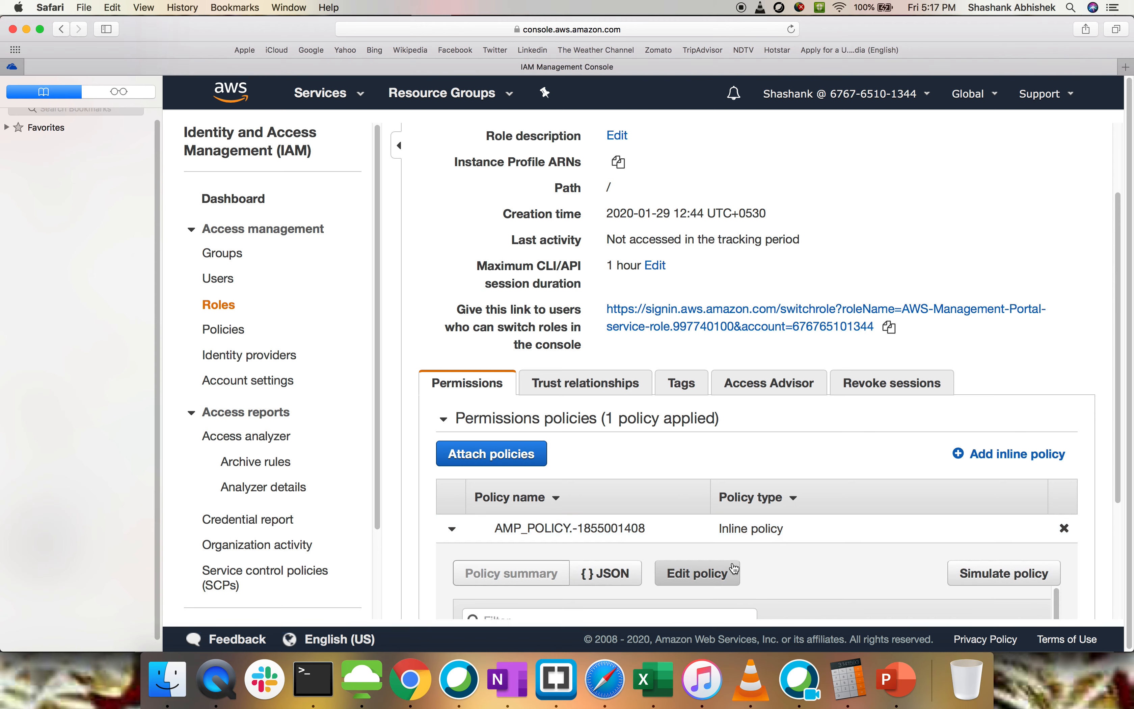
pyautogui.scroll(-3)
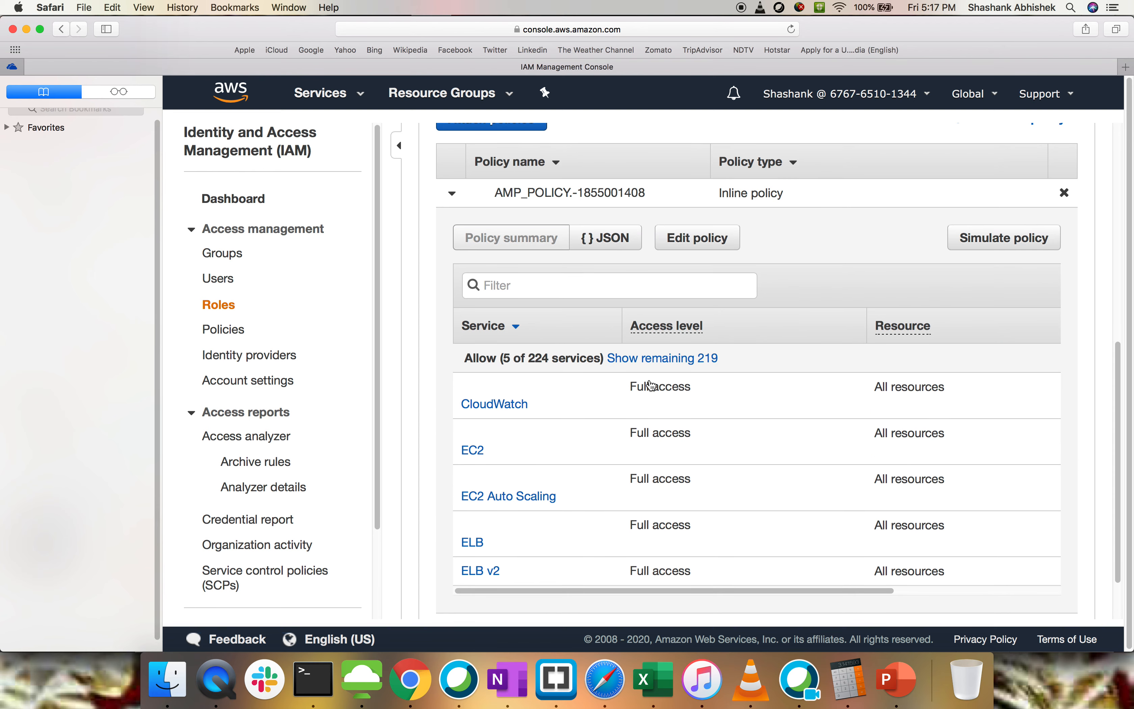
pyautogui.scroll(-3)
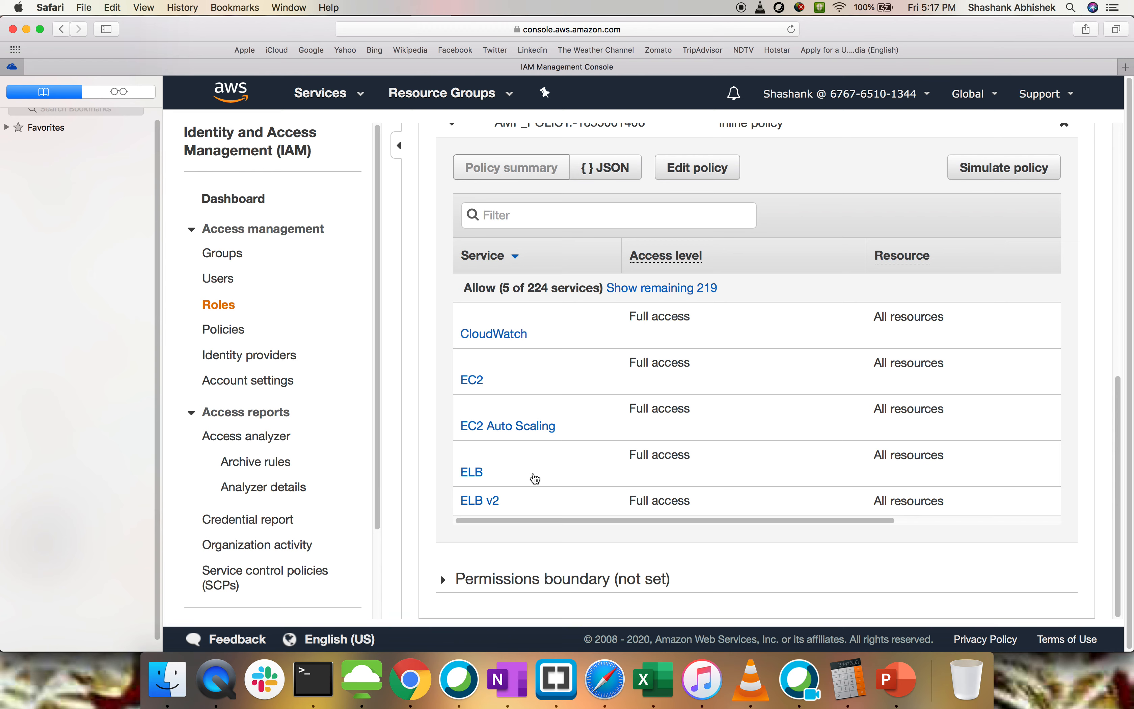
pyautogui.scroll(3)
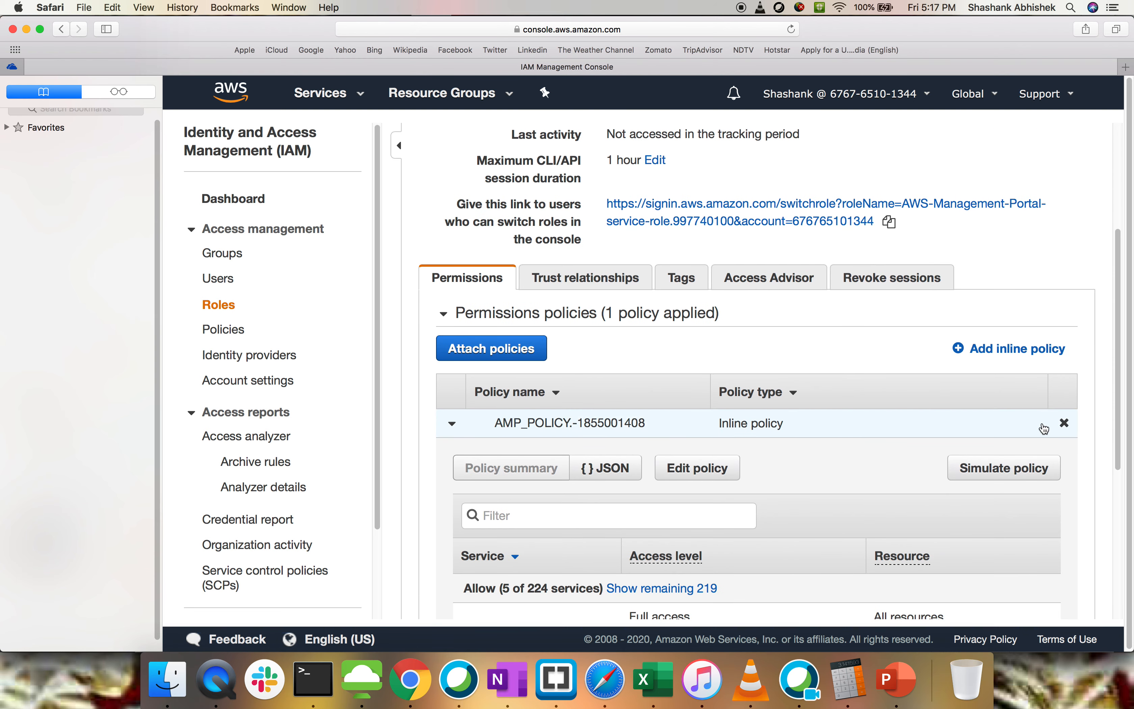
pyautogui.moveTo(774, 463)
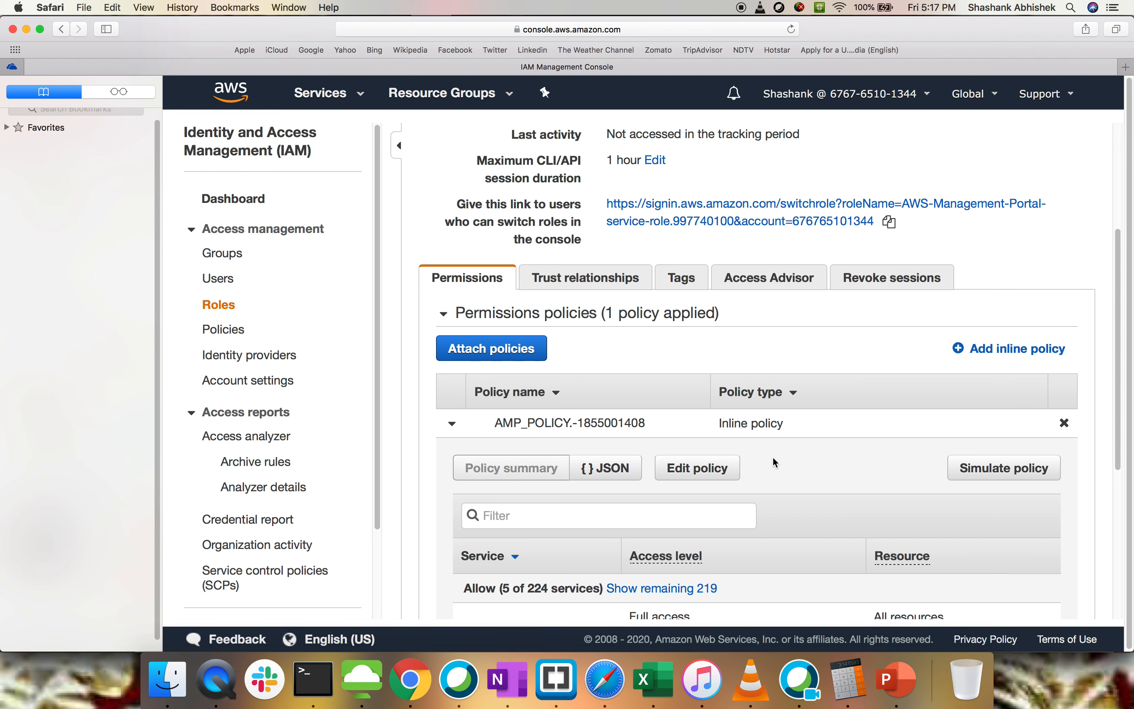
pyautogui.click(320, 93)
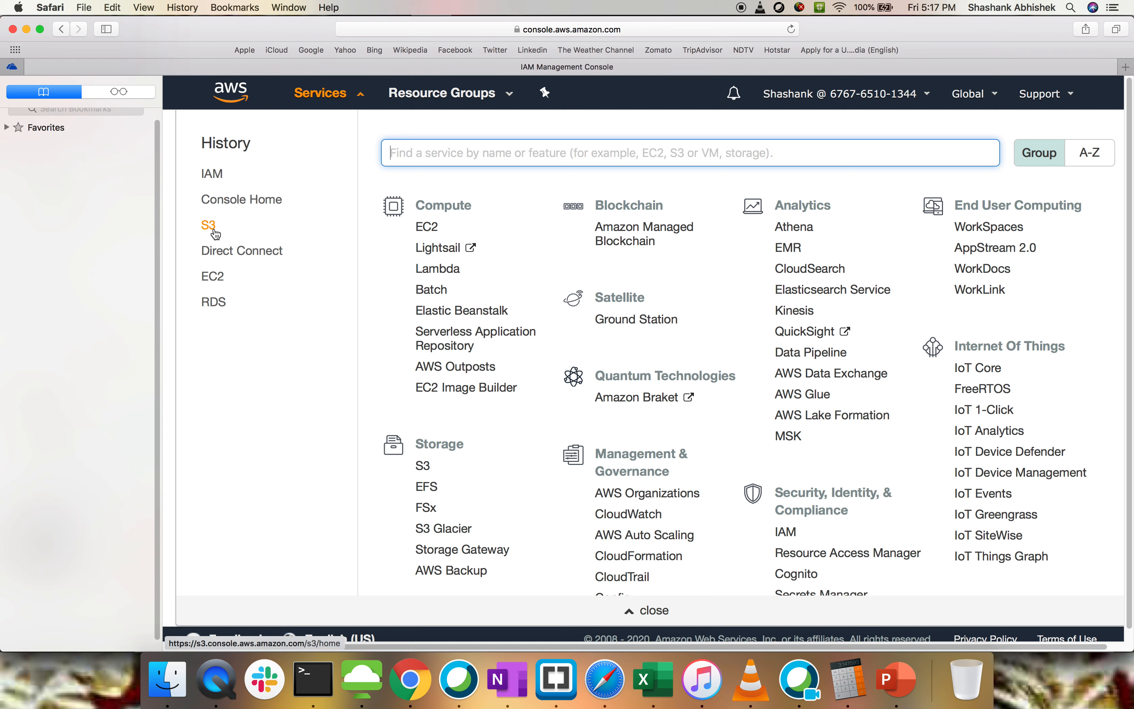
# - Launch the S3 console in a new tab from the Services menu History
pyautogui.click(208, 225)
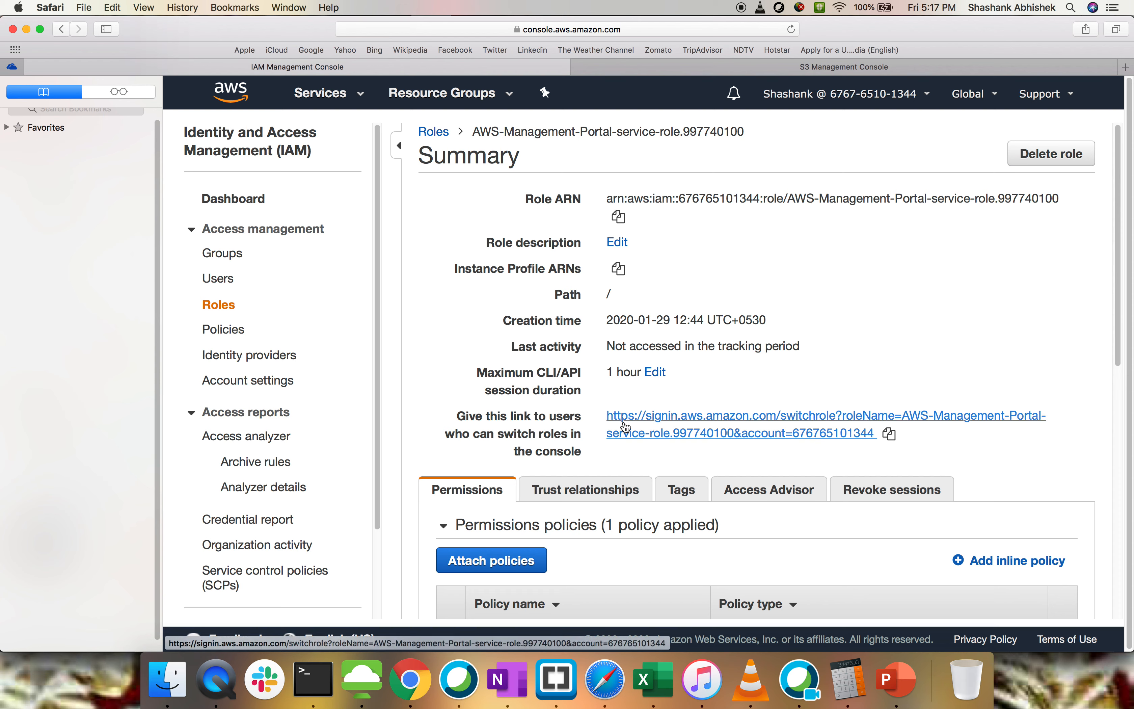
pyautogui.moveTo(254, 461)
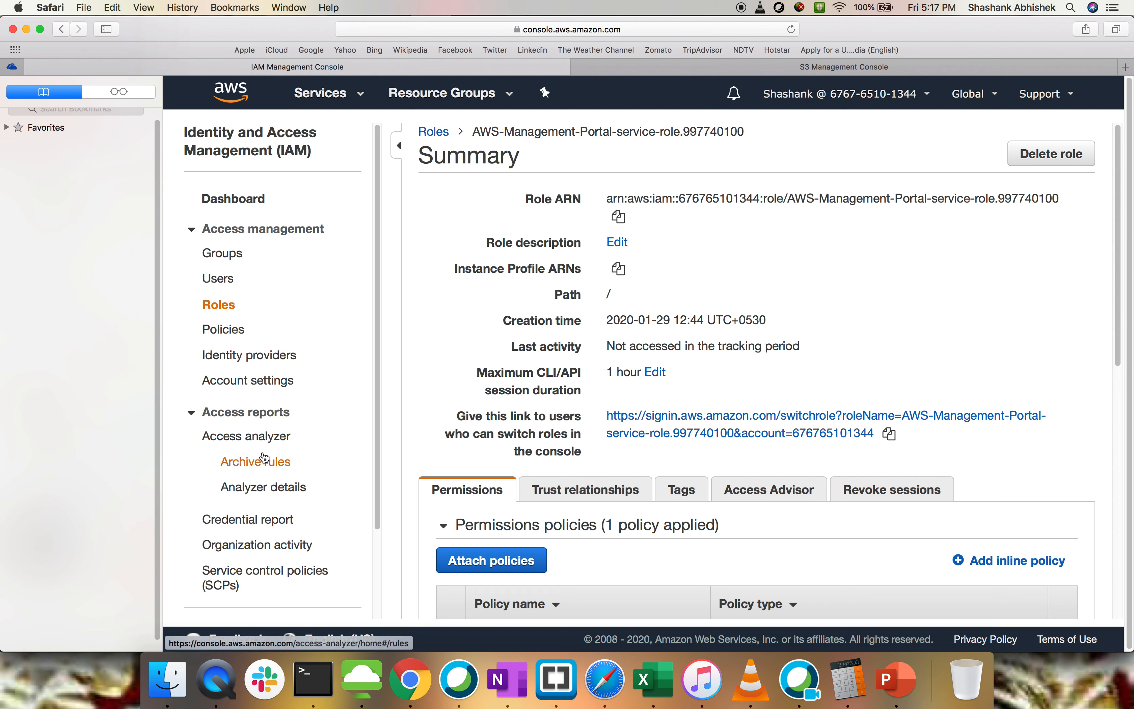
pyautogui.click(245, 436)
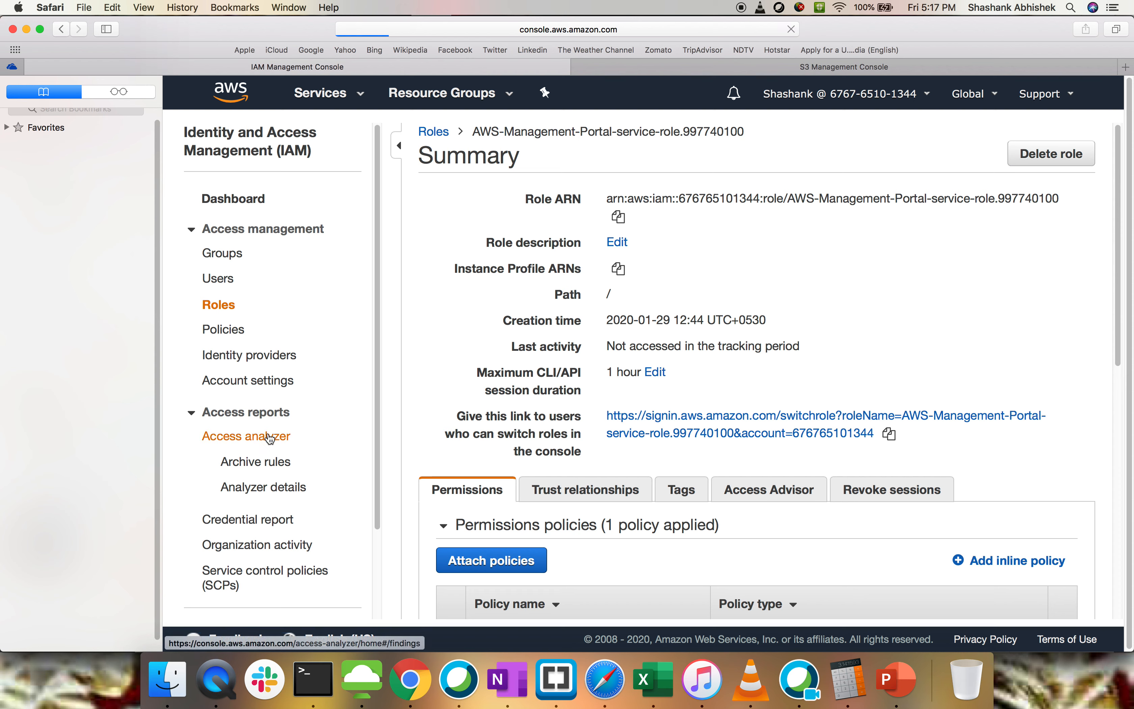
pyautogui.click(844, 67)
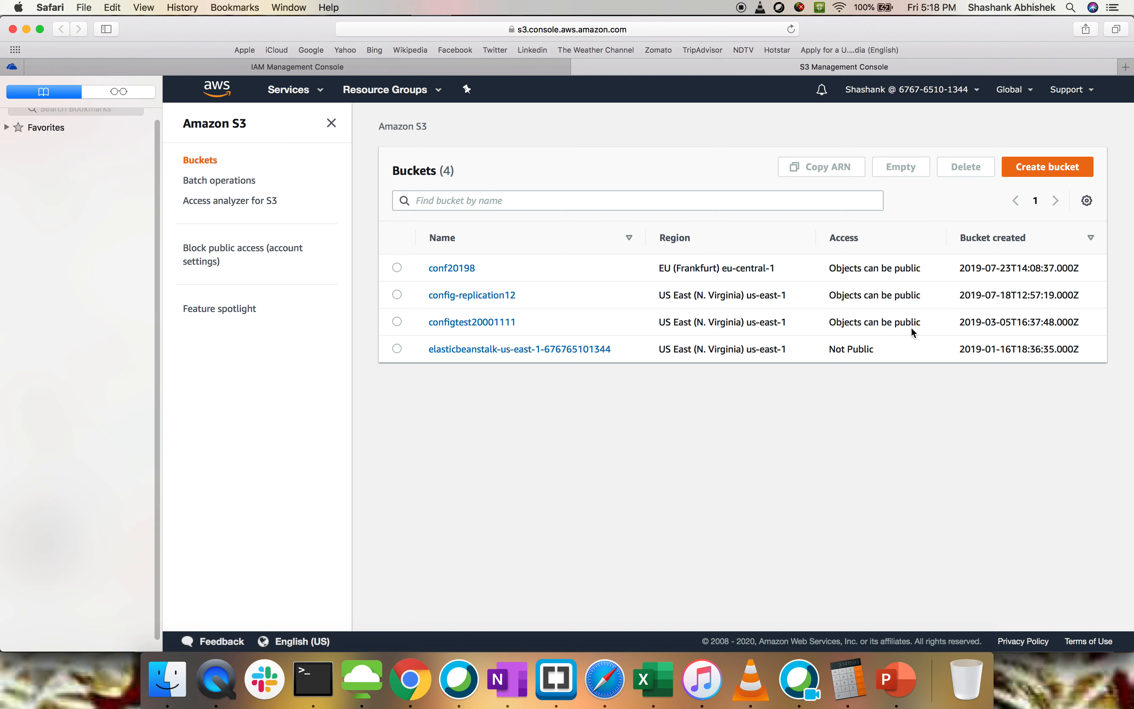
pyautogui.moveTo(890, 355)
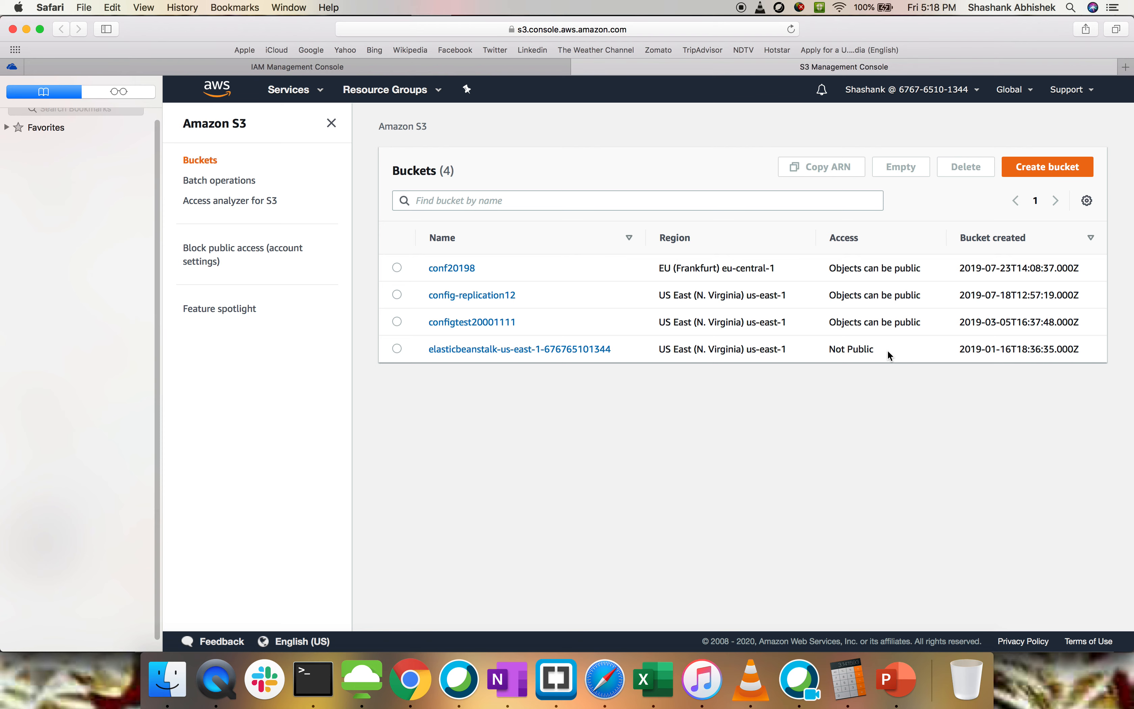
# - View Access analyzer for S3, which reports it isn't enabled in Asia Pacific (Mumbai)
pyautogui.click(230, 200)
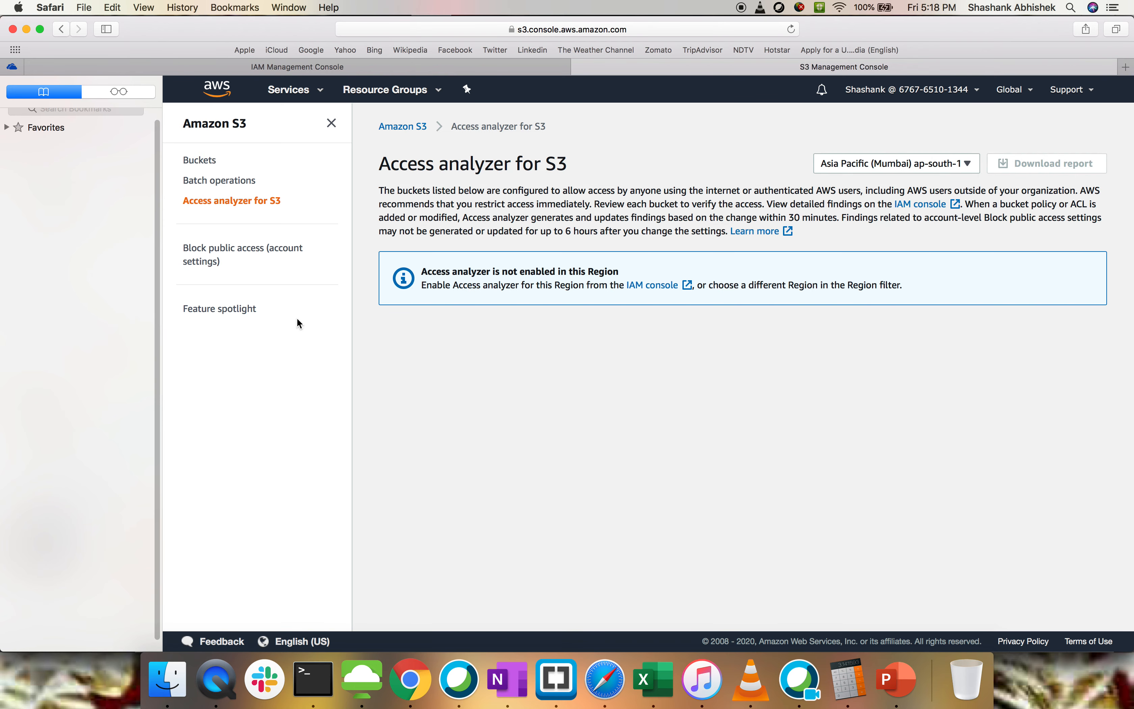
pyautogui.moveTo(901, 170)
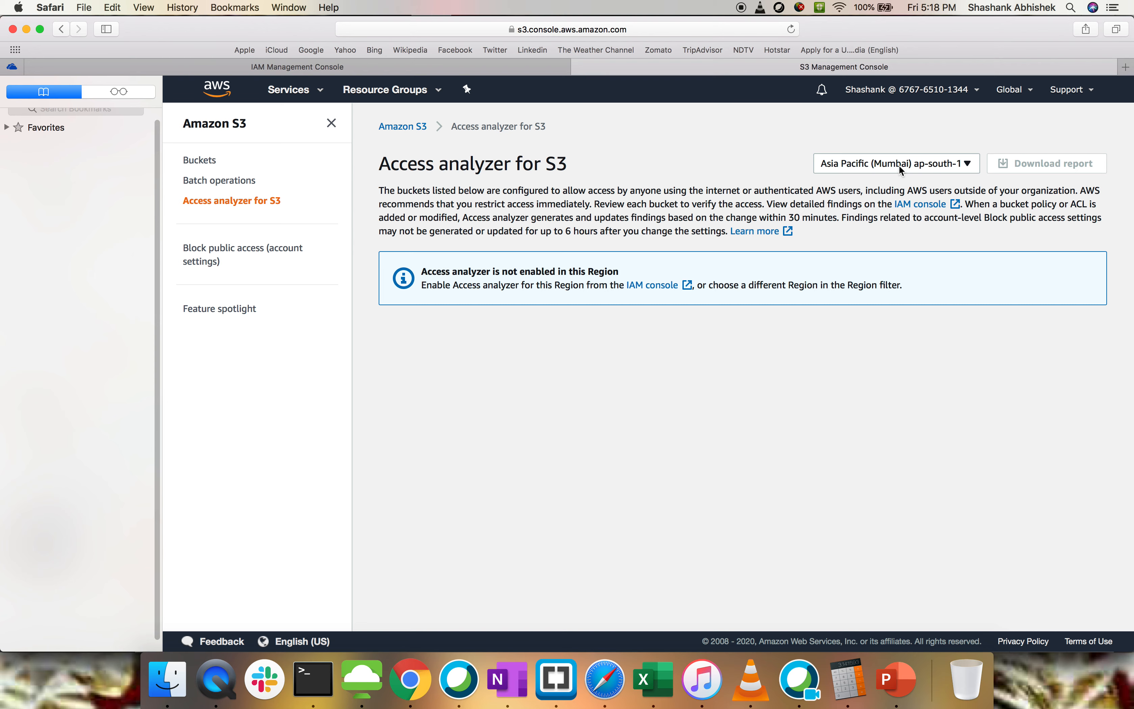
# - Switch the analyzer region to US East (N. Virginia), then return to Buckets and enter config-replication12
pyautogui.click(894, 162)
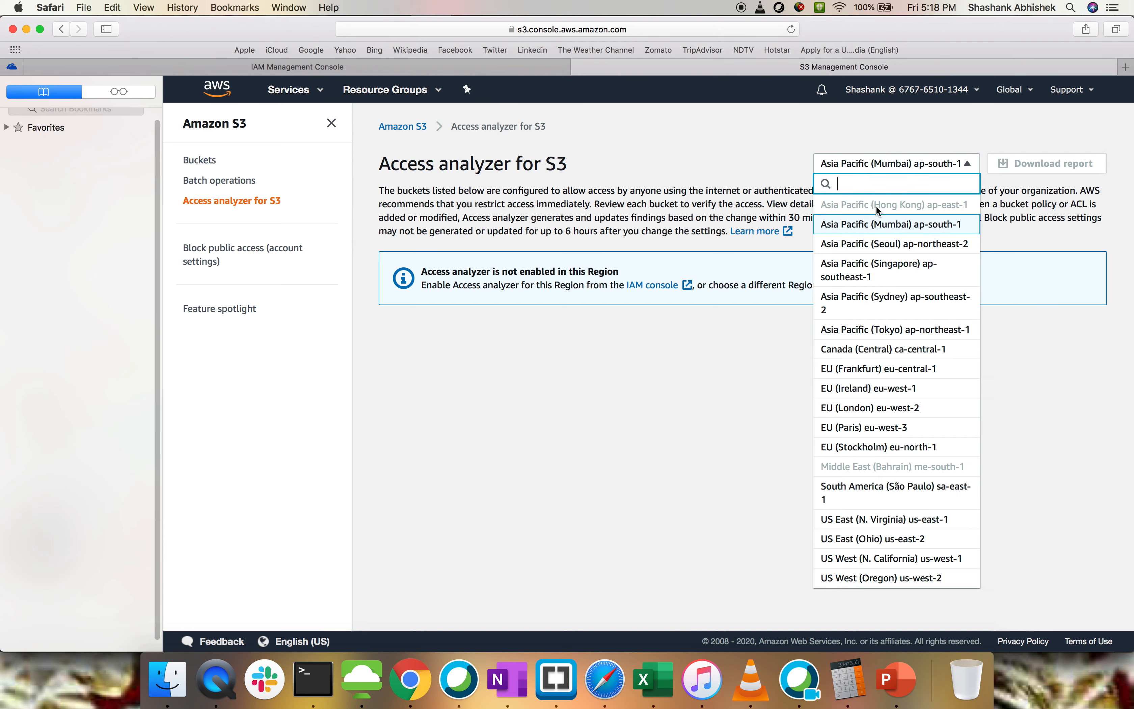
pyautogui.moveTo(888, 350)
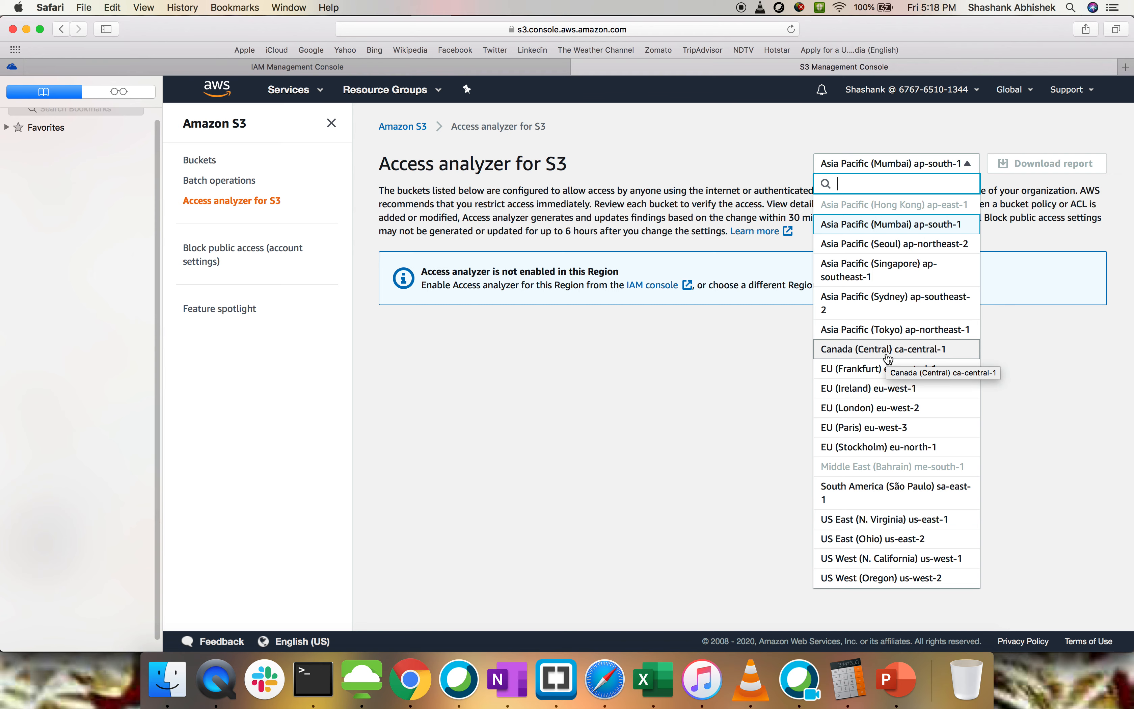
pyautogui.click(890, 518)
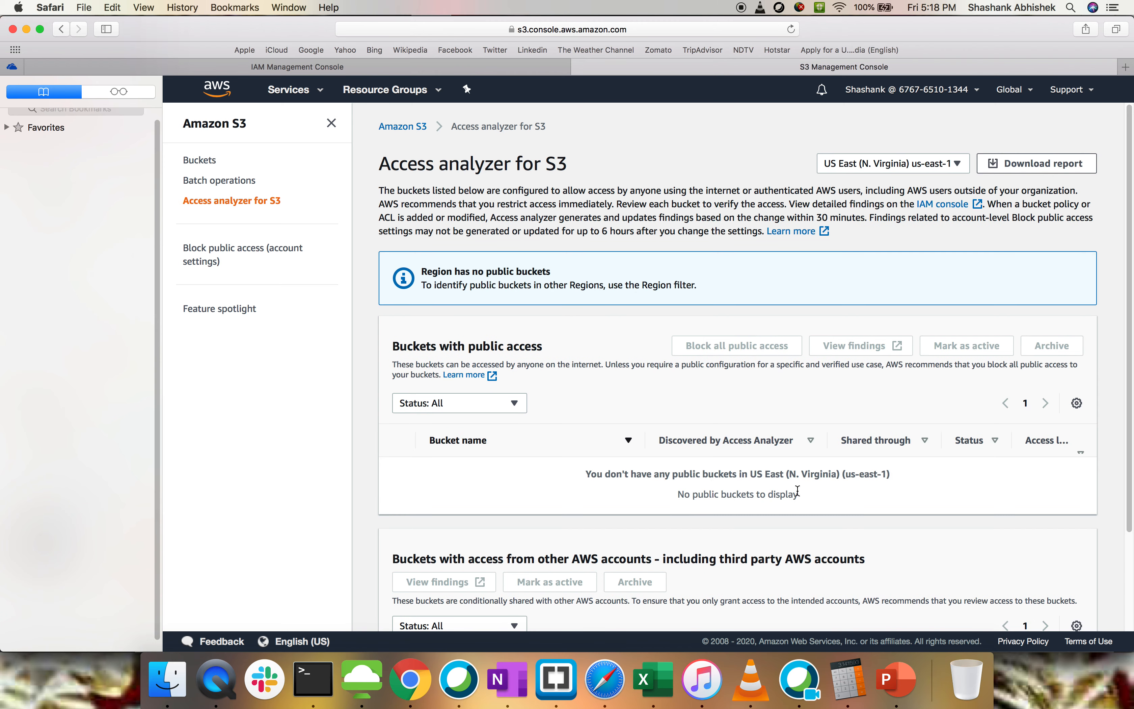
pyautogui.moveTo(841, 487)
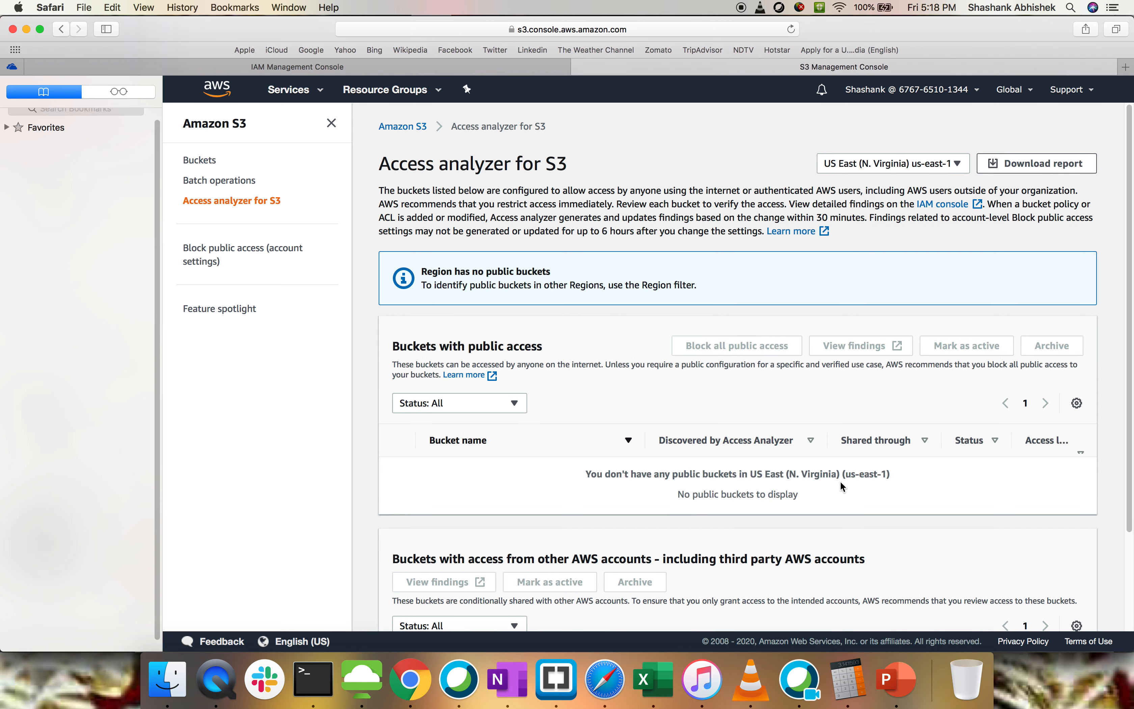
pyautogui.click(200, 160)
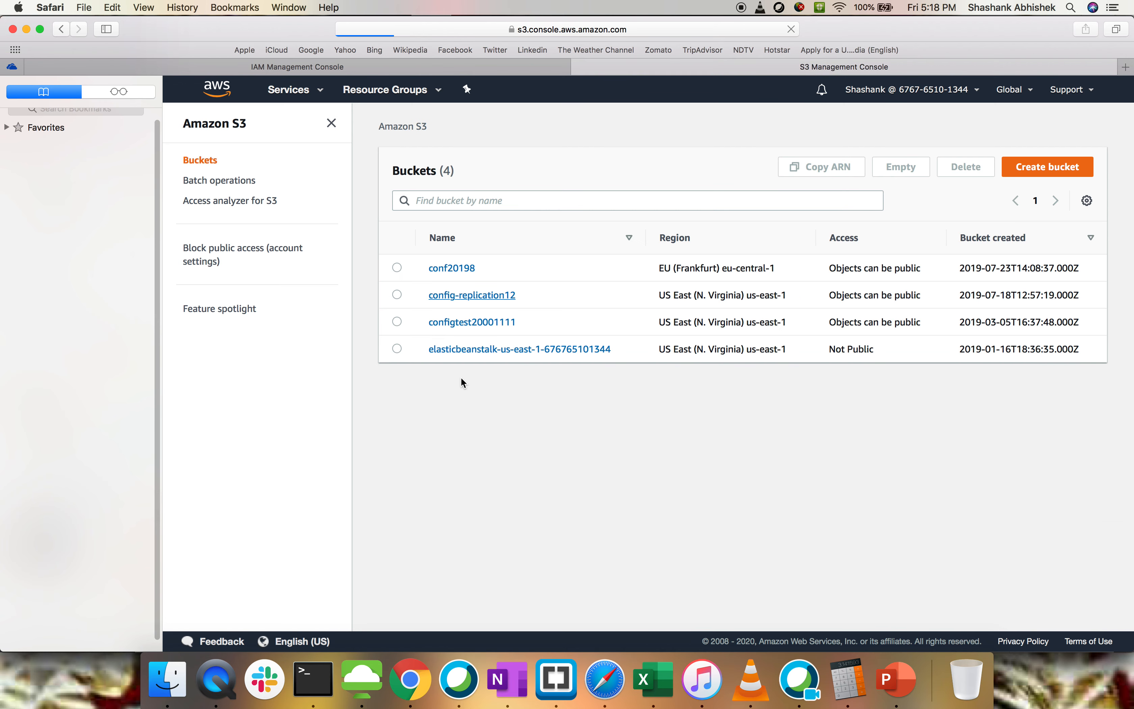
pyautogui.click(471, 295)
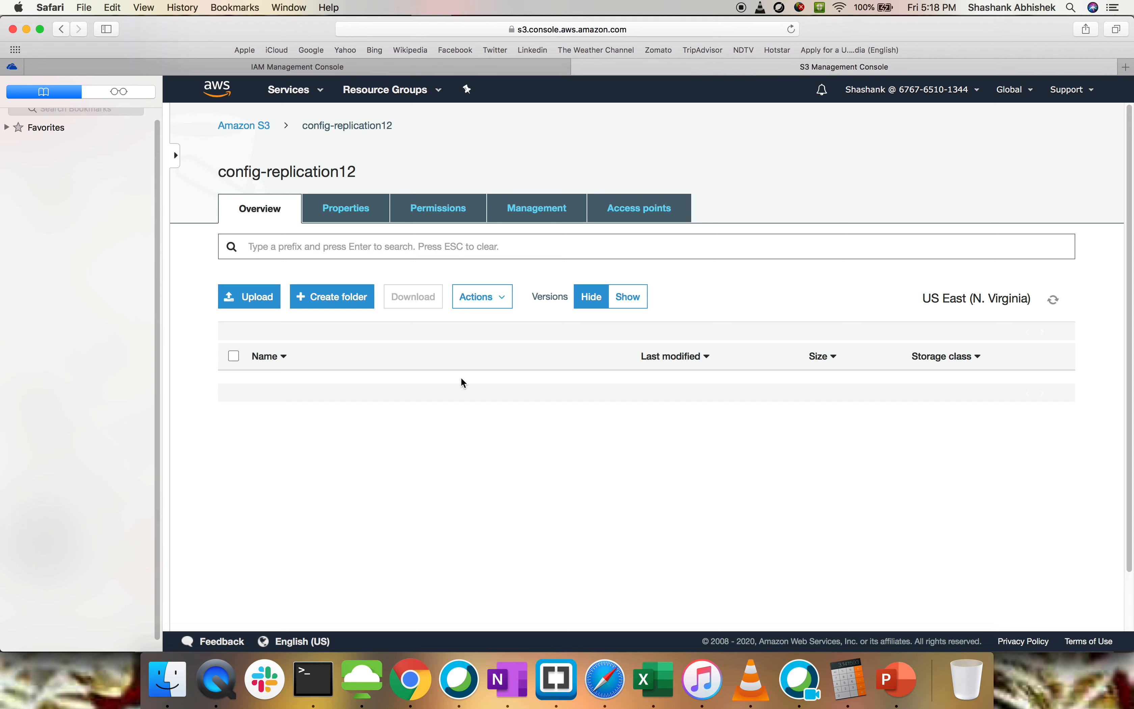
pyautogui.moveTo(437, 209)
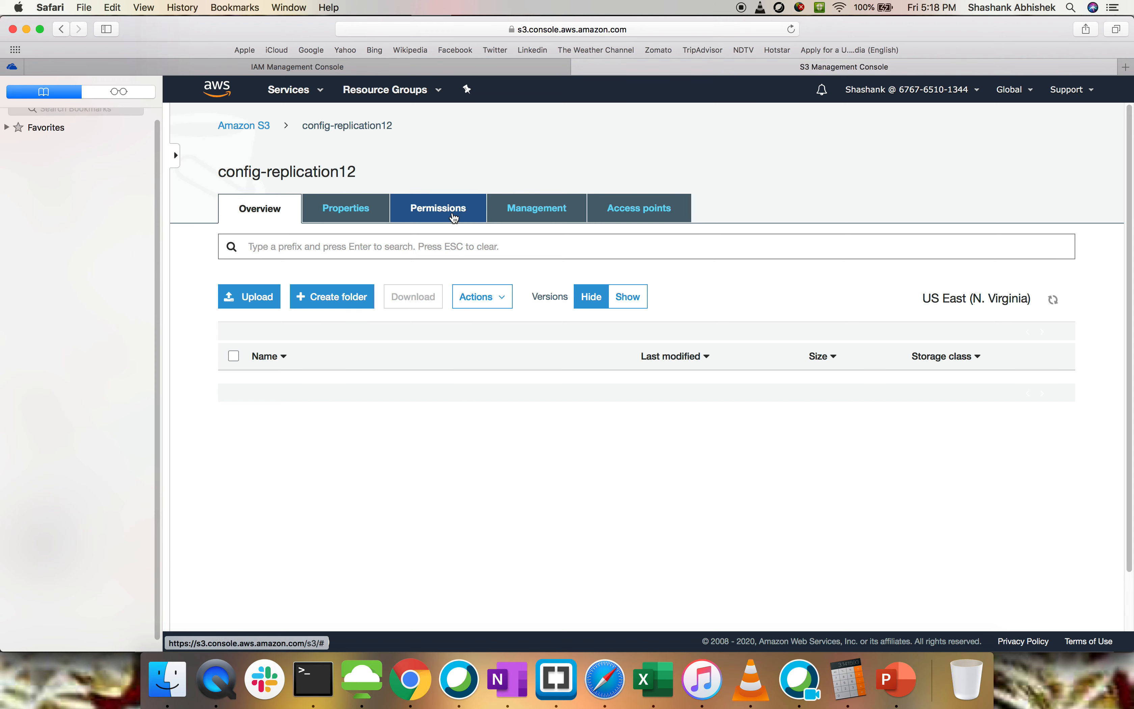
# - In the bucket's Access Control List, grant Everyone list, write and read-ACL access and save
pyautogui.click(437, 209)
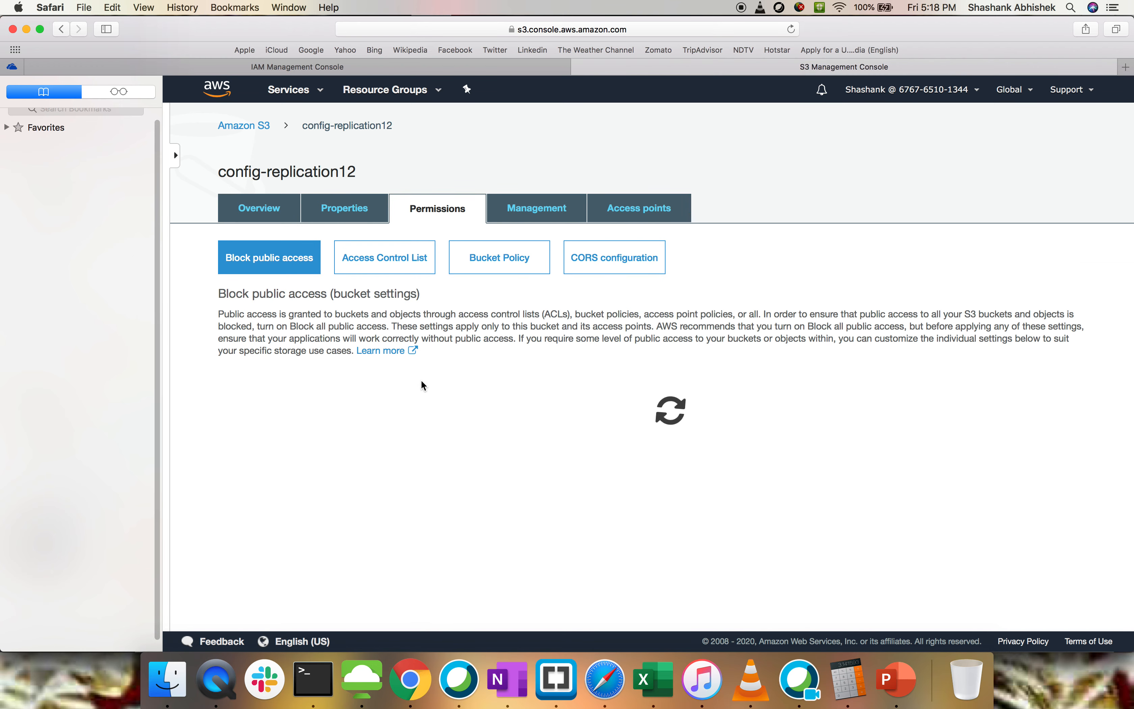
pyautogui.click(384, 256)
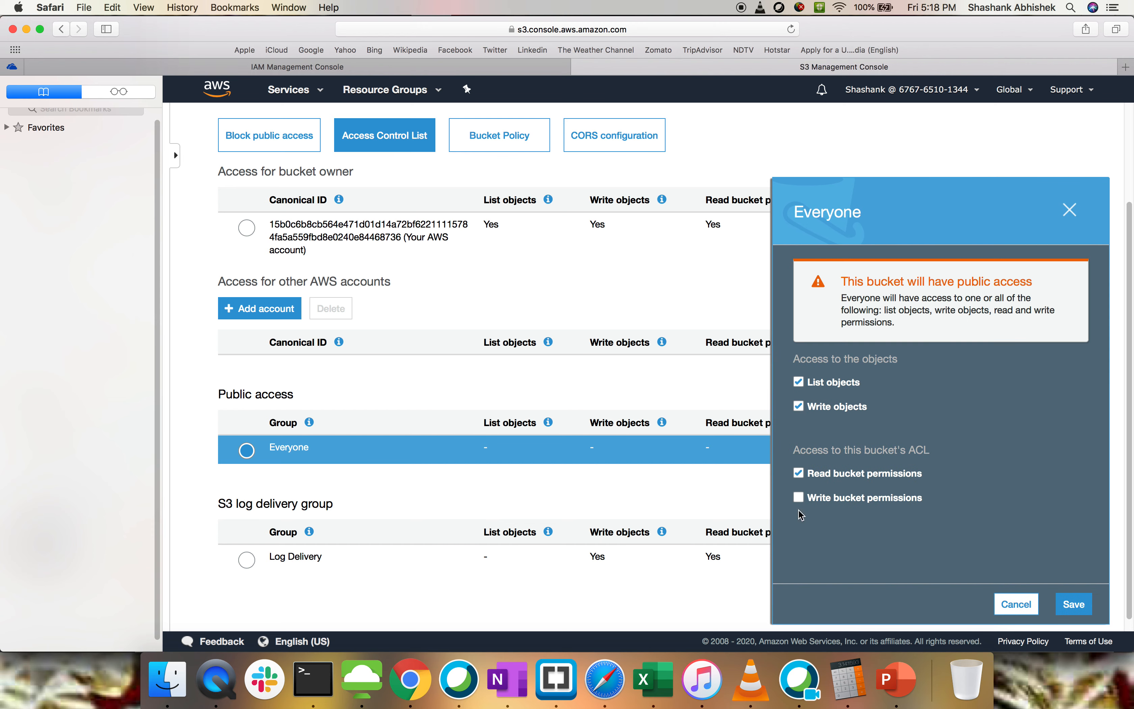
pyautogui.click(797, 497)
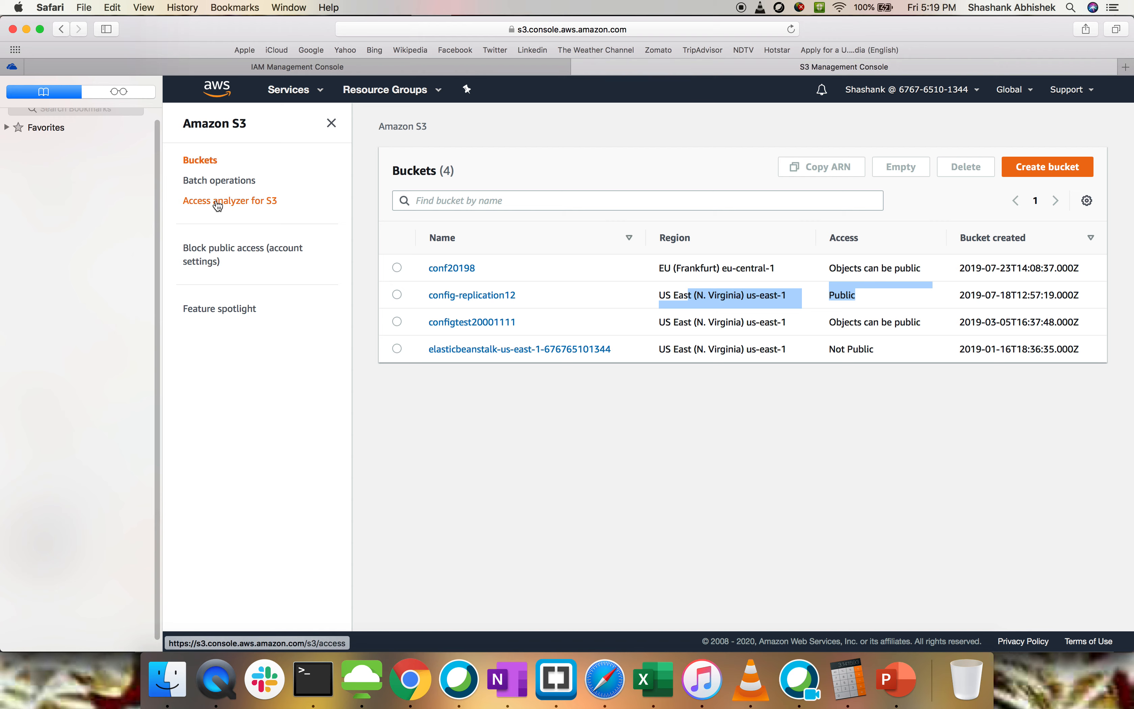
# - Recheck Access analyzer for S3 and note that findings may take up to 30 minutes to update
pyautogui.click(231, 201)
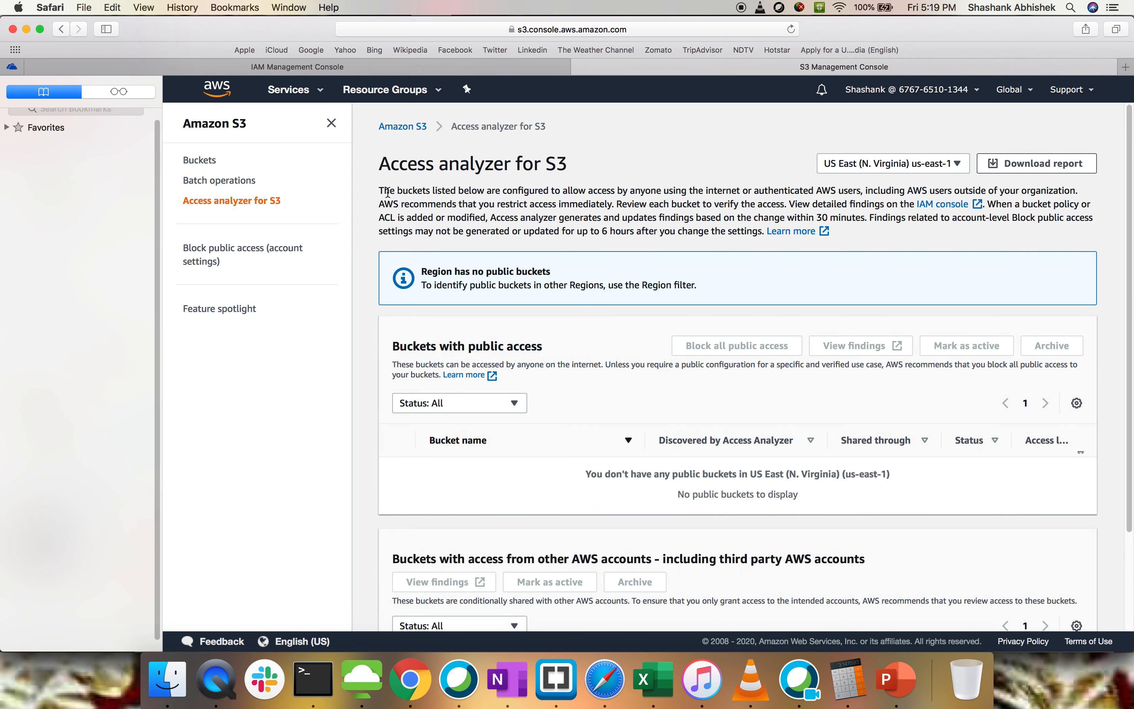
pyautogui.moveTo(385, 191); pyautogui.dragTo(548, 190)
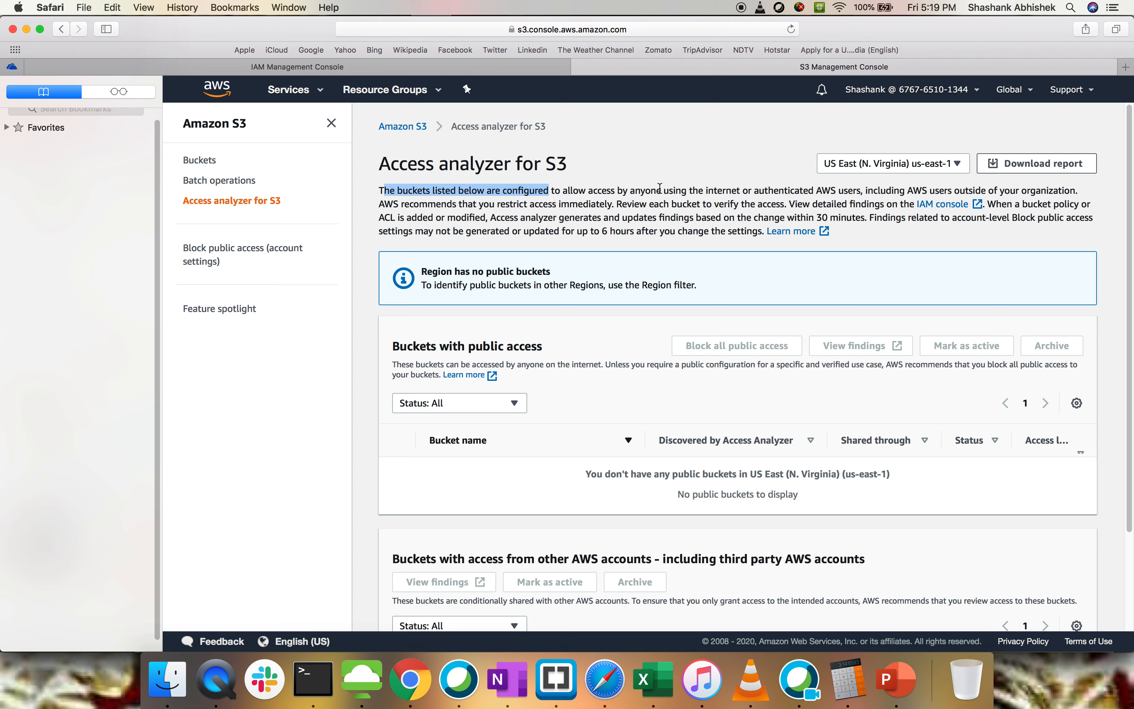
pyautogui.moveTo(712, 189)
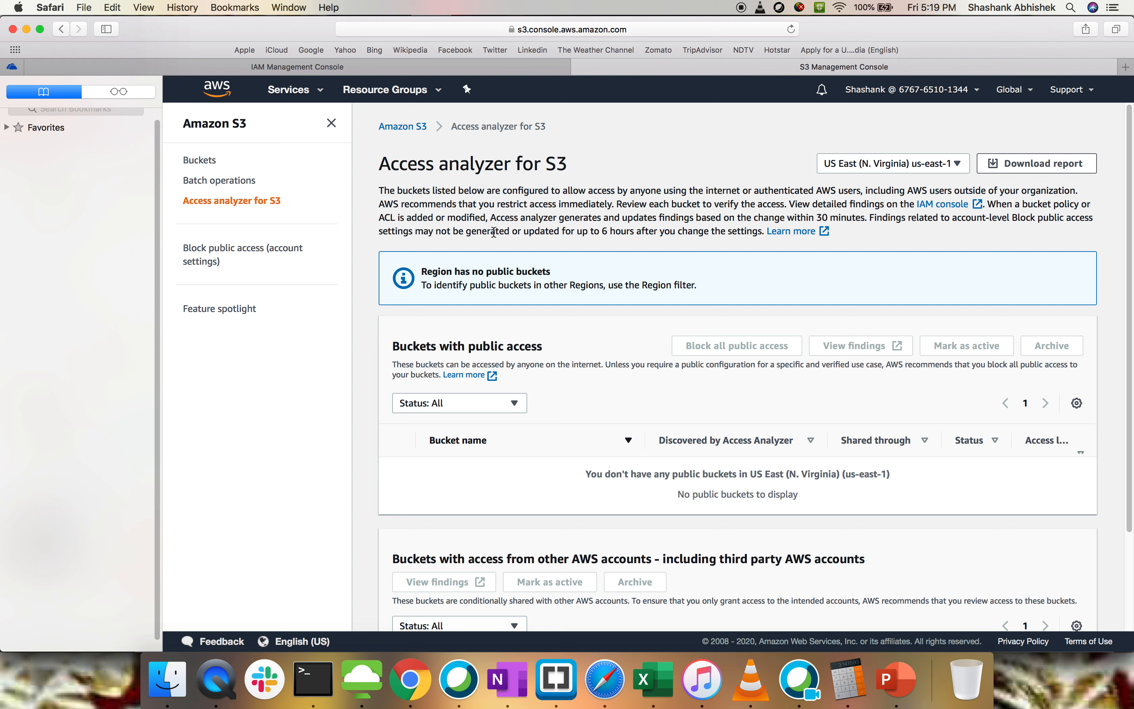
pyautogui.moveTo(496, 216); pyautogui.dragTo(672, 217)
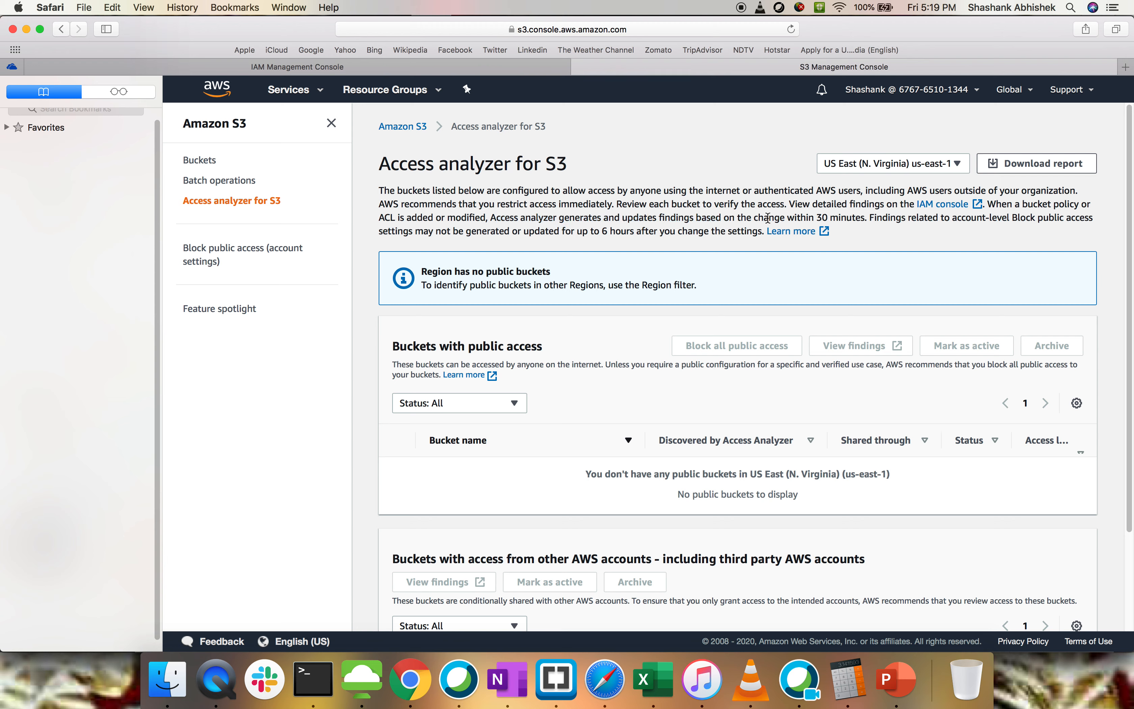
pyautogui.moveTo(761, 217); pyautogui.dragTo(854, 216)
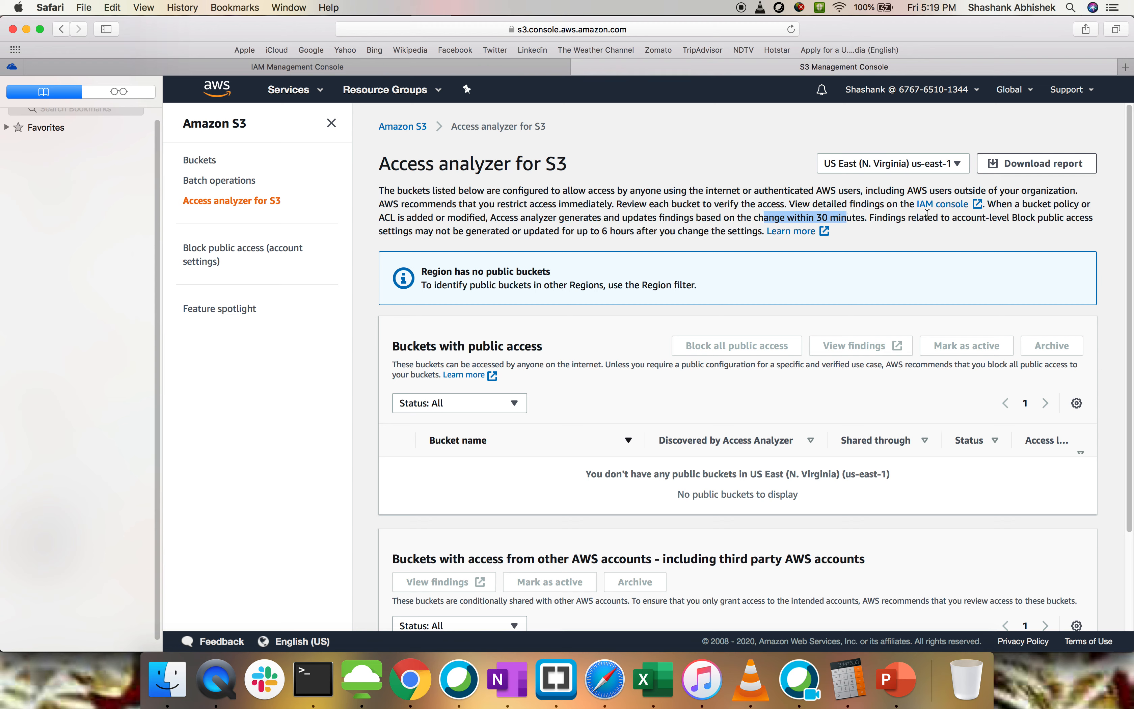
pyautogui.moveTo(516, 208)
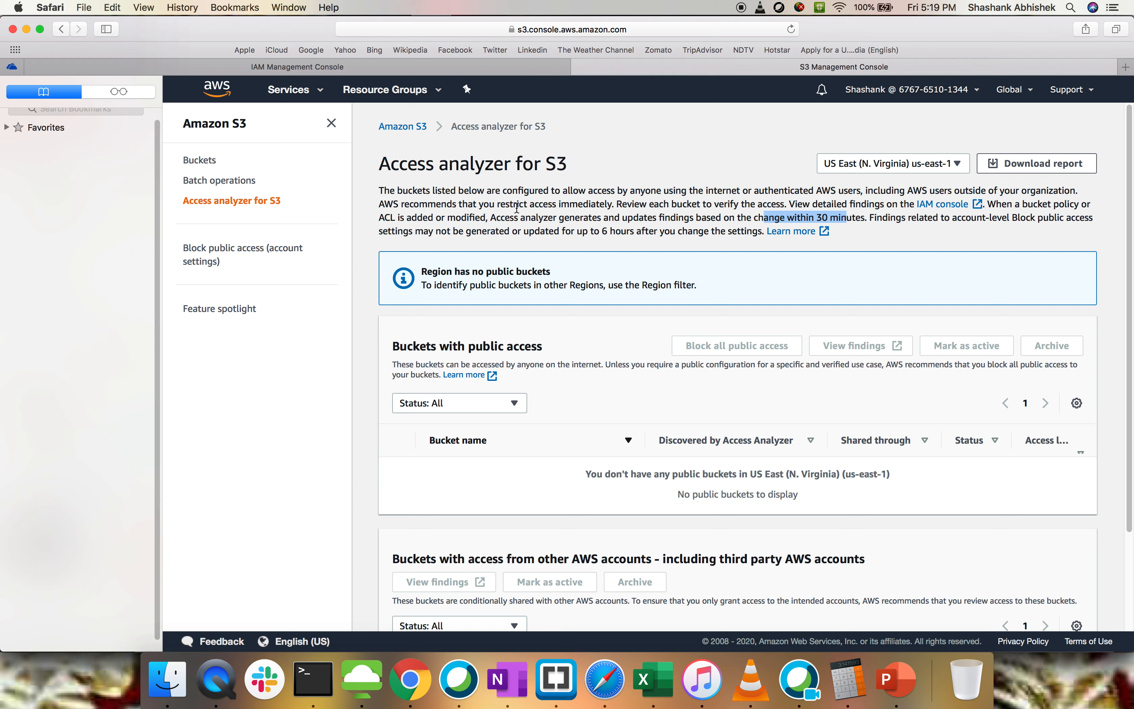
pyautogui.moveTo(444, 233)
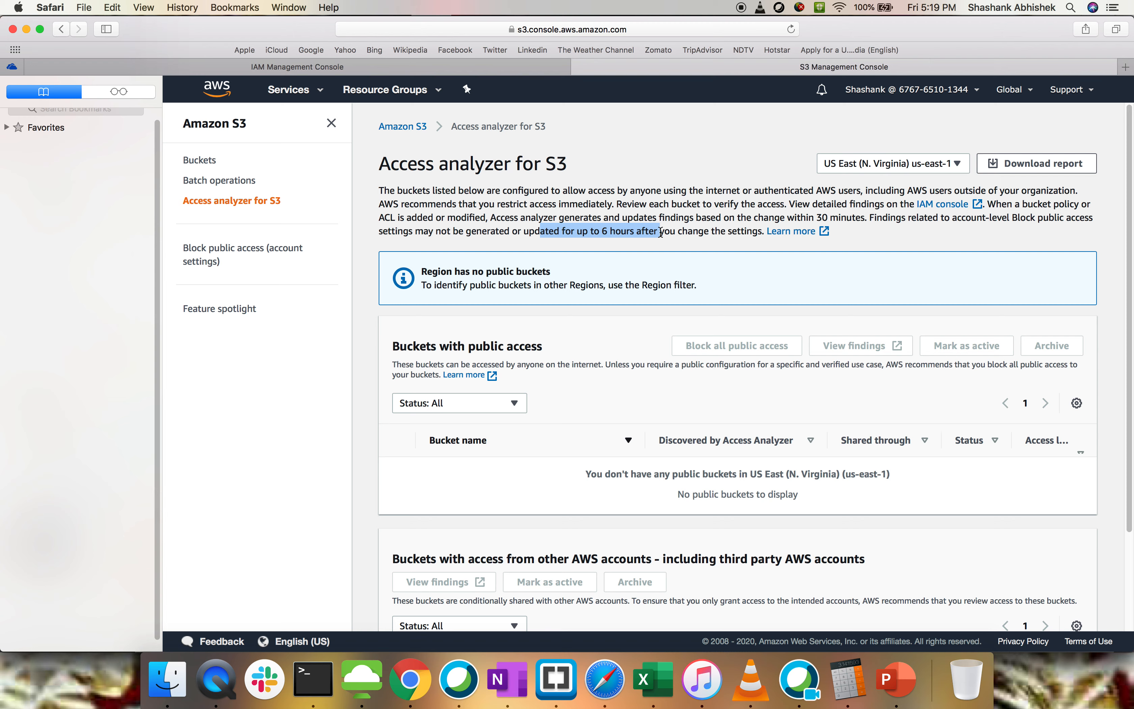
pyautogui.moveTo(600, 266)
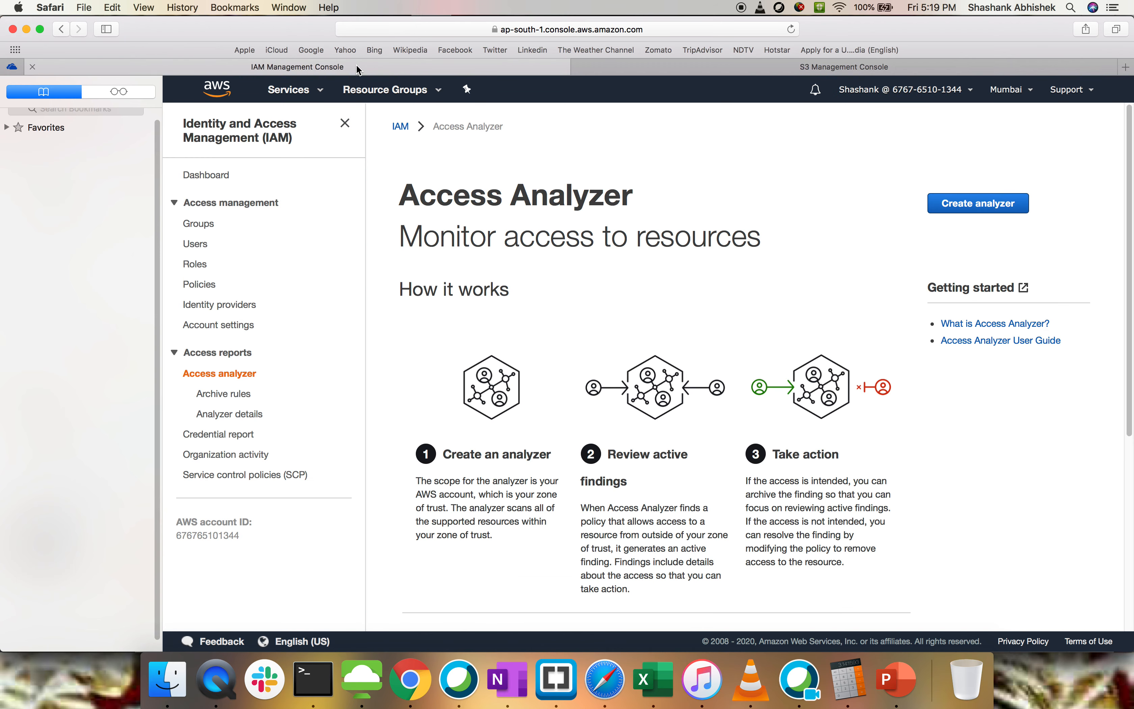
pyautogui.moveTo(505, 419)
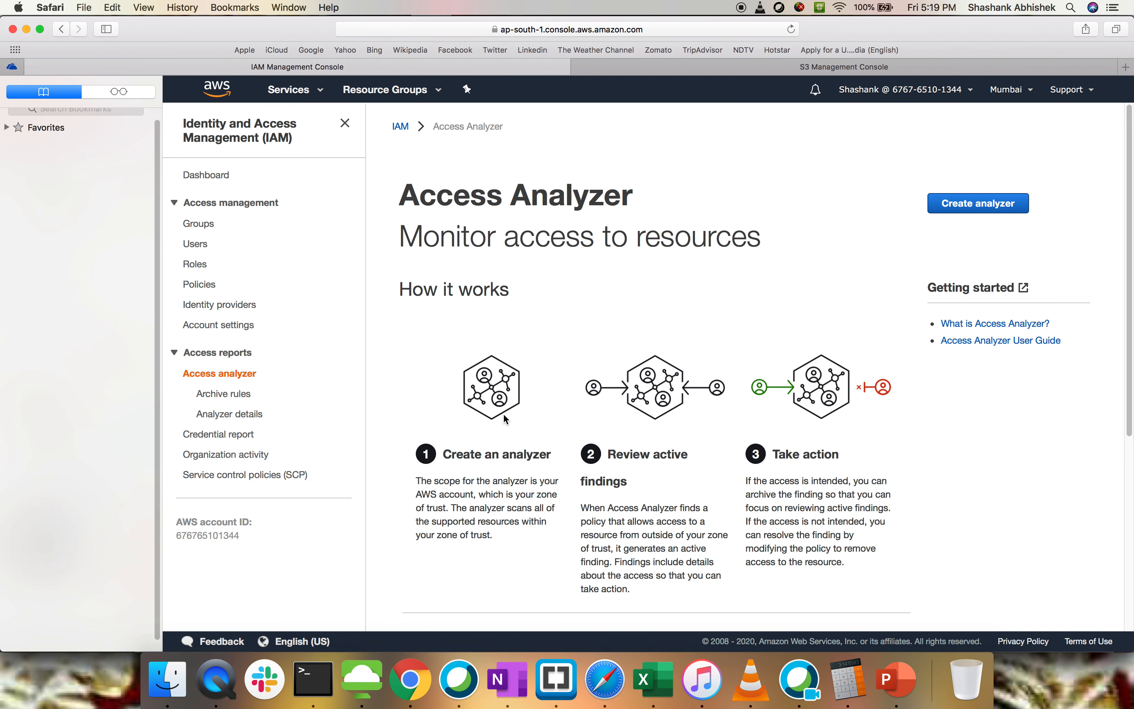
pyautogui.moveTo(267, 384)
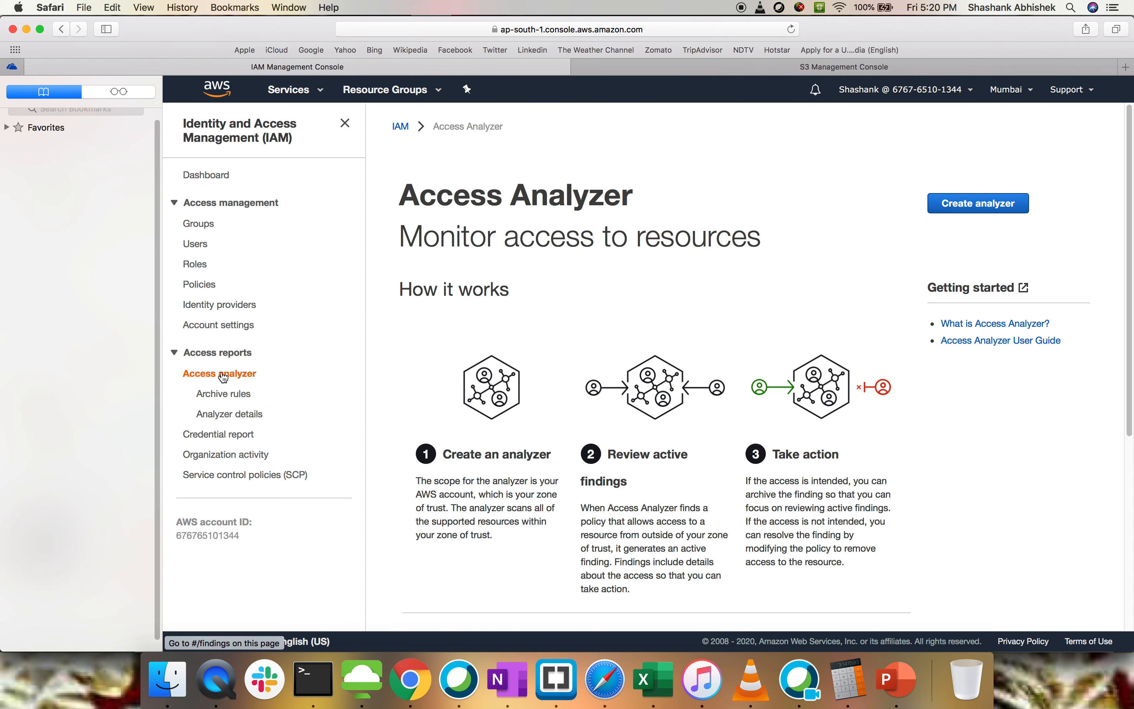
pyautogui.moveTo(231, 393)
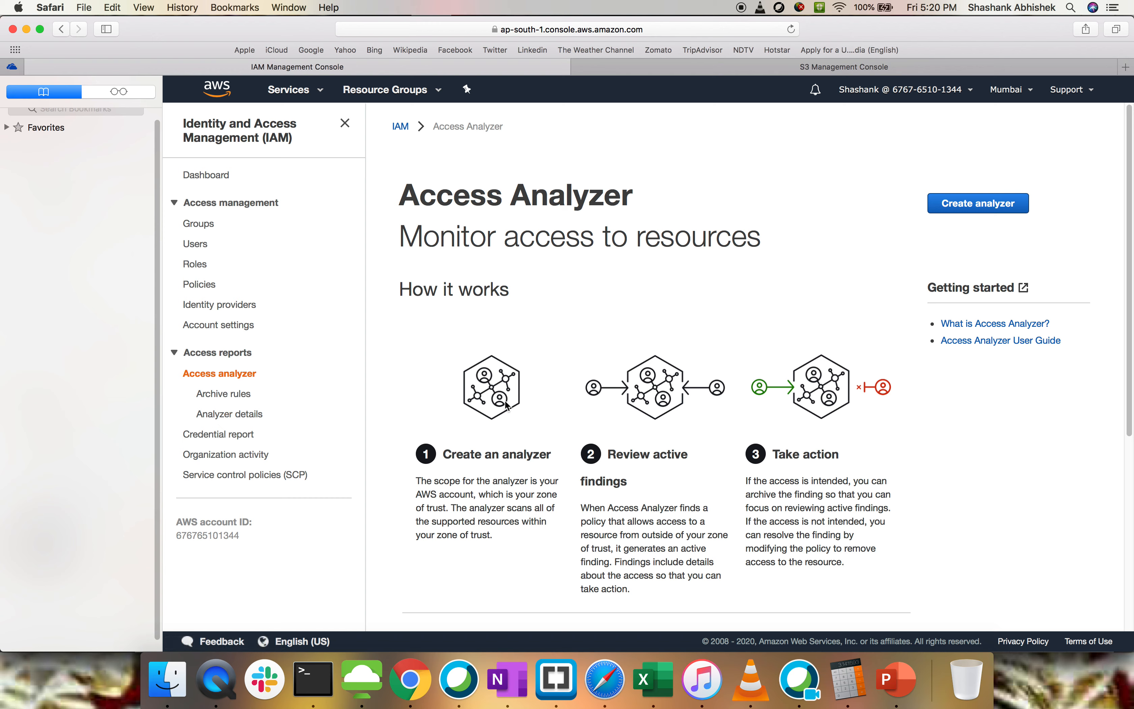
pyautogui.moveTo(943, 172)
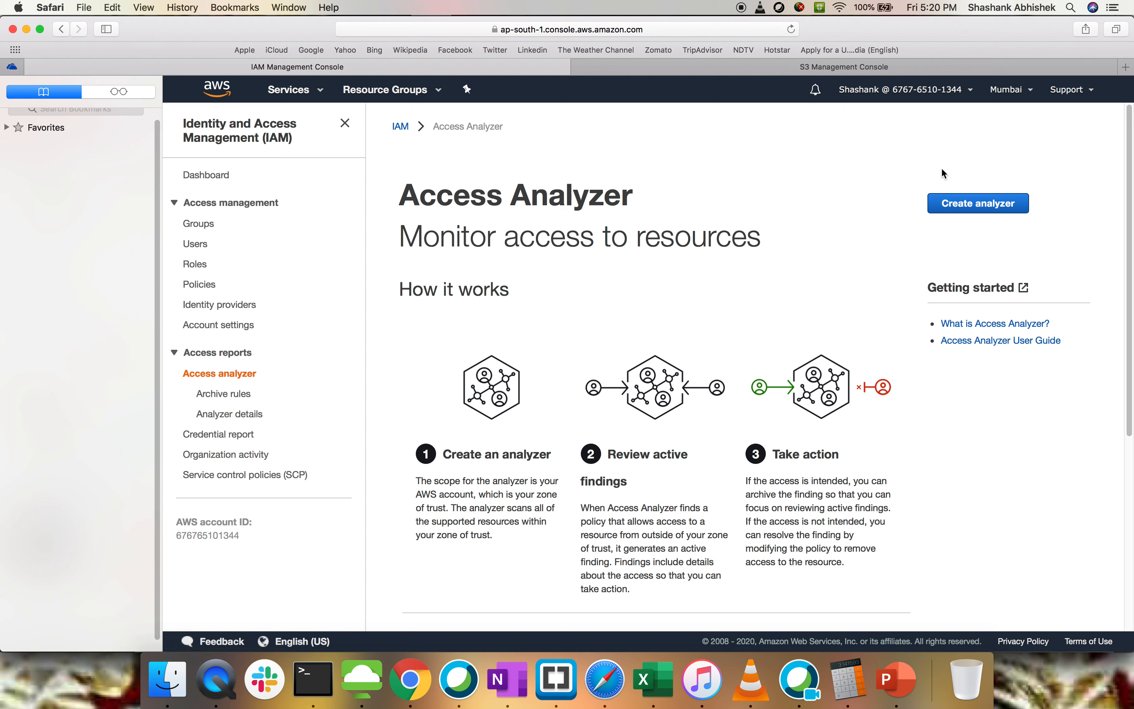
# - Switch the console region to US East (N. Virginia) to list its one active IAM role finding
pyautogui.click(1007, 89)
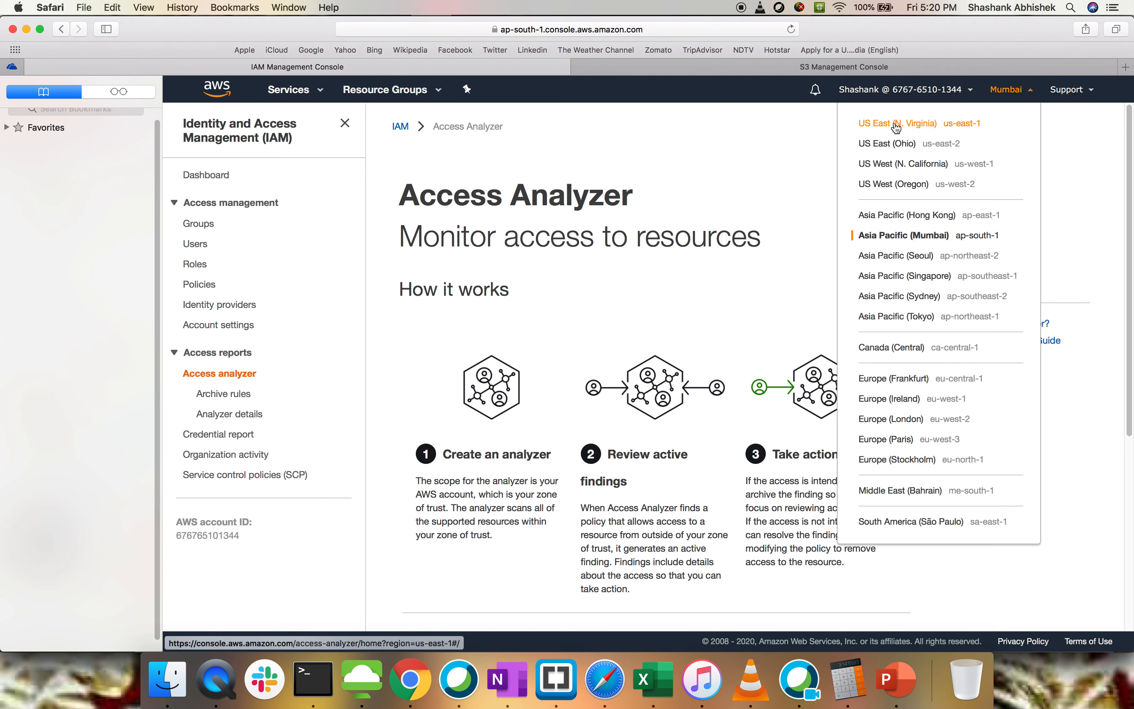
pyautogui.click(898, 123)
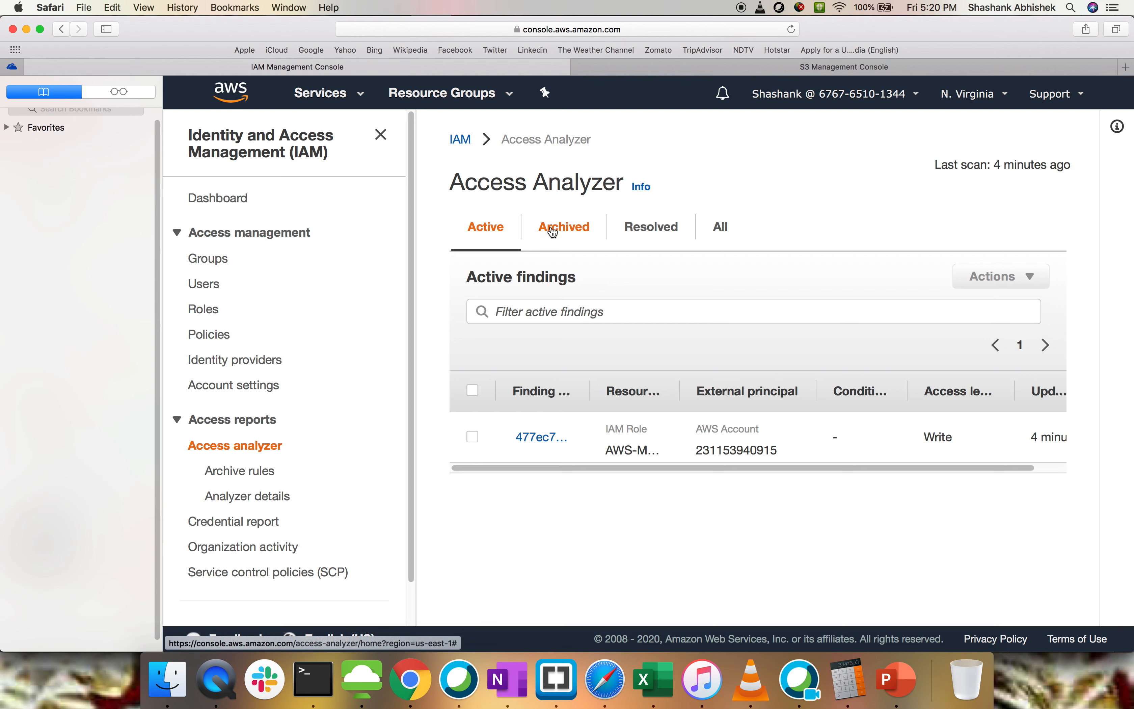
pyautogui.moveTo(514, 260)
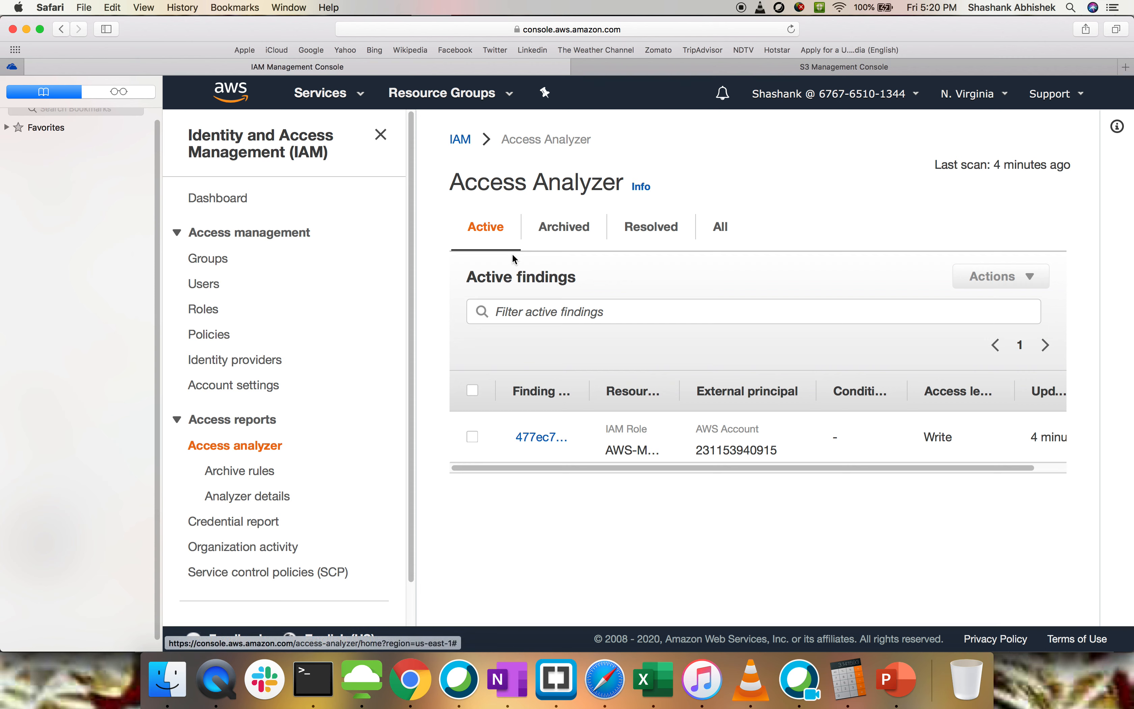
pyautogui.moveTo(564, 227)
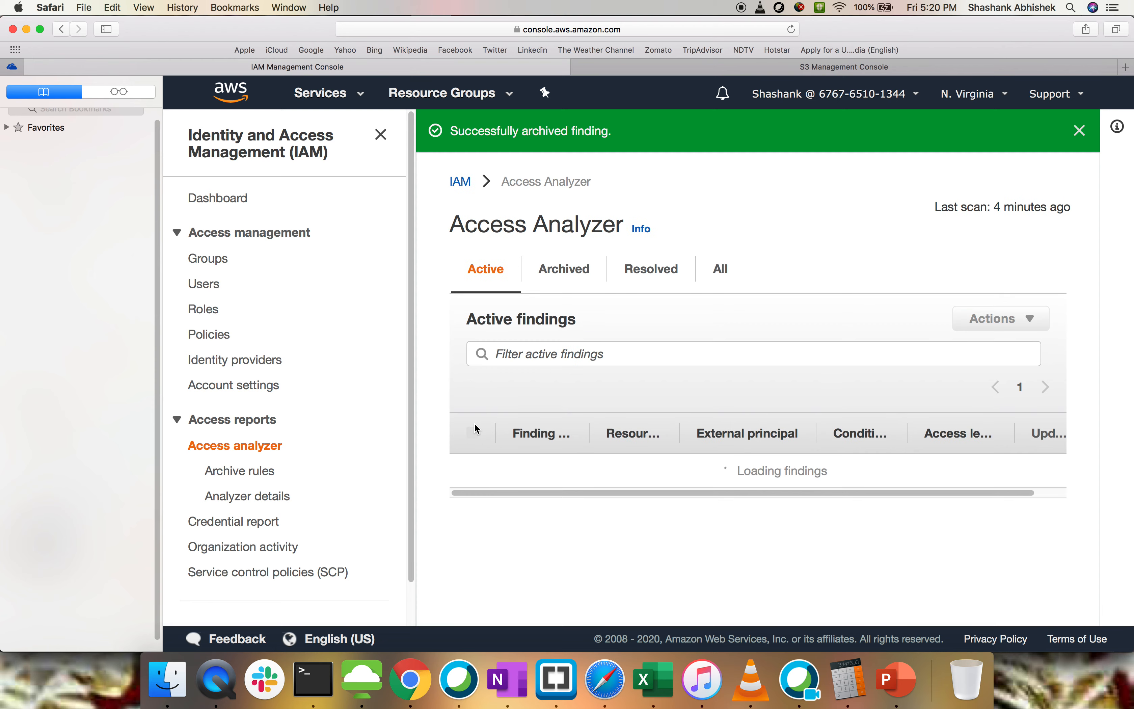
# - Archive the IAM role finding and review the Archived, Active and Resolved findings lists
pyautogui.click(564, 269)
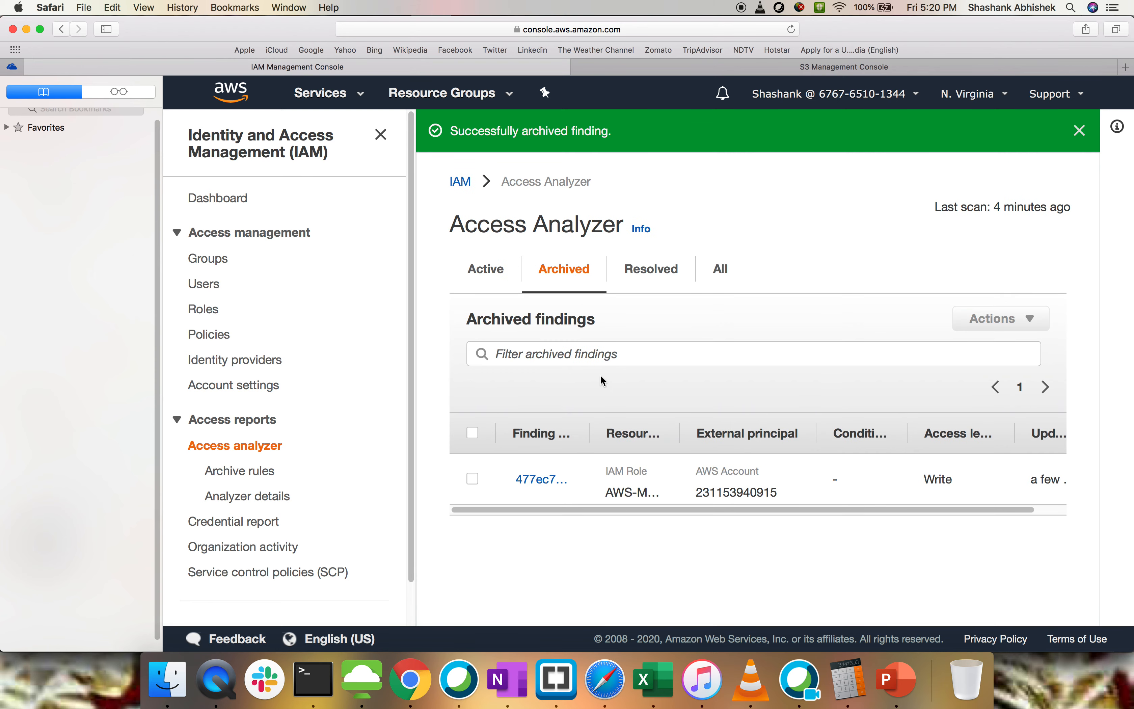
pyautogui.click(486, 269)
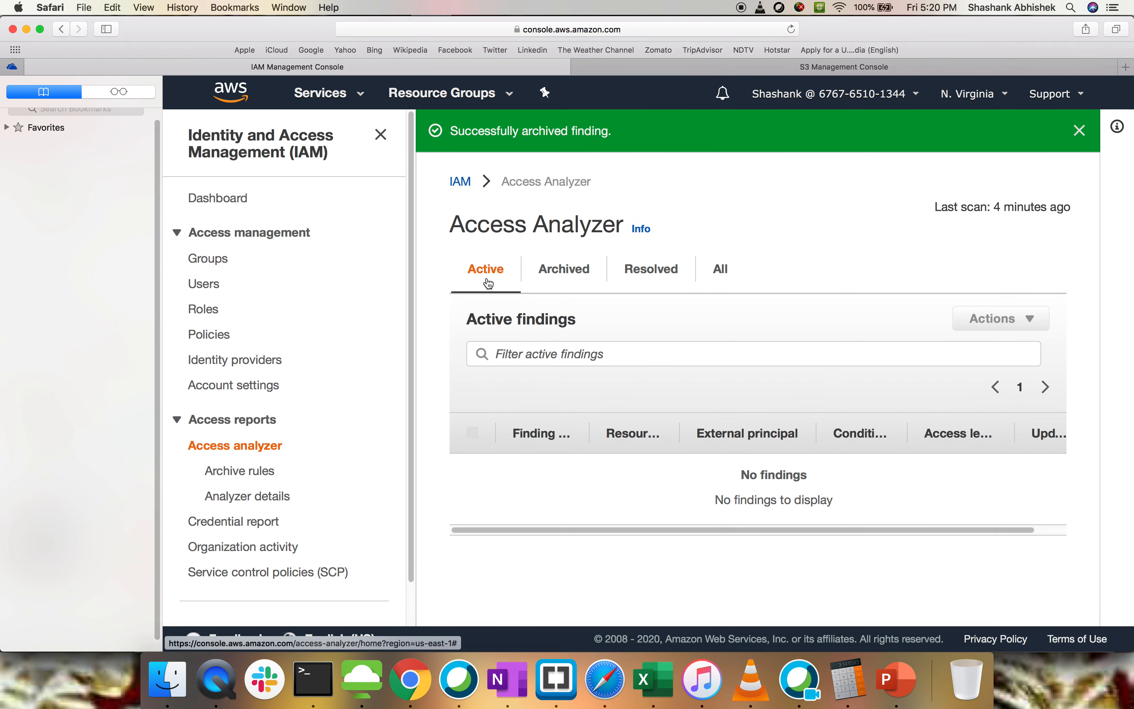
pyautogui.moveTo(568, 507)
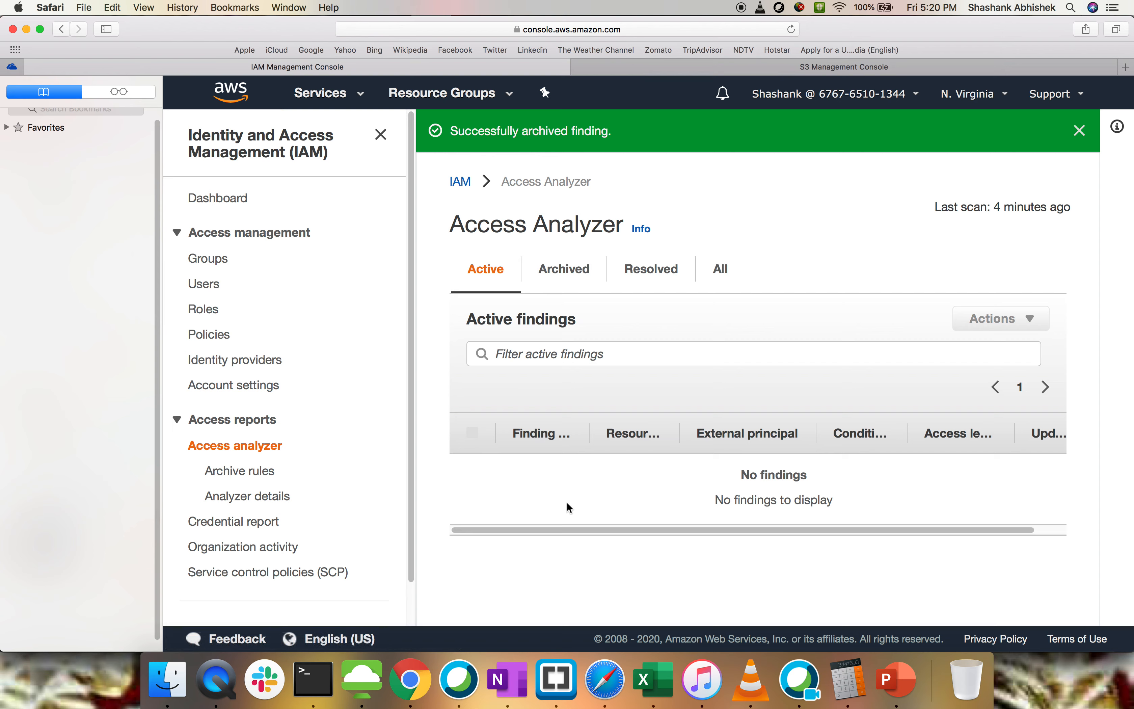
pyautogui.moveTo(563, 506)
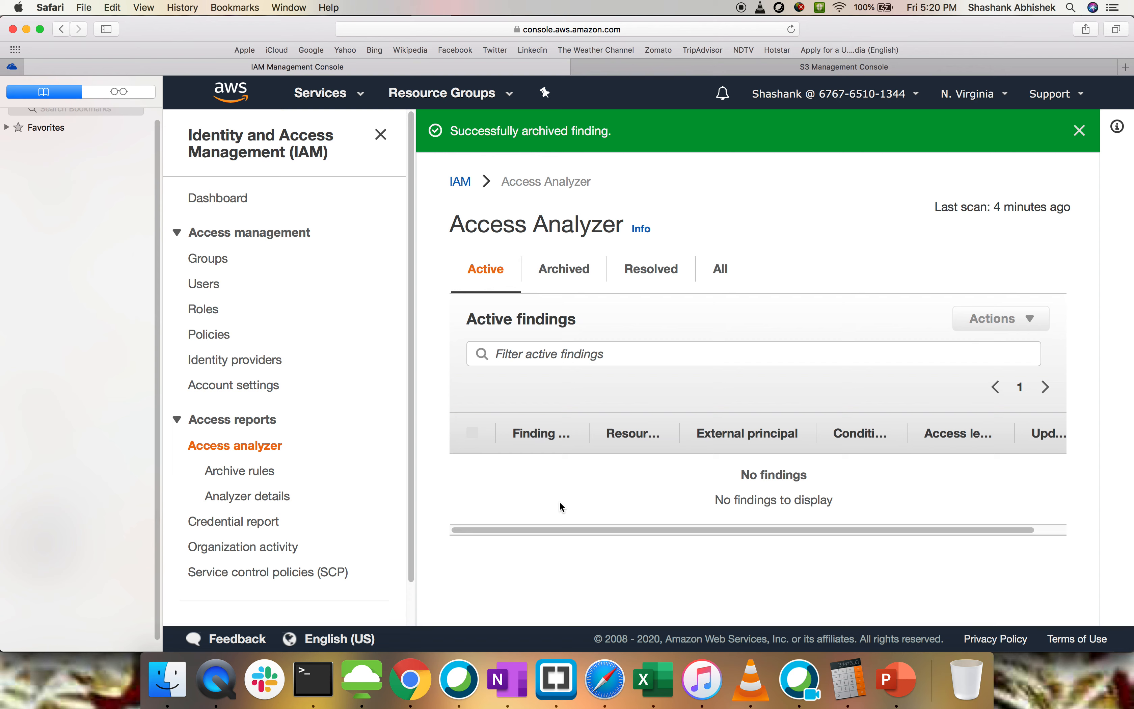
pyautogui.moveTo(557, 512)
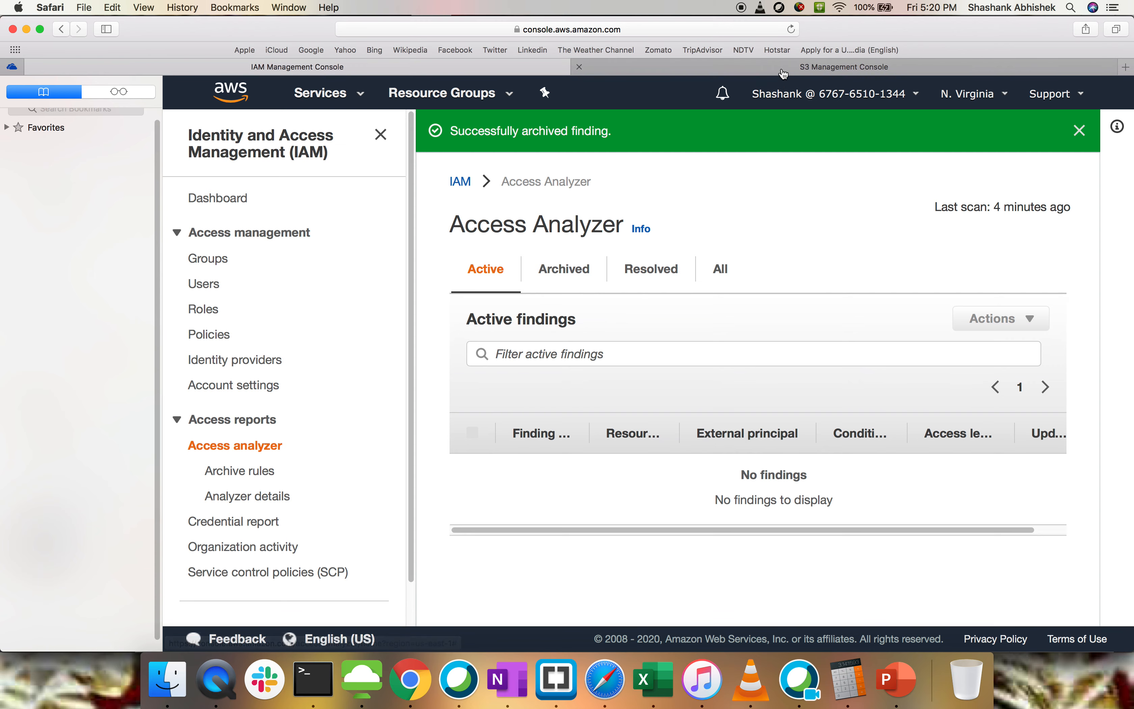
pyautogui.click(842, 67)
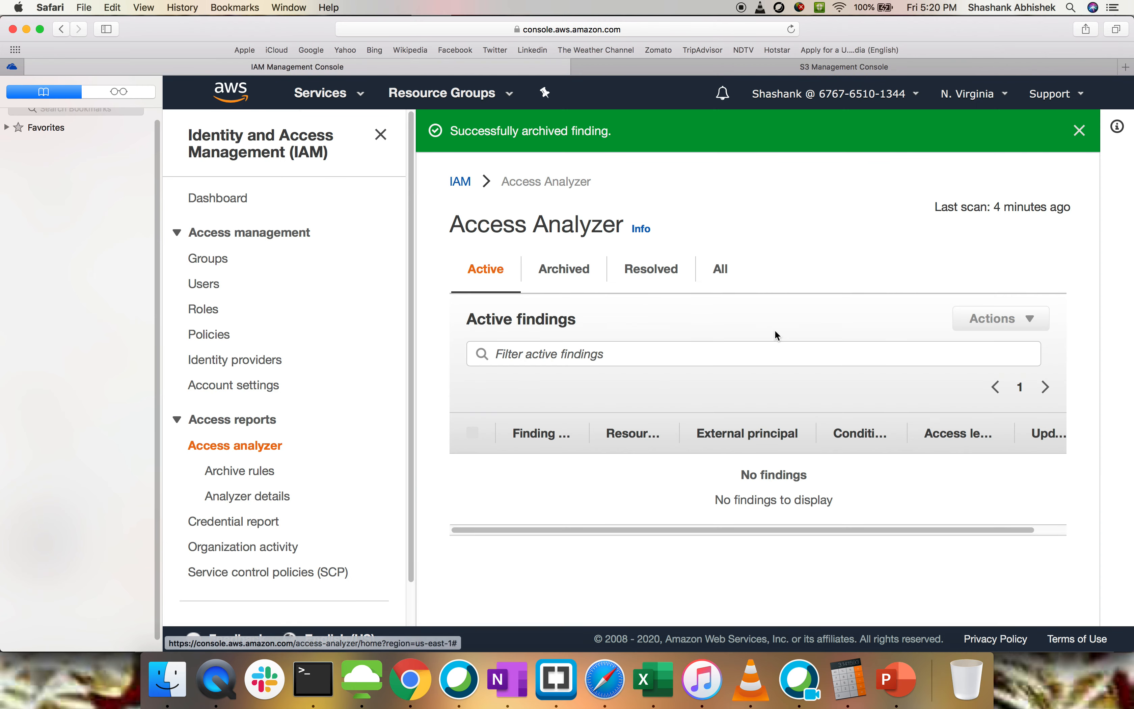
pyautogui.click(649, 269)
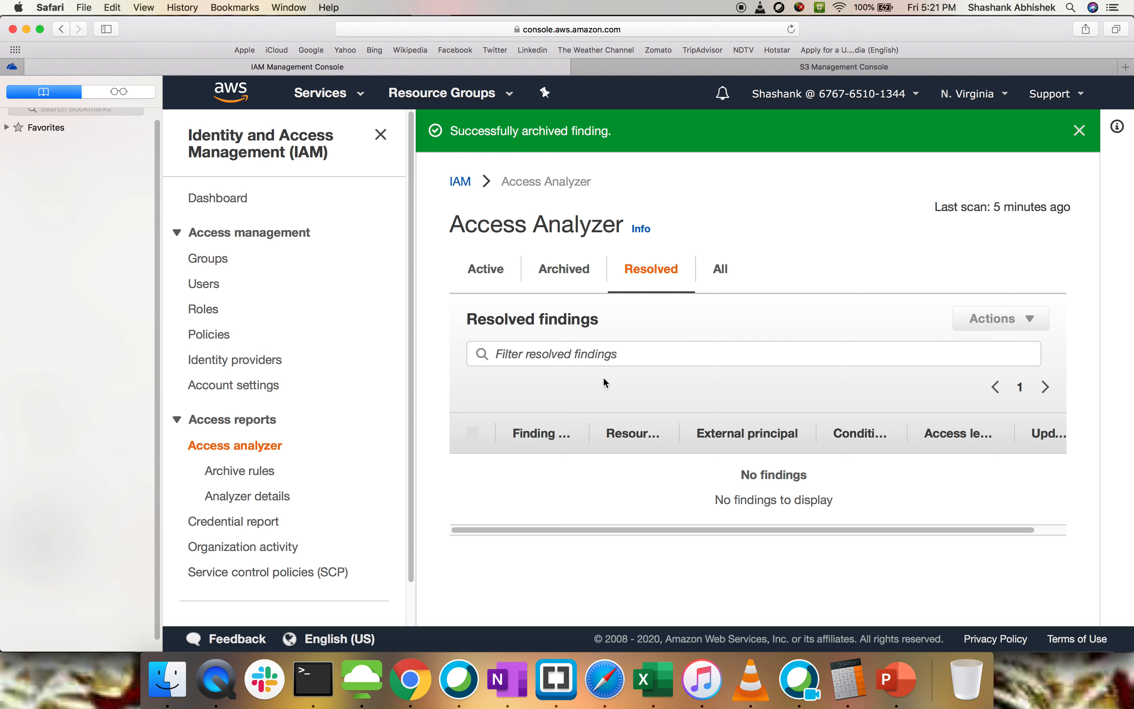
pyautogui.moveTo(615, 680)
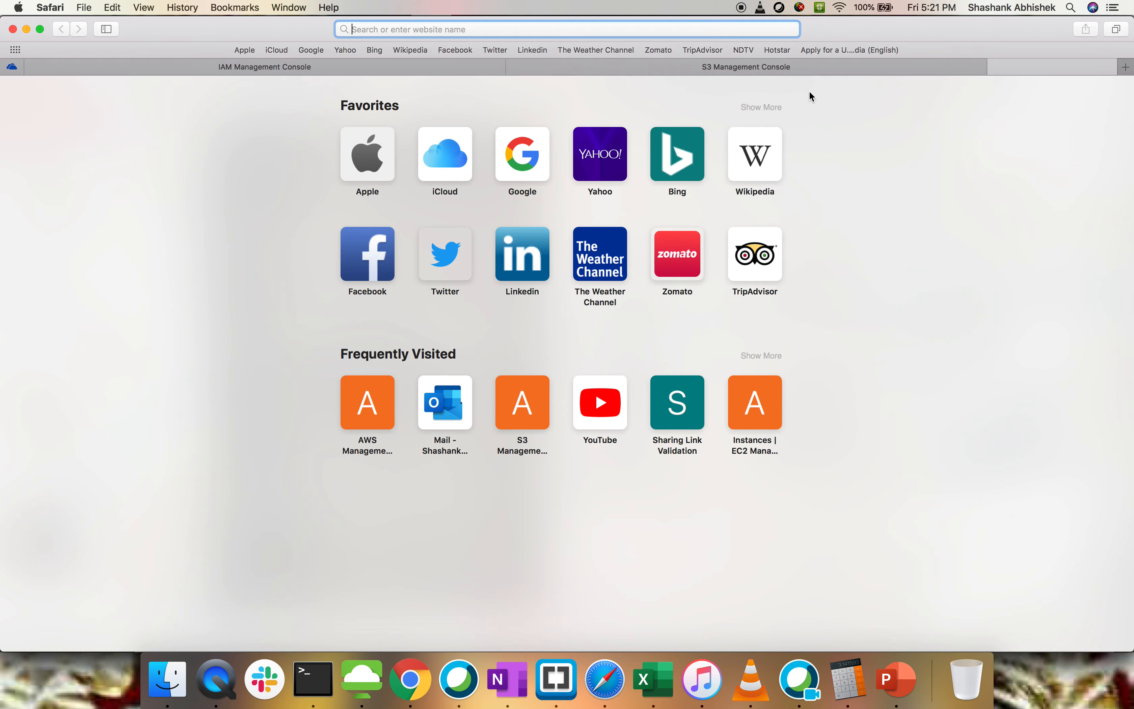
# - Search Google for 'aws iam access analyzer' and land on Amazon's IAM access analysis features page
pyautogui.write('AWS')
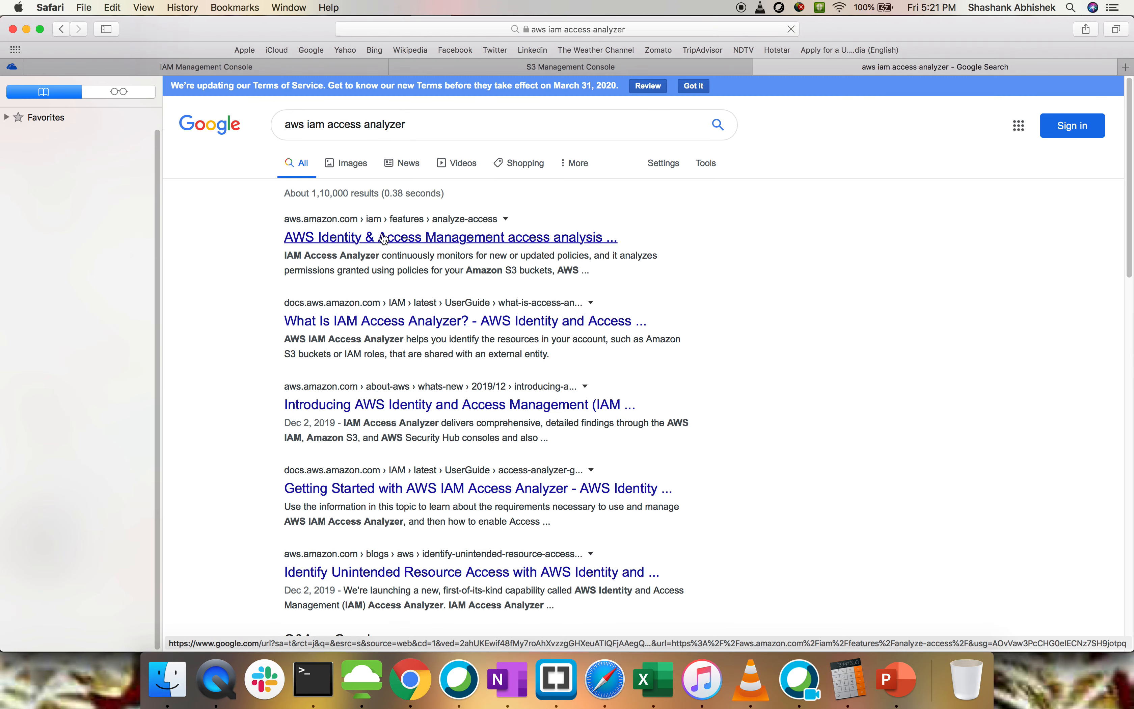
pyautogui.click(449, 237)
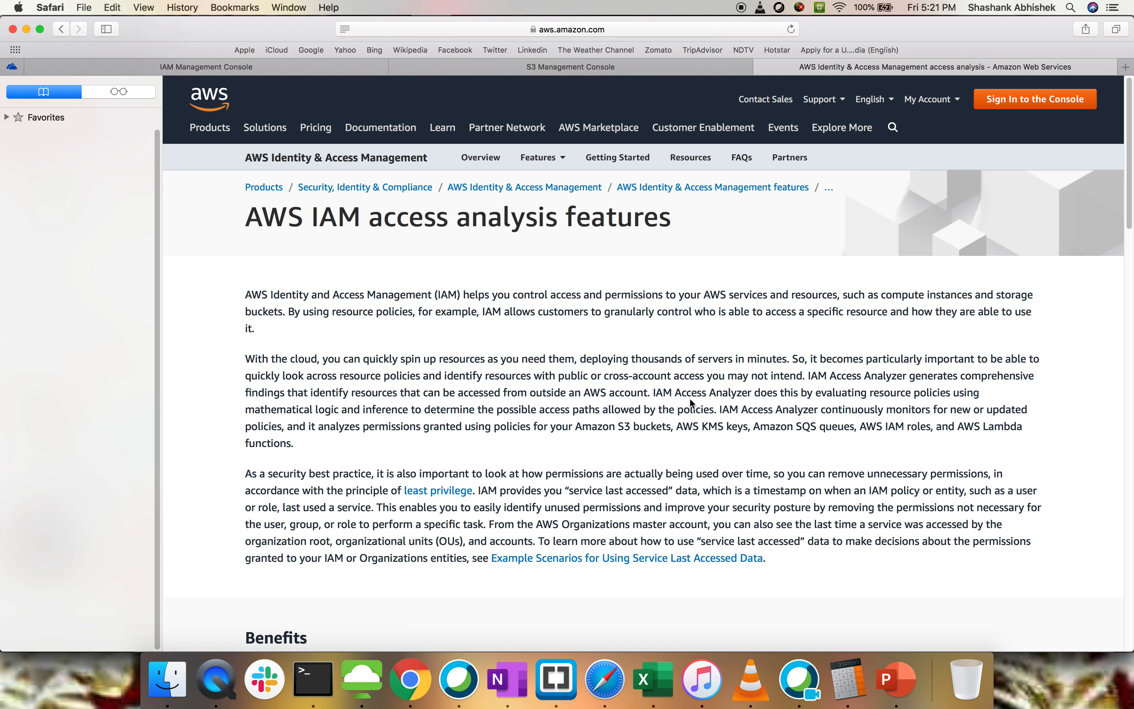
pyautogui.moveTo(426, 377)
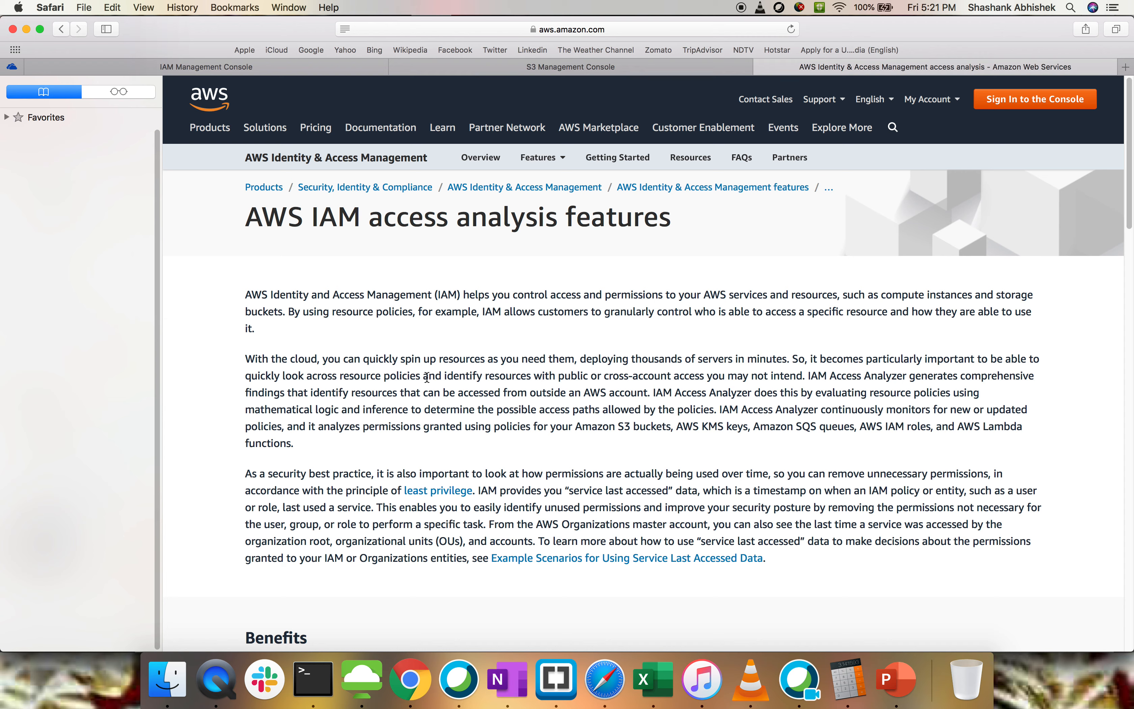
pyautogui.moveTo(736, 507)
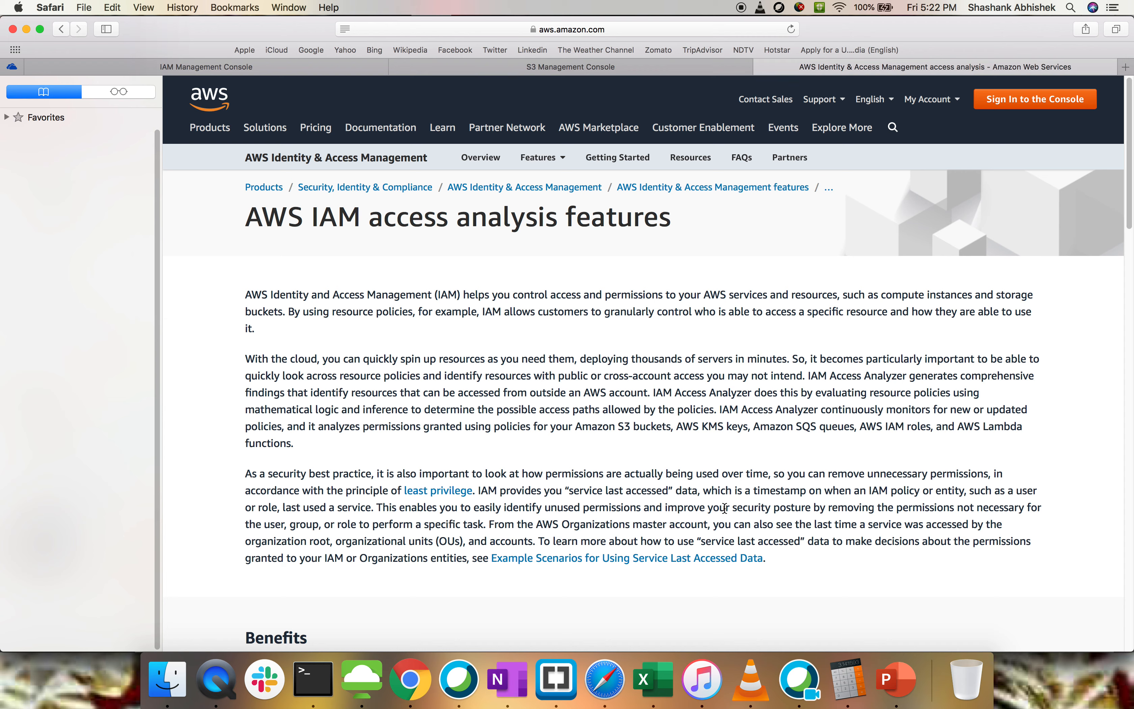
pyautogui.moveTo(719, 467)
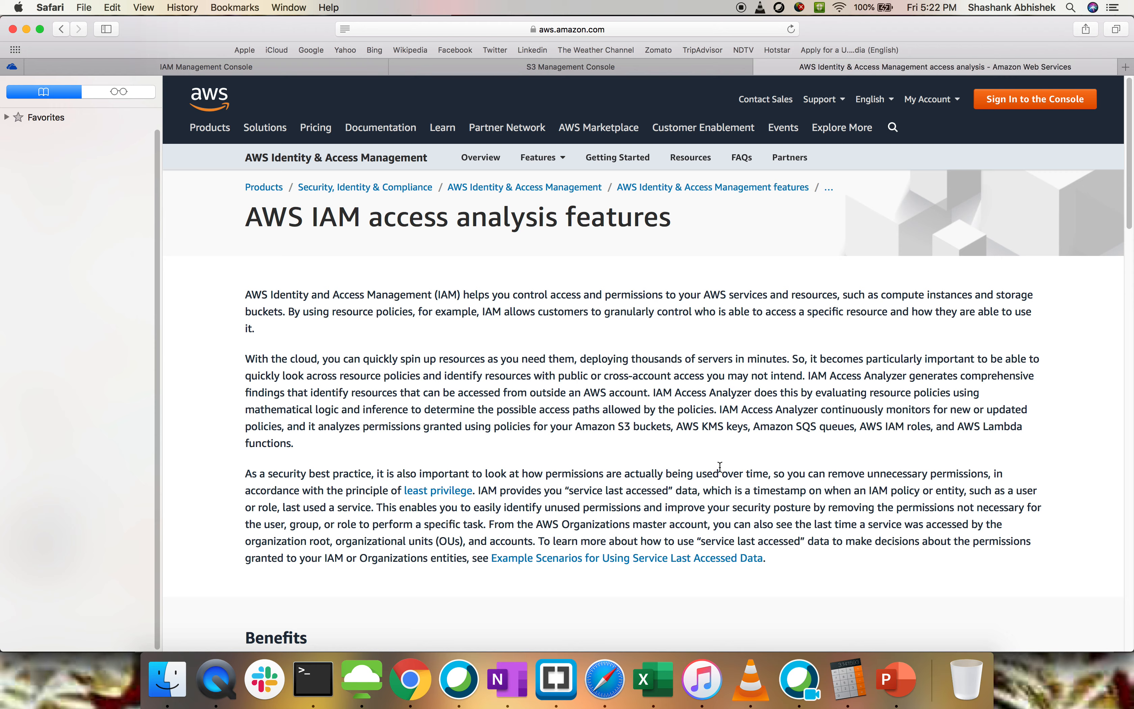